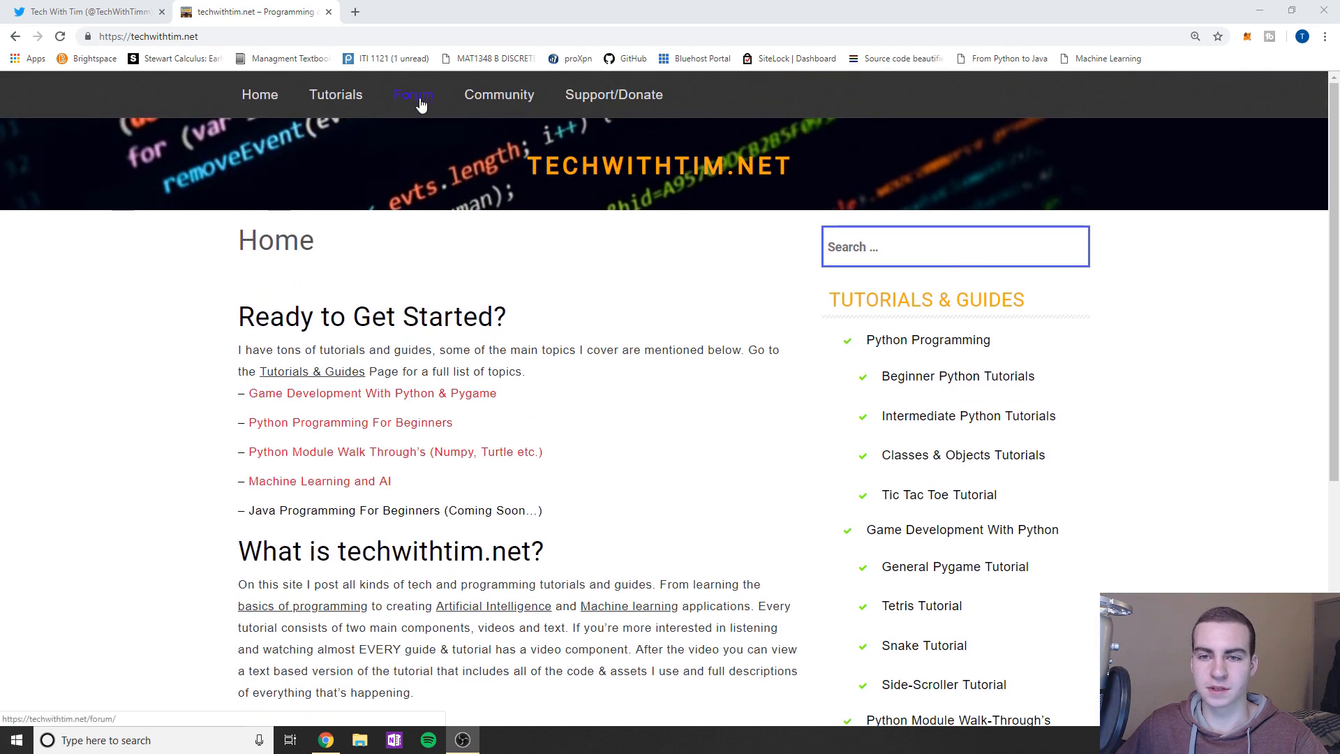
Step: Open the site's Help Forum from the top navigation bar
{"action": "scroll", "scroll_direction": "down", "scroll_amount": 3}
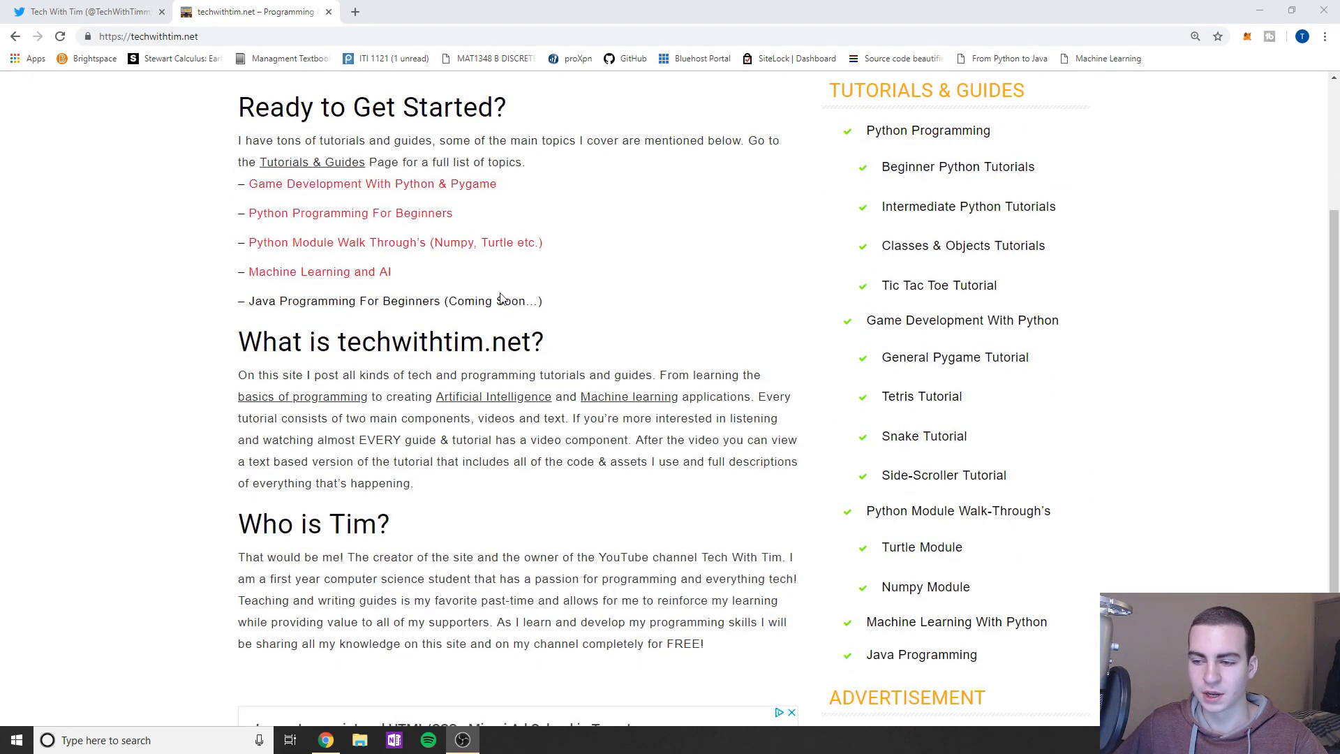
{"action": "scroll", "scroll_direction": "up", "scroll_amount": 3}
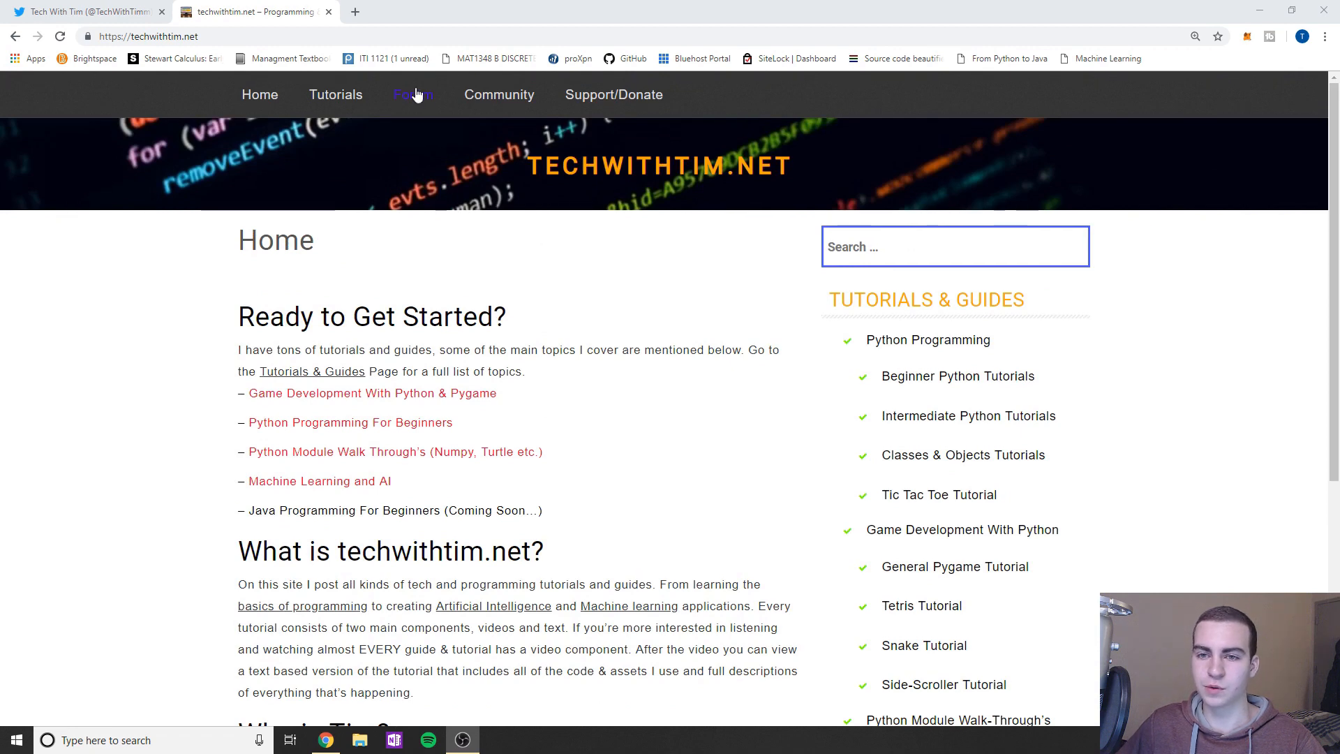
{"action": "left_click", "coordinate": [412, 94]}
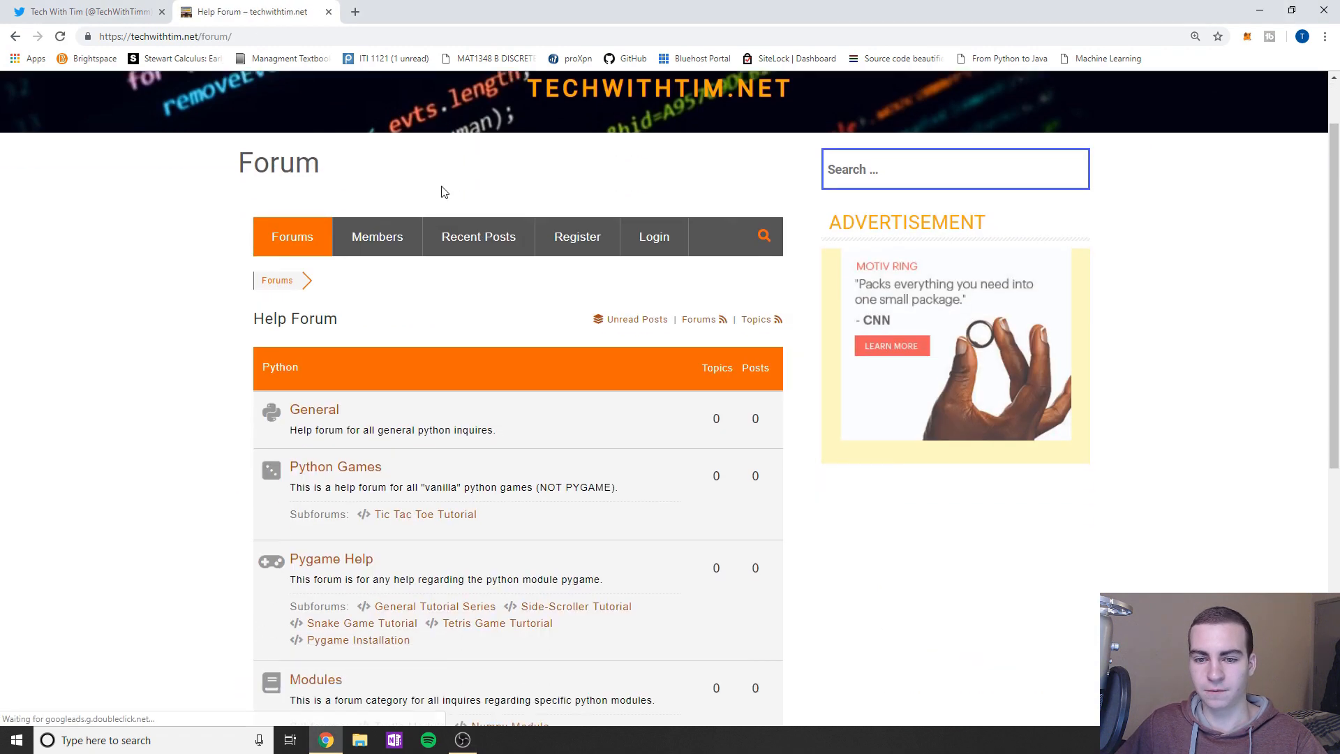
Step: Scroll through the Python and Java forum categories and their subforums
{"action": "scroll", "scroll_direction": "down", "scroll_amount": 3}
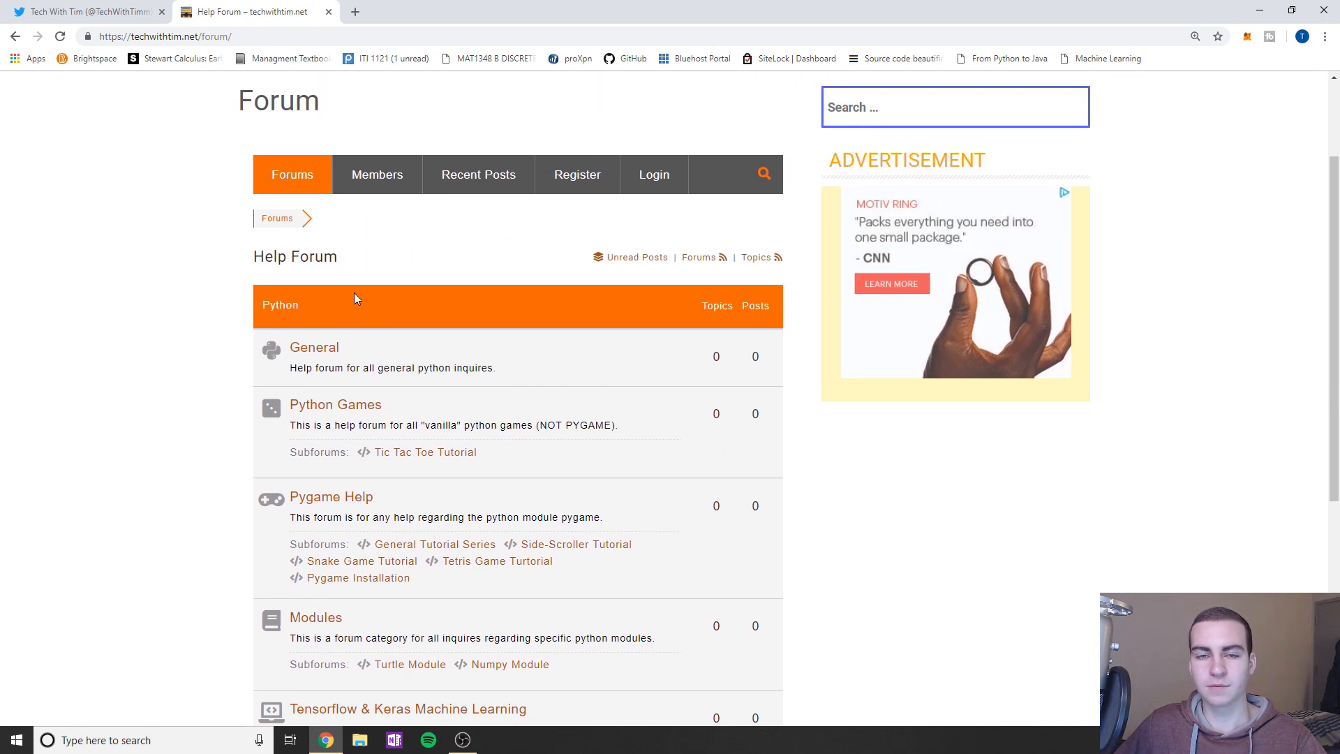
{"action": "scroll", "scroll_direction": "down", "scroll_amount": 3}
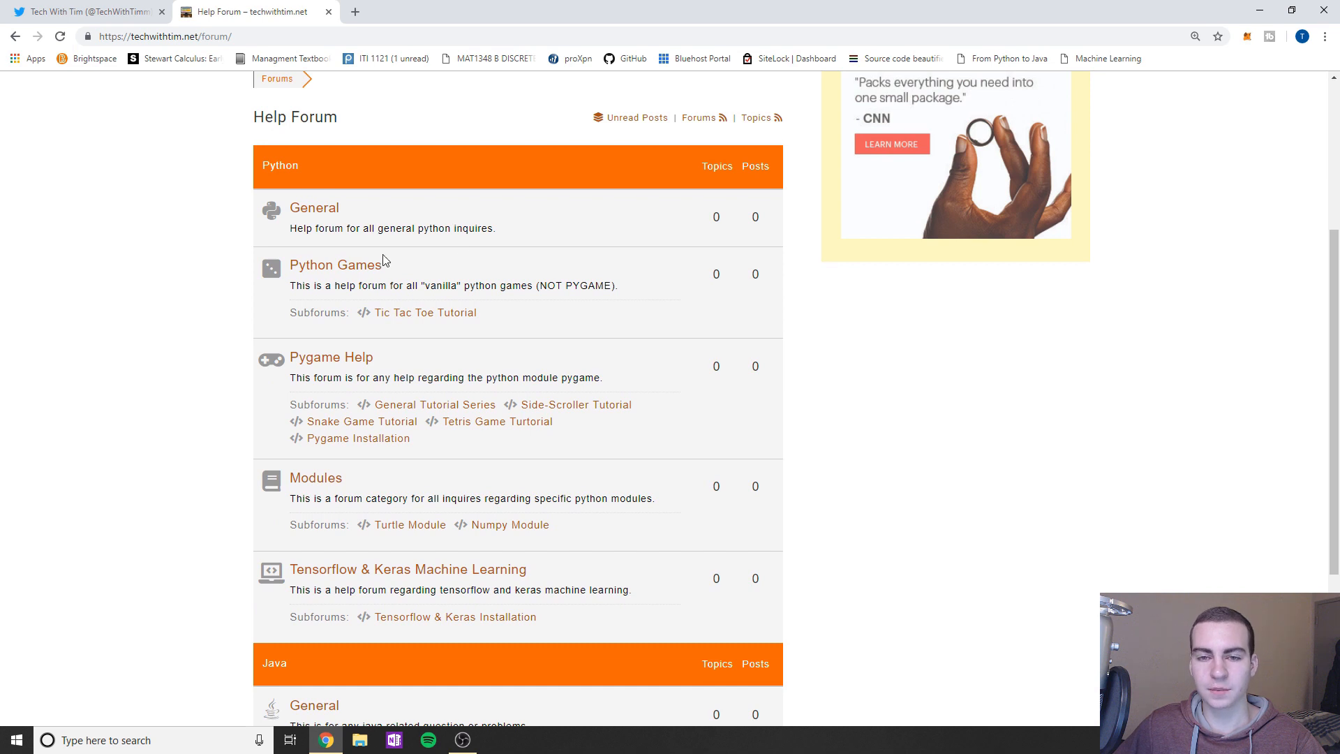
{"action": "scroll", "scroll_direction": "down", "scroll_amount": 3}
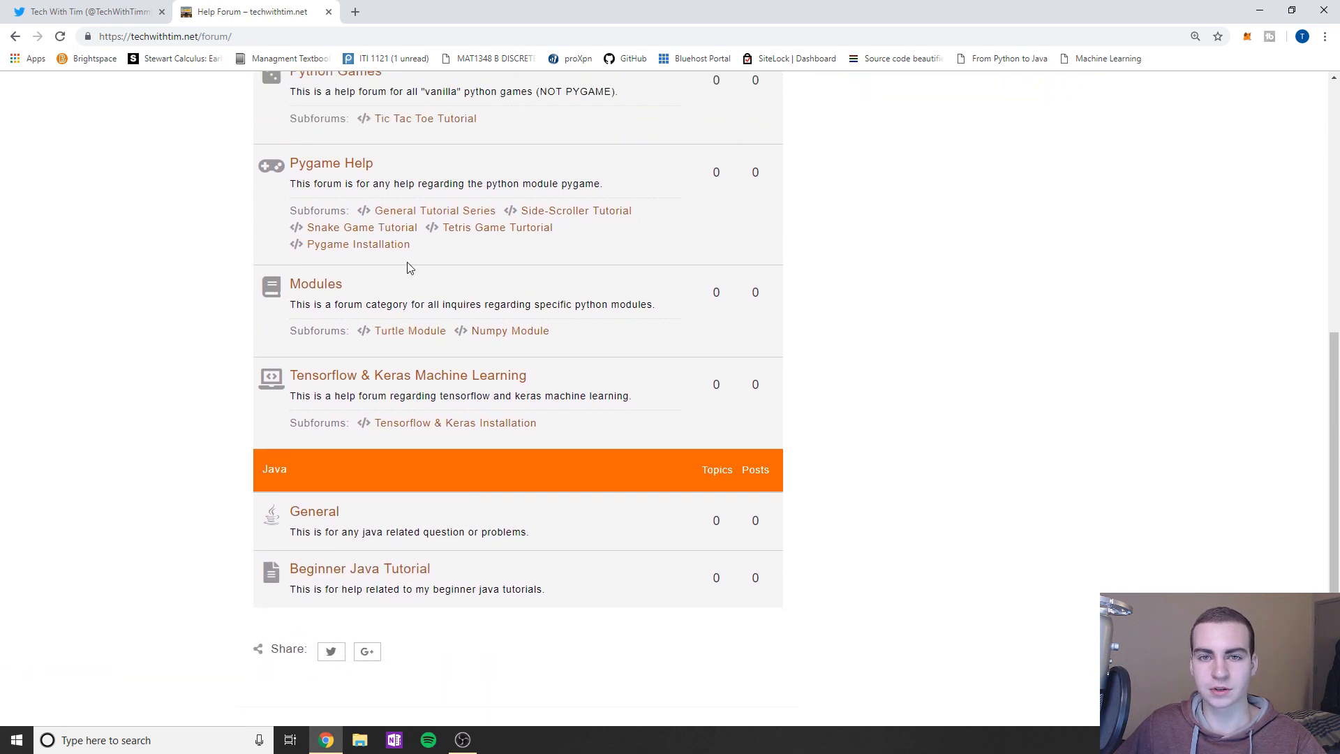
{"action": "scroll", "scroll_direction": "up", "scroll_amount": 3}
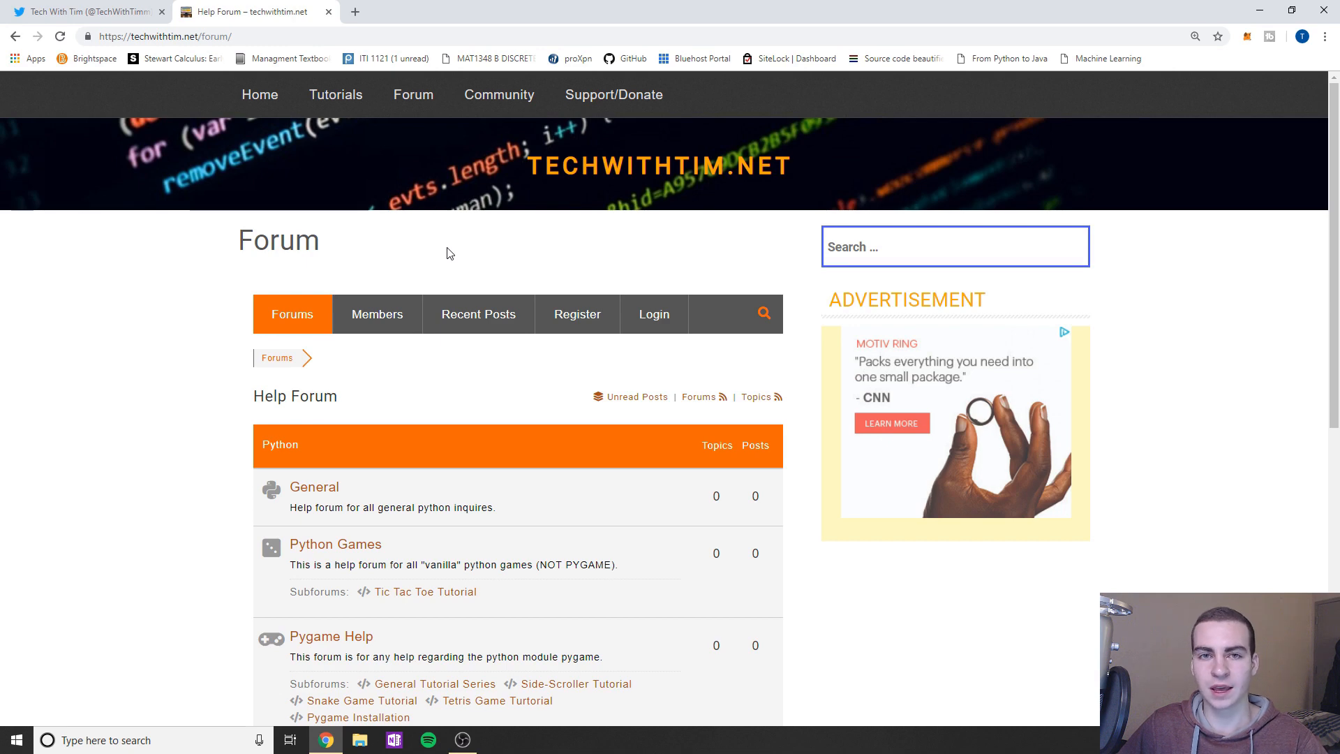
{"action": "scroll", "scroll_direction": "down", "scroll_amount": 3}
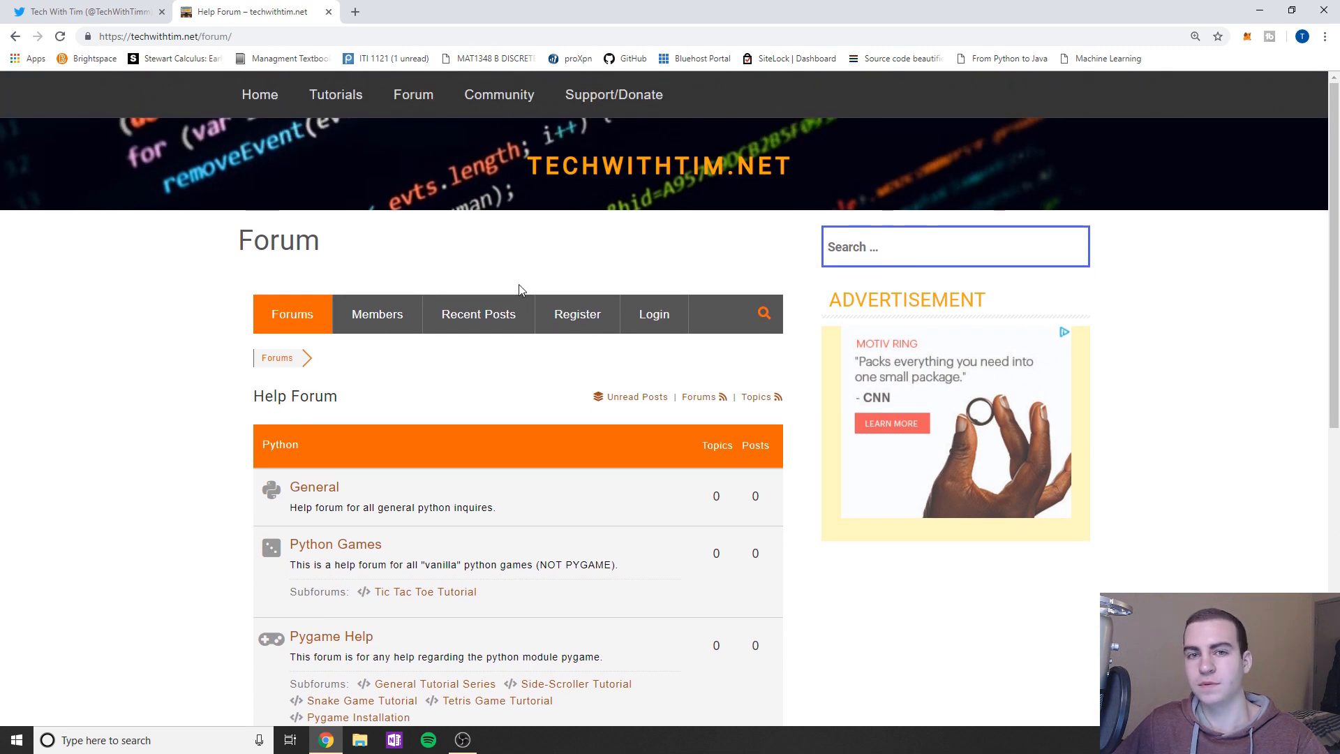
{"action": "scroll", "scroll_direction": "down", "scroll_amount": 3}
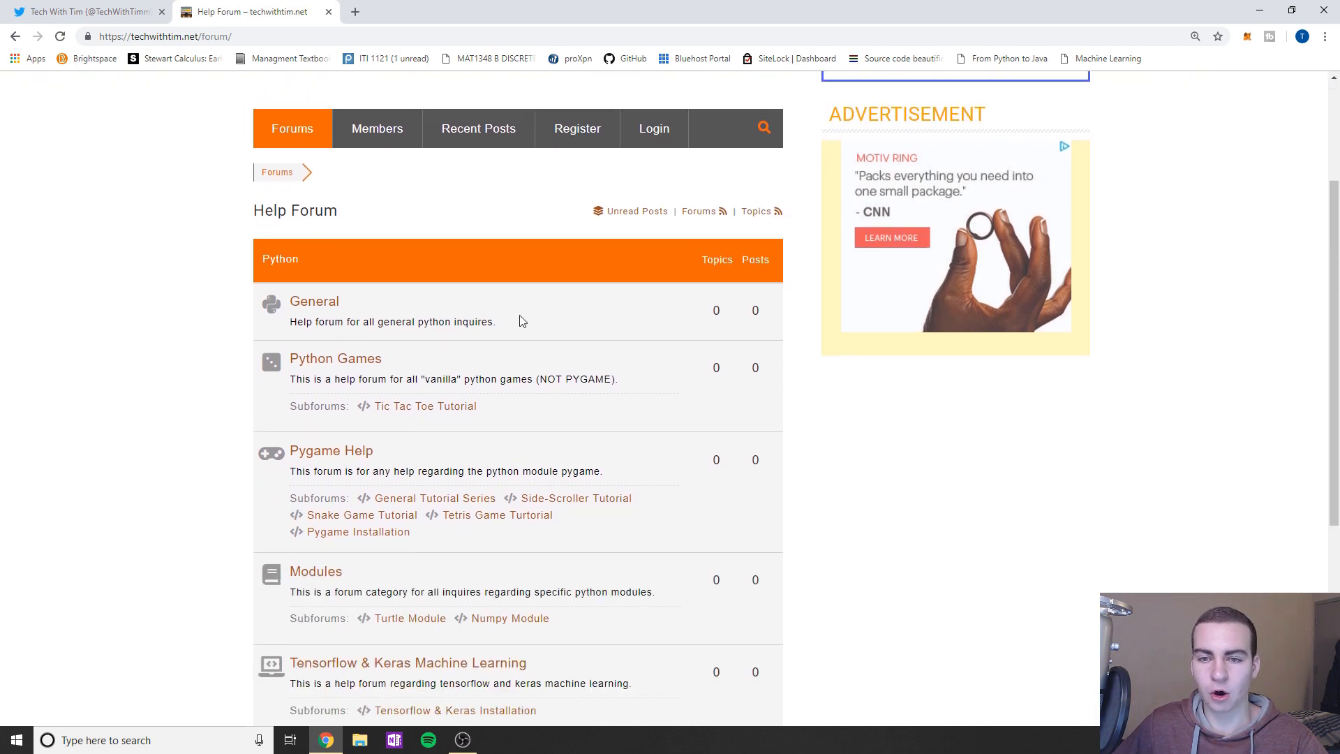
{"action": "scroll", "scroll_direction": "down", "scroll_amount": 3}
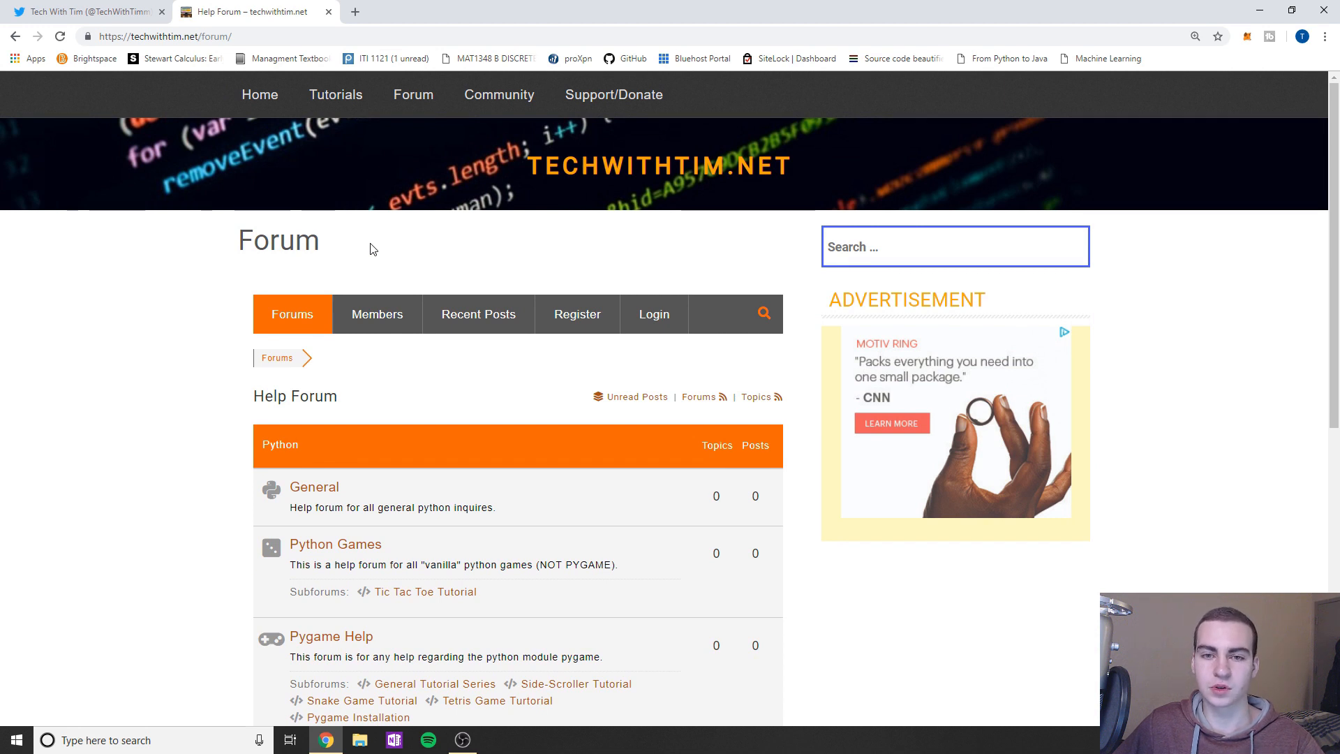
{"action": "scroll", "scroll_direction": "down", "scroll_amount": 3}
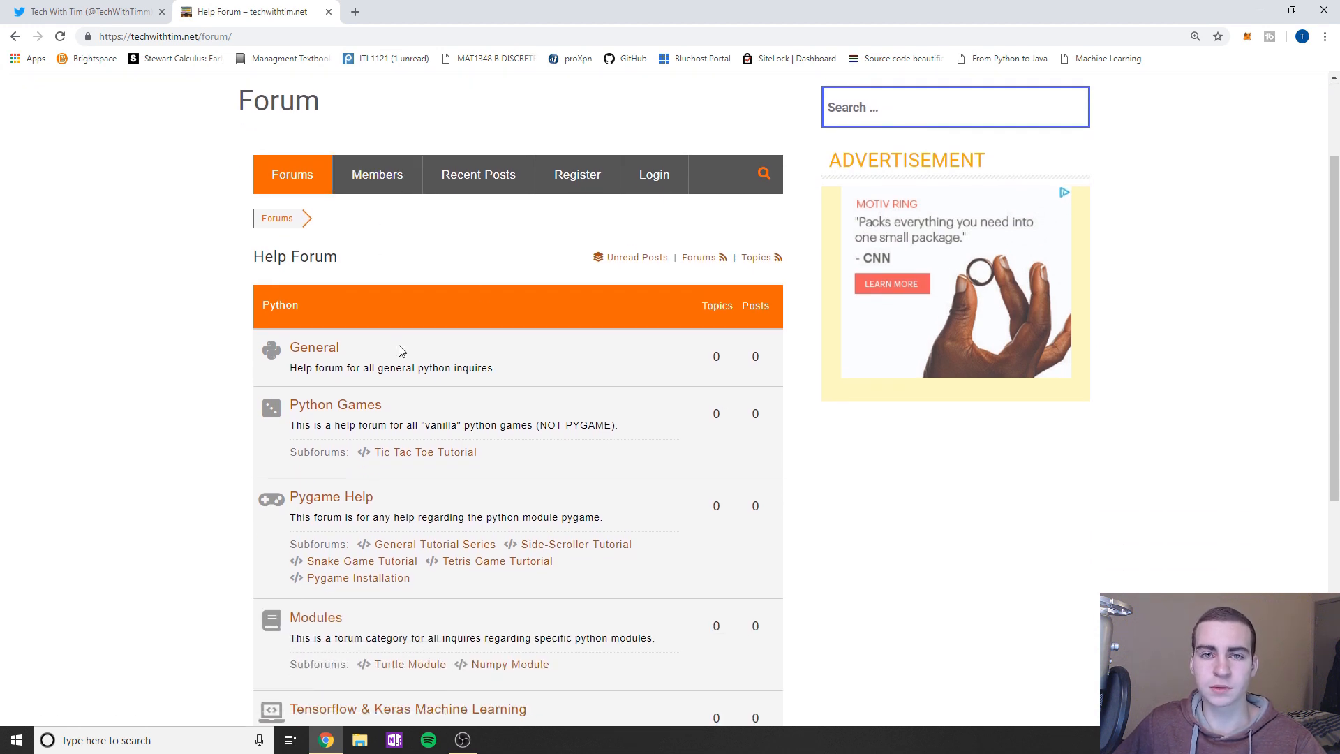
{"action": "scroll", "scroll_direction": "down", "scroll_amount": 3}
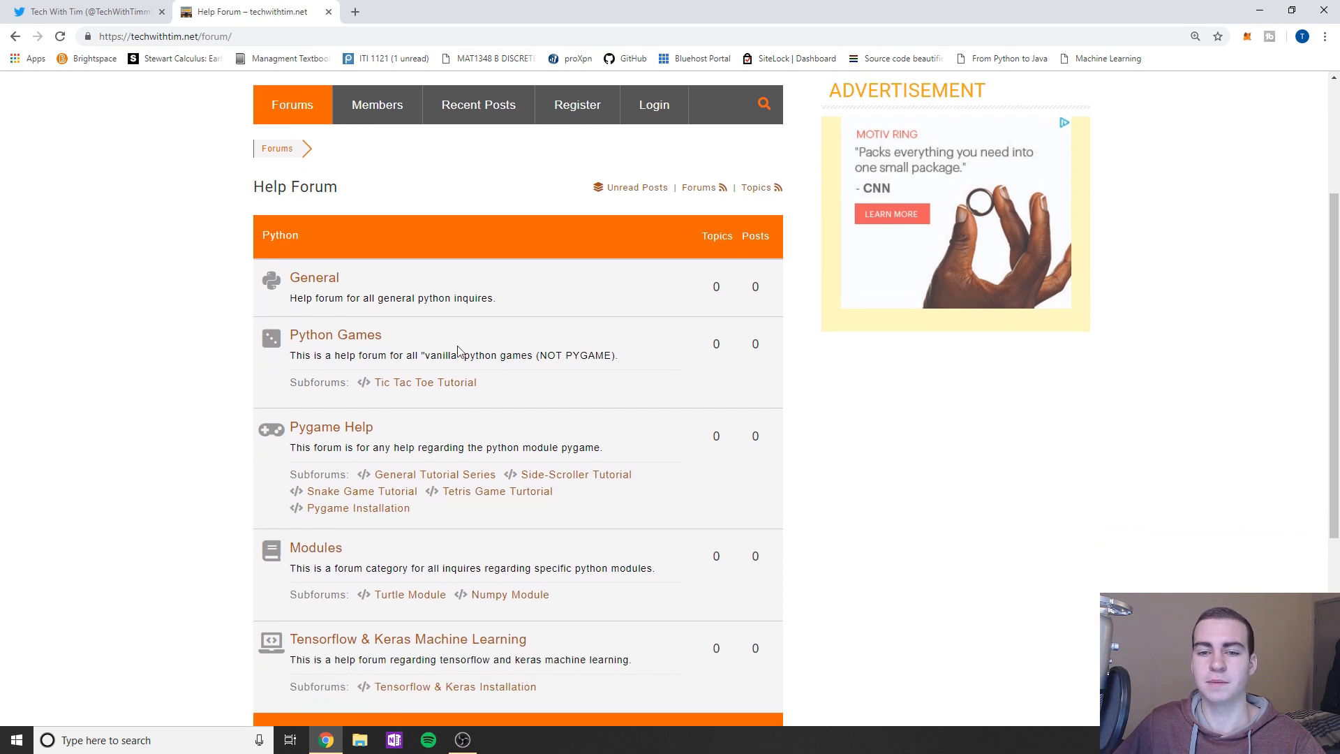
{"action": "scroll", "scroll_direction": "down", "scroll_amount": 3}
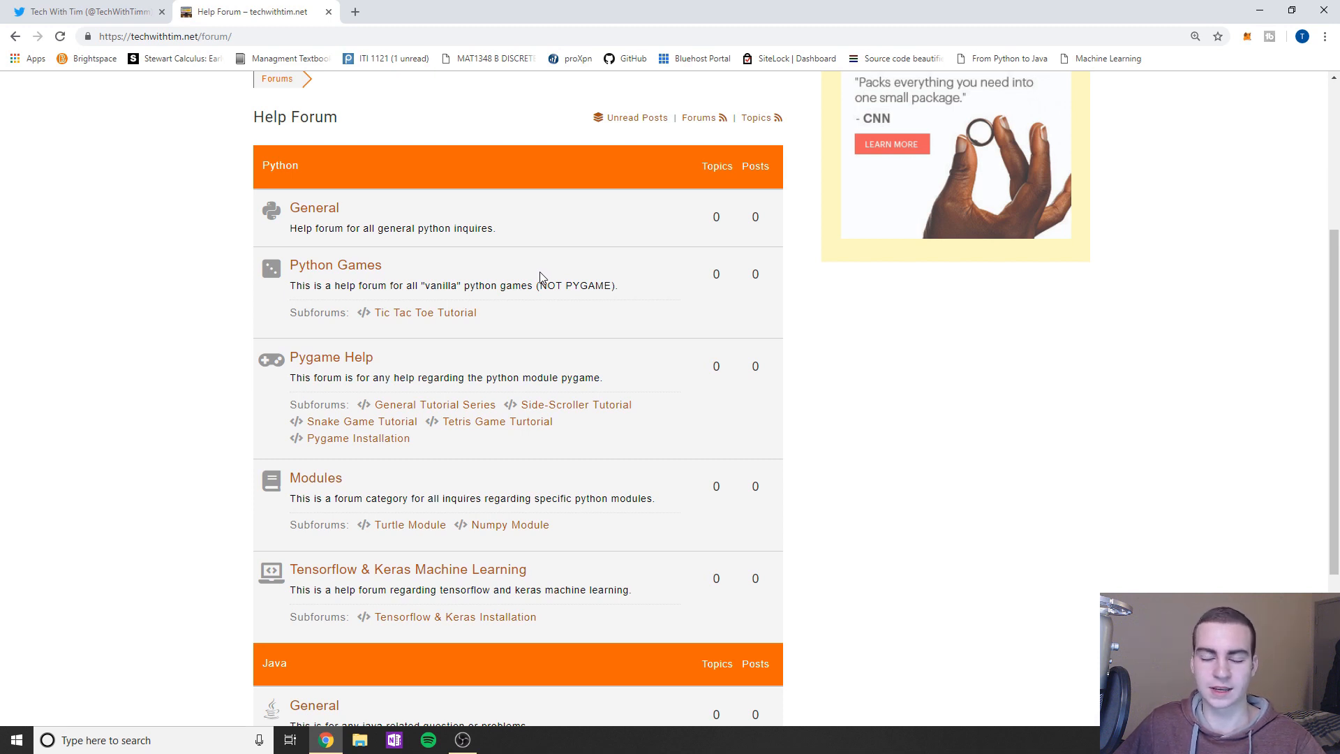
{"action": "scroll", "scroll_direction": "down", "scroll_amount": 3}
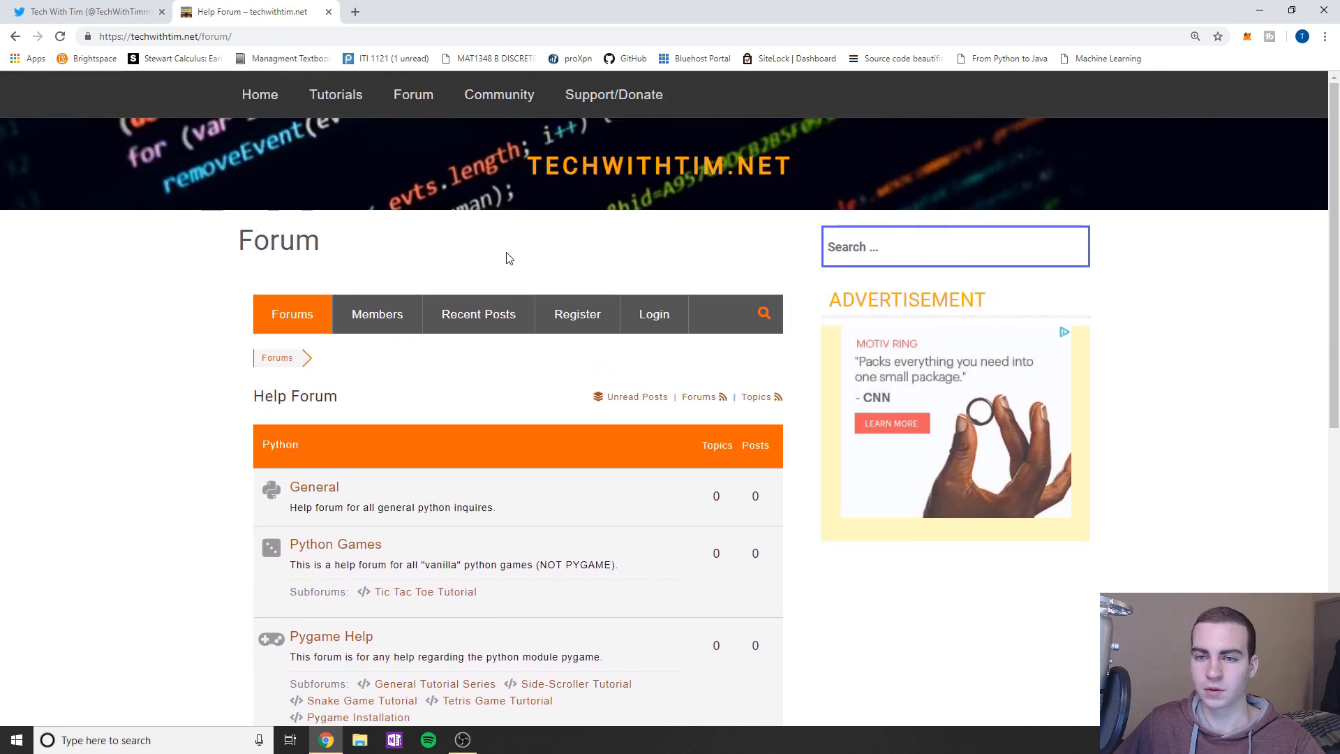
{"action": "scroll", "scroll_direction": "down", "scroll_amount": 3}
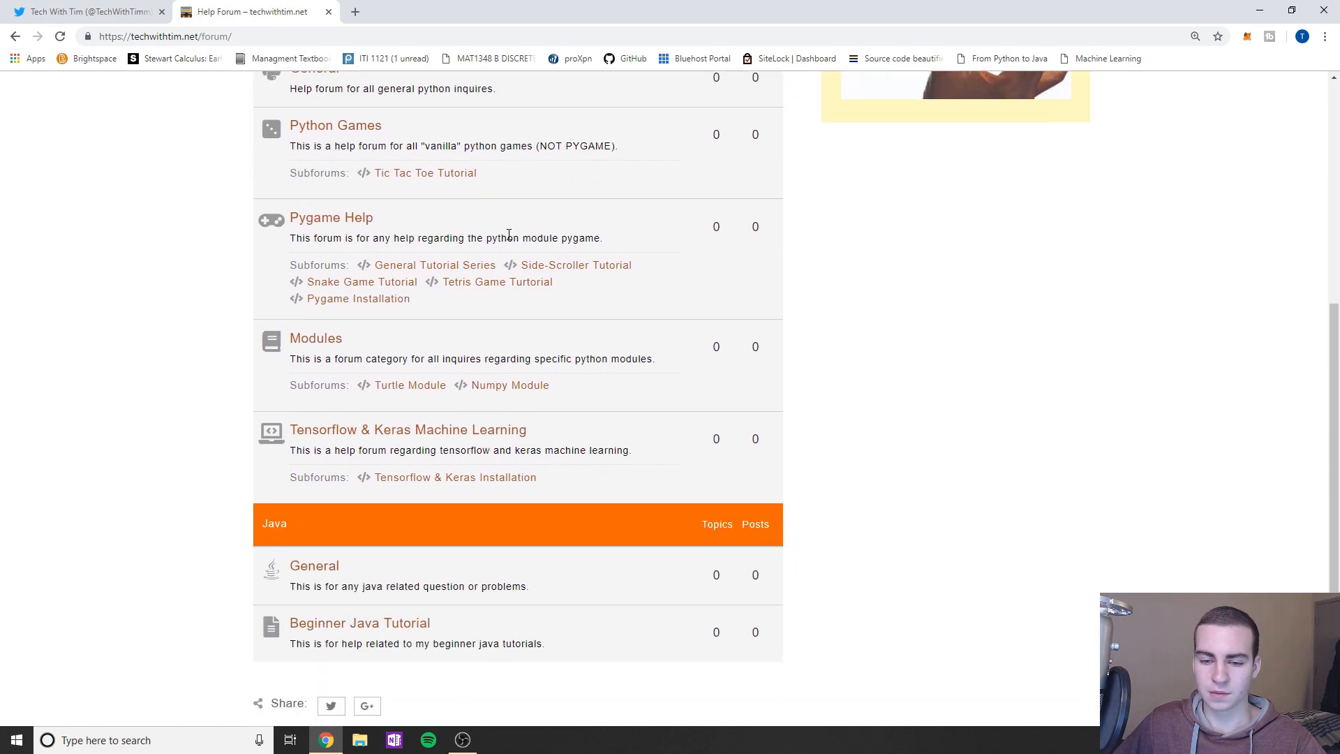
{"action": "scroll", "scroll_direction": "up", "scroll_amount": 3}
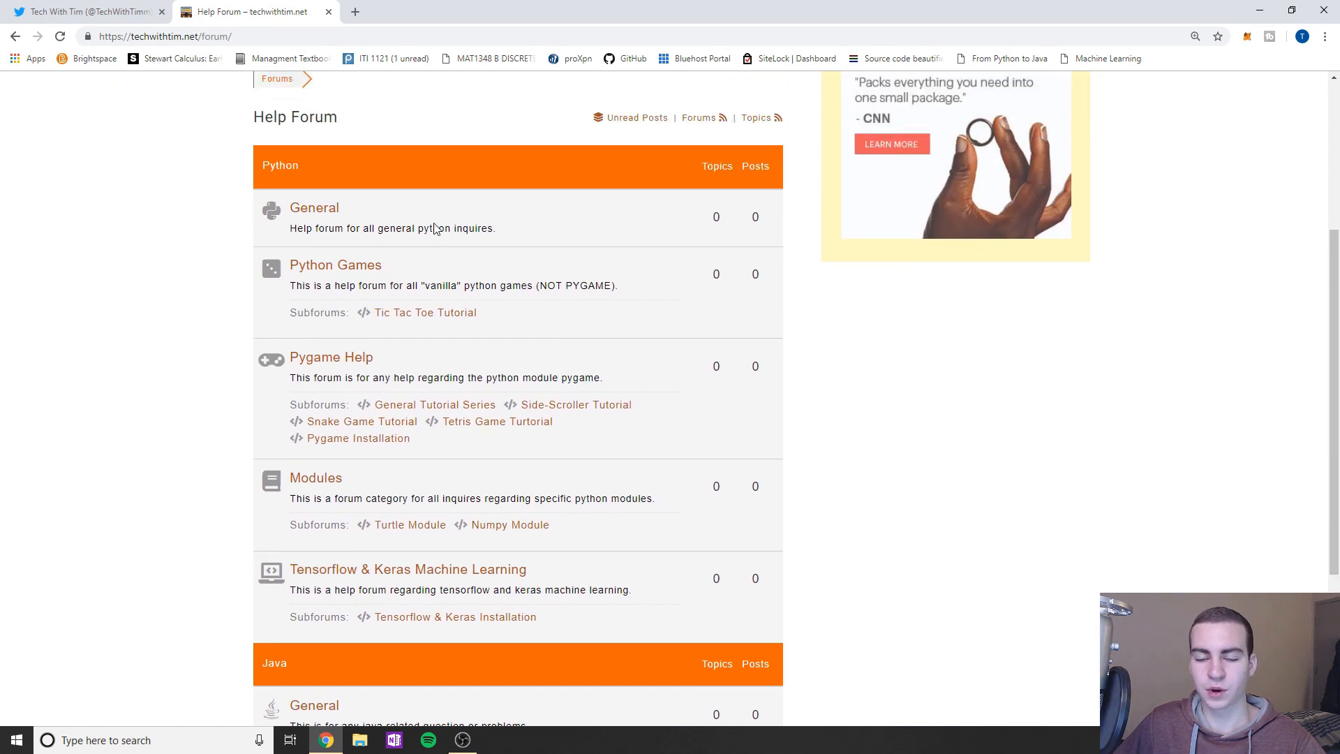
{"action": "scroll", "scroll_direction": "down", "scroll_amount": 3}
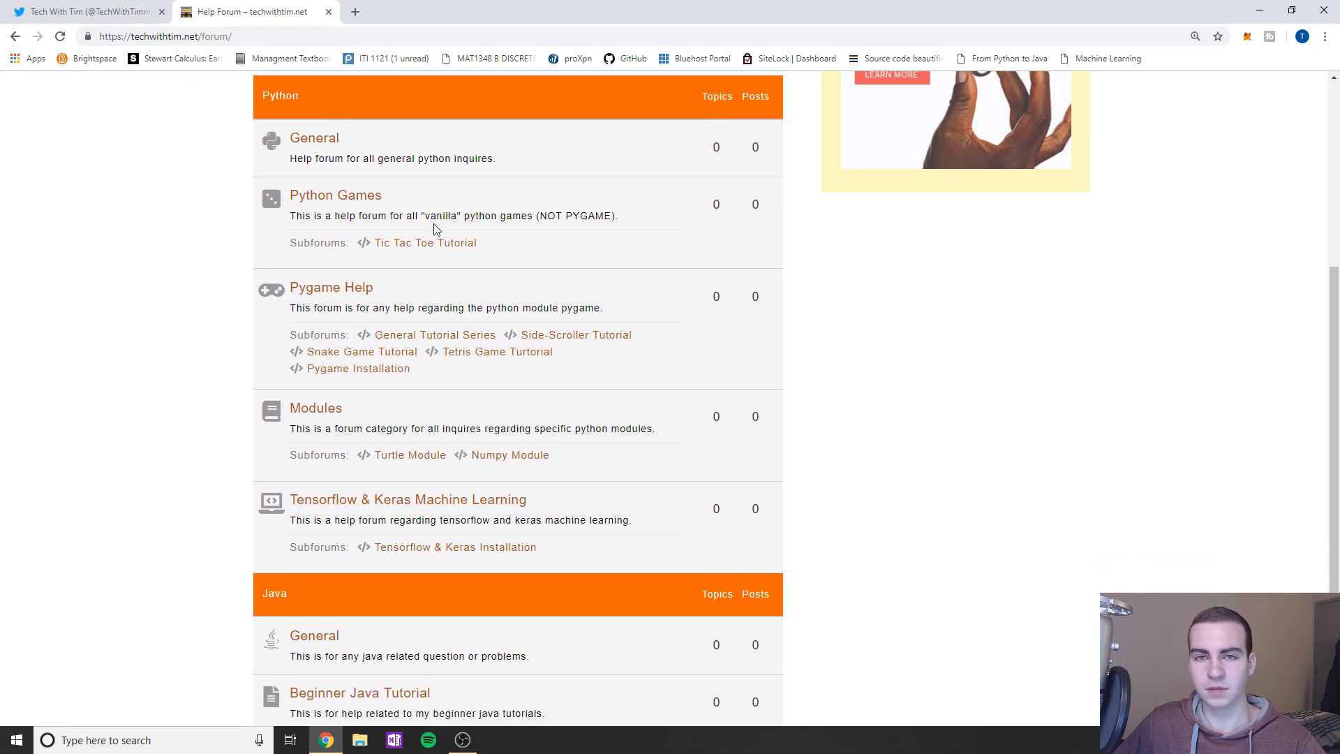
{"action": "scroll", "scroll_direction": "down", "scroll_amount": 3}
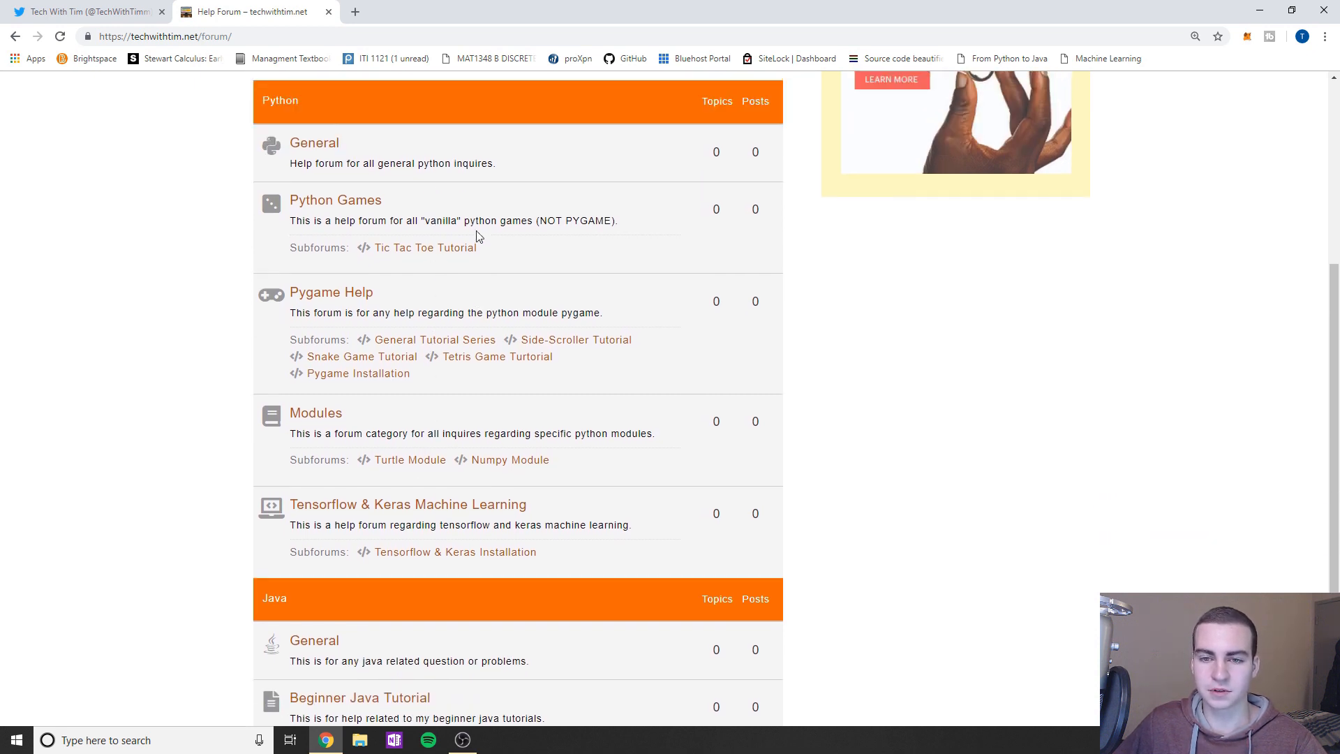
{"action": "scroll", "scroll_direction": "up", "scroll_amount": 3}
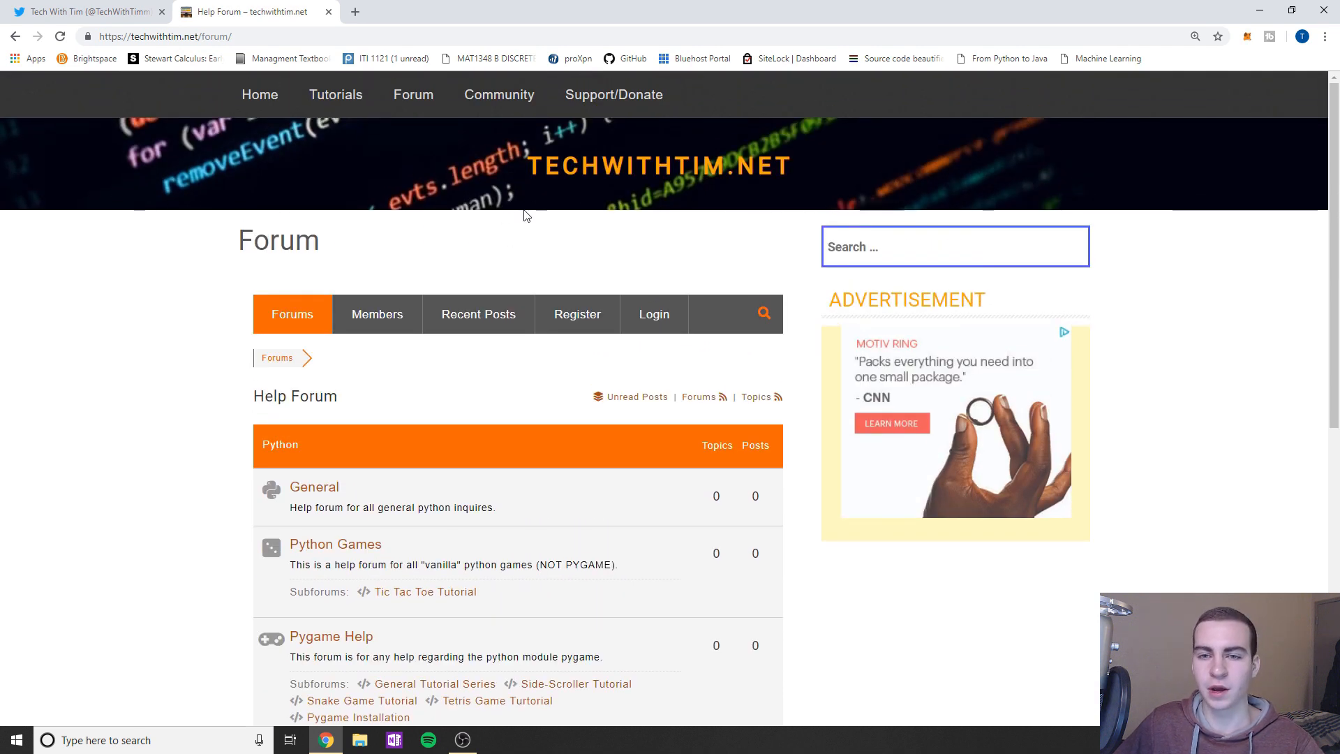
{"action": "mouse_move", "coordinate": [413, 94]}
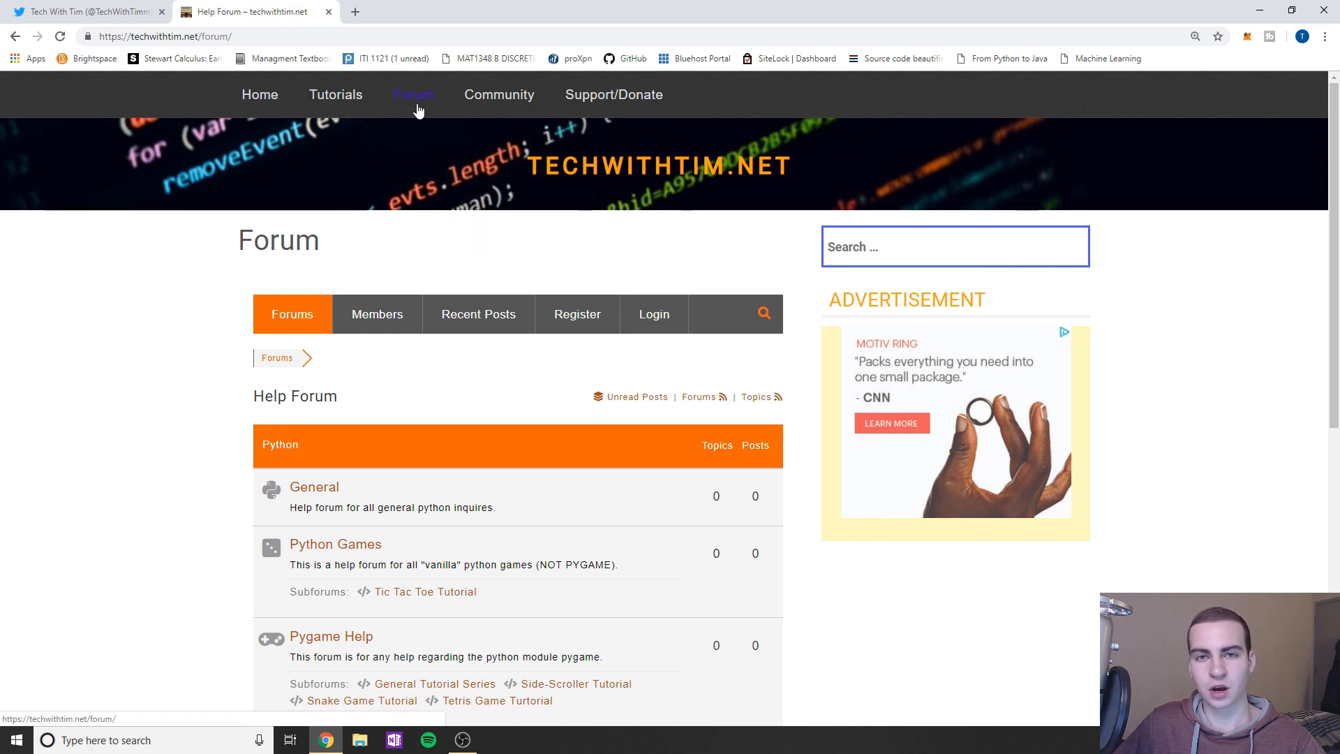
{"action": "scroll", "scroll_direction": "down", "scroll_amount": 3}
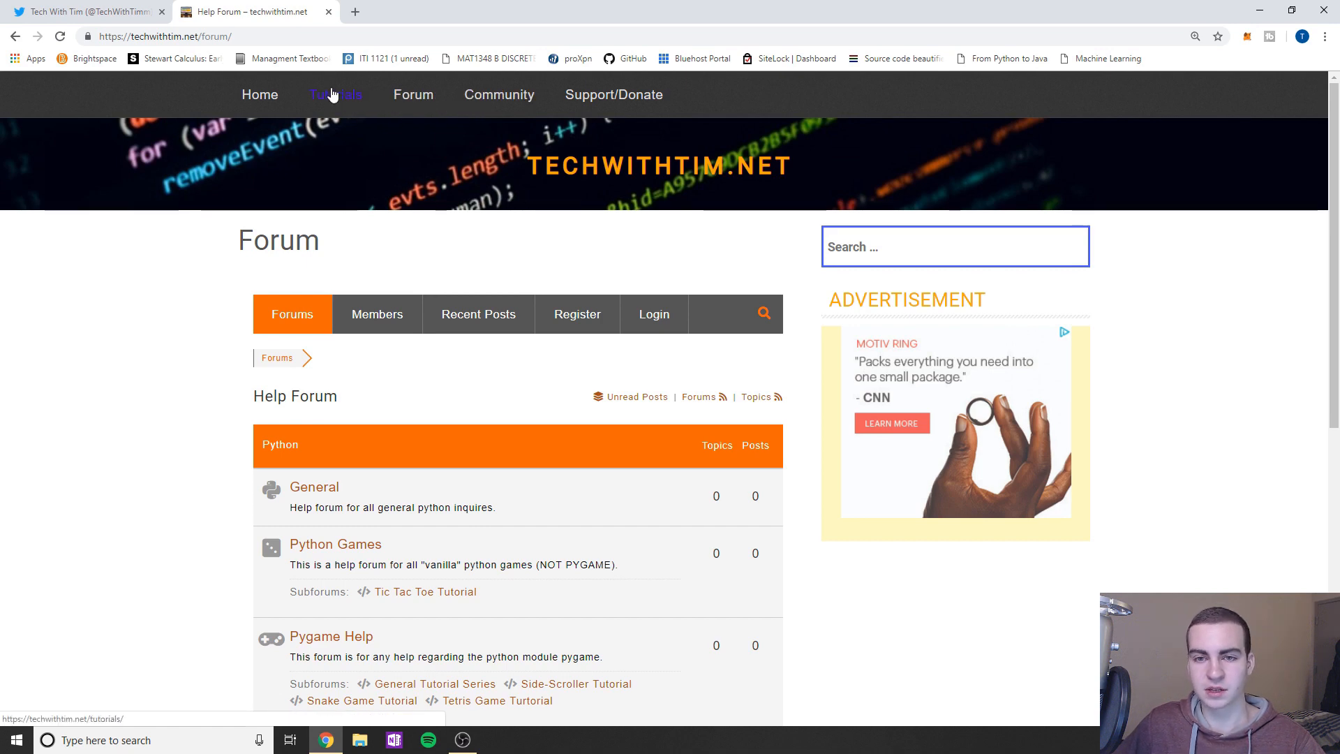
{"action": "left_click", "coordinate": [335, 95]}
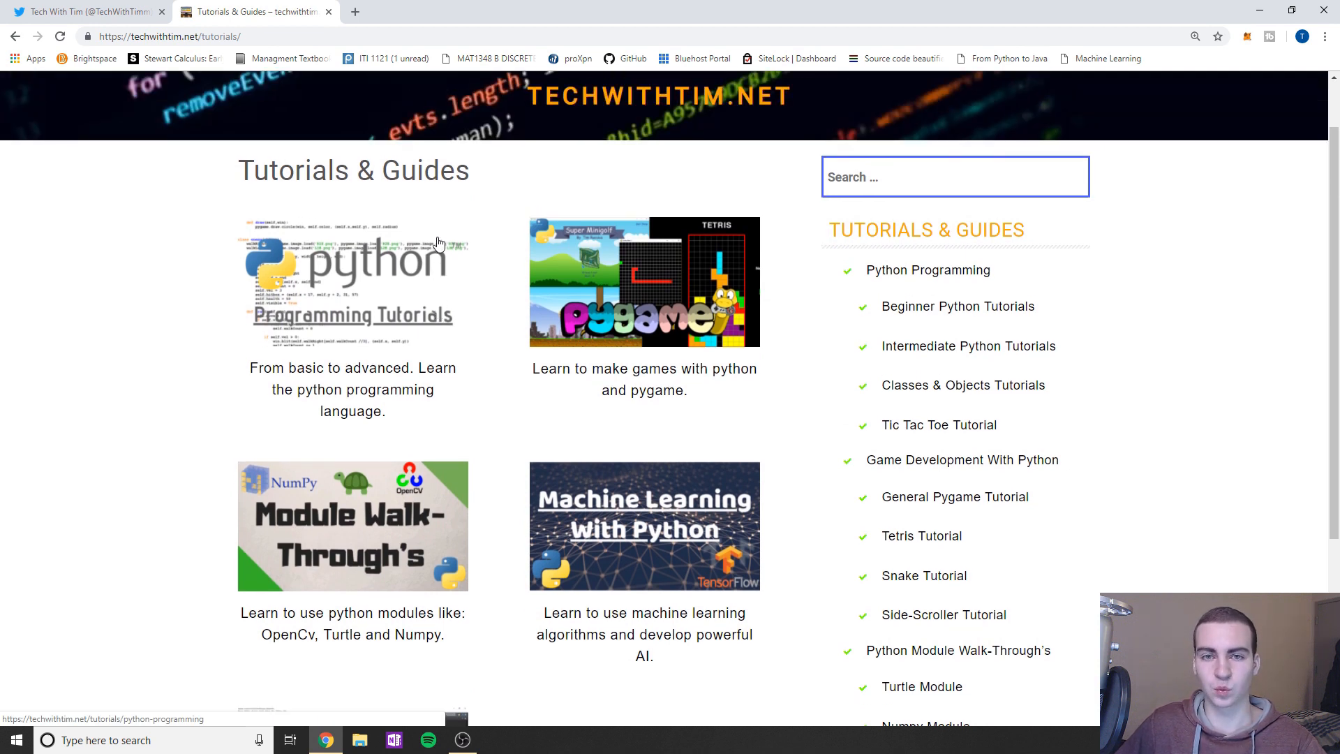
{"action": "scroll", "scroll_direction": "down", "scroll_amount": 3}
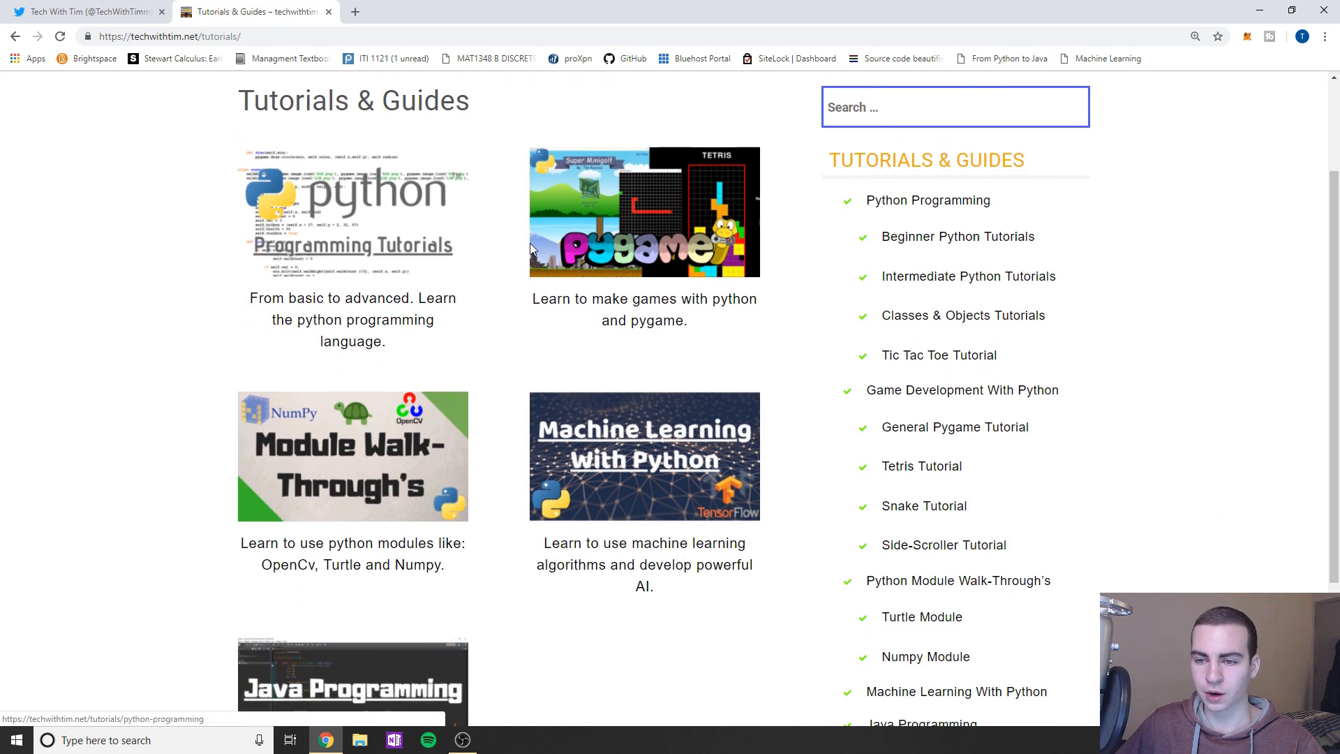
{"action": "scroll", "scroll_direction": "down", "scroll_amount": 3}
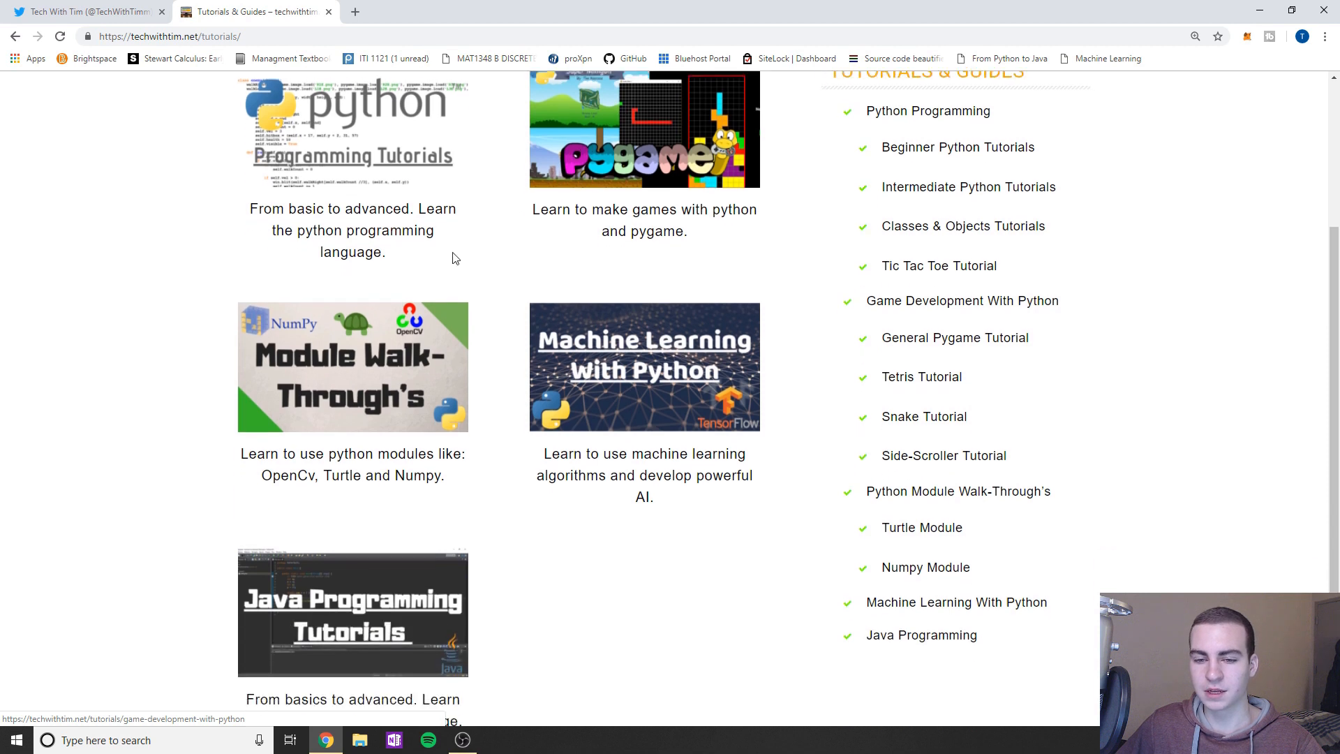
{"action": "scroll", "scroll_direction": "down", "scroll_amount": 3}
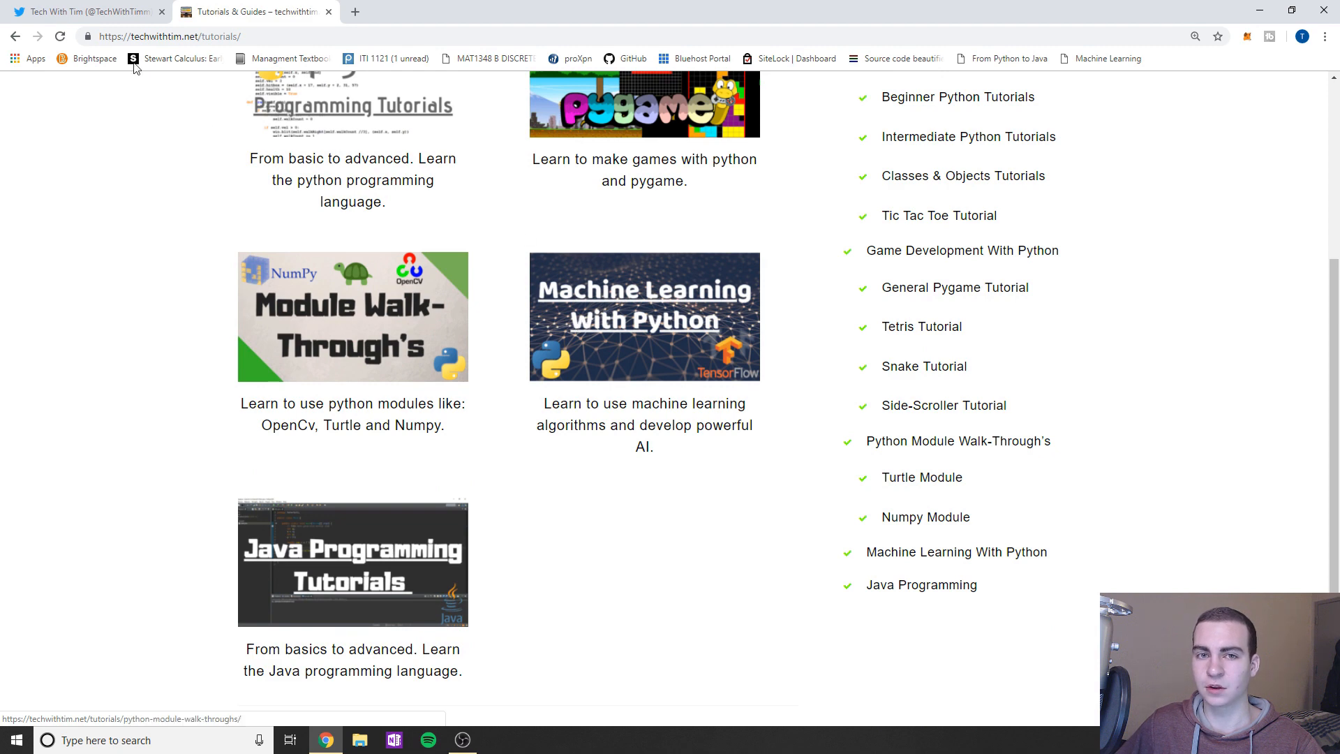
{"action": "left_click", "coordinate": [85, 11]}
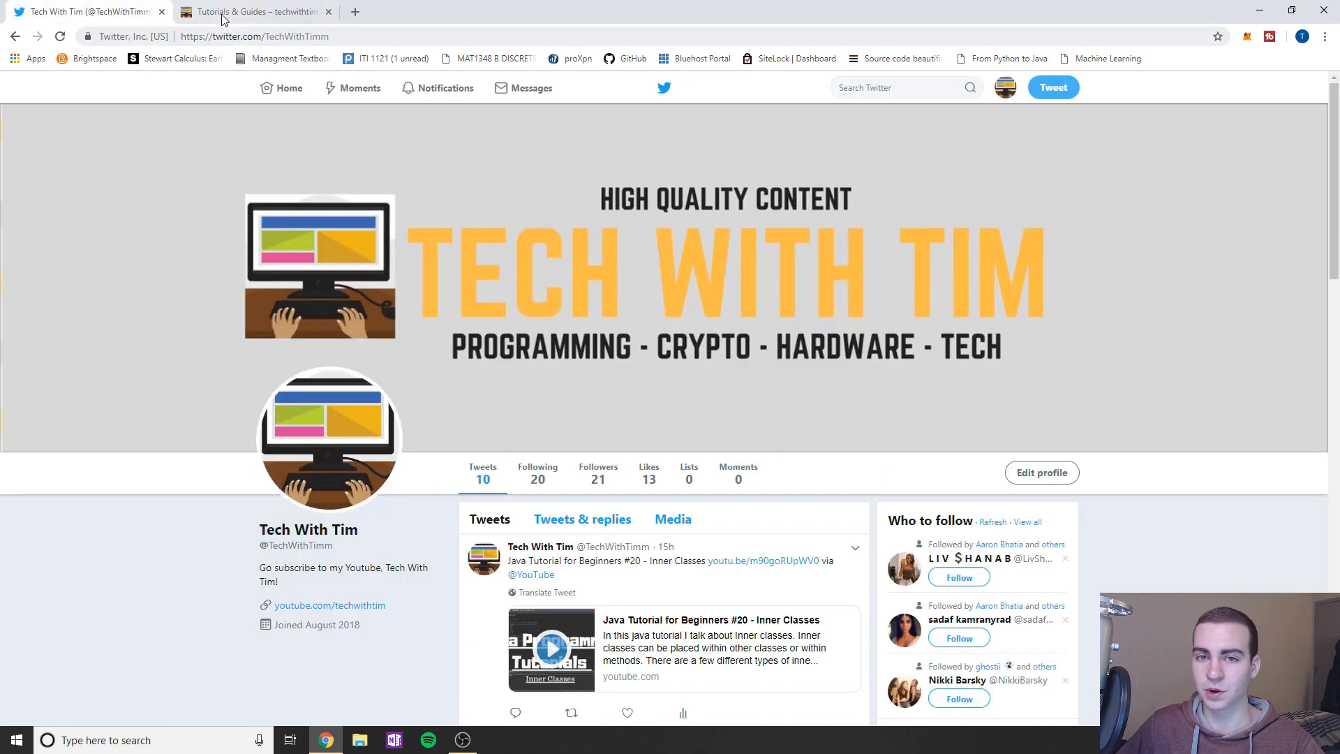
{"action": "left_click", "coordinate": [251, 11]}
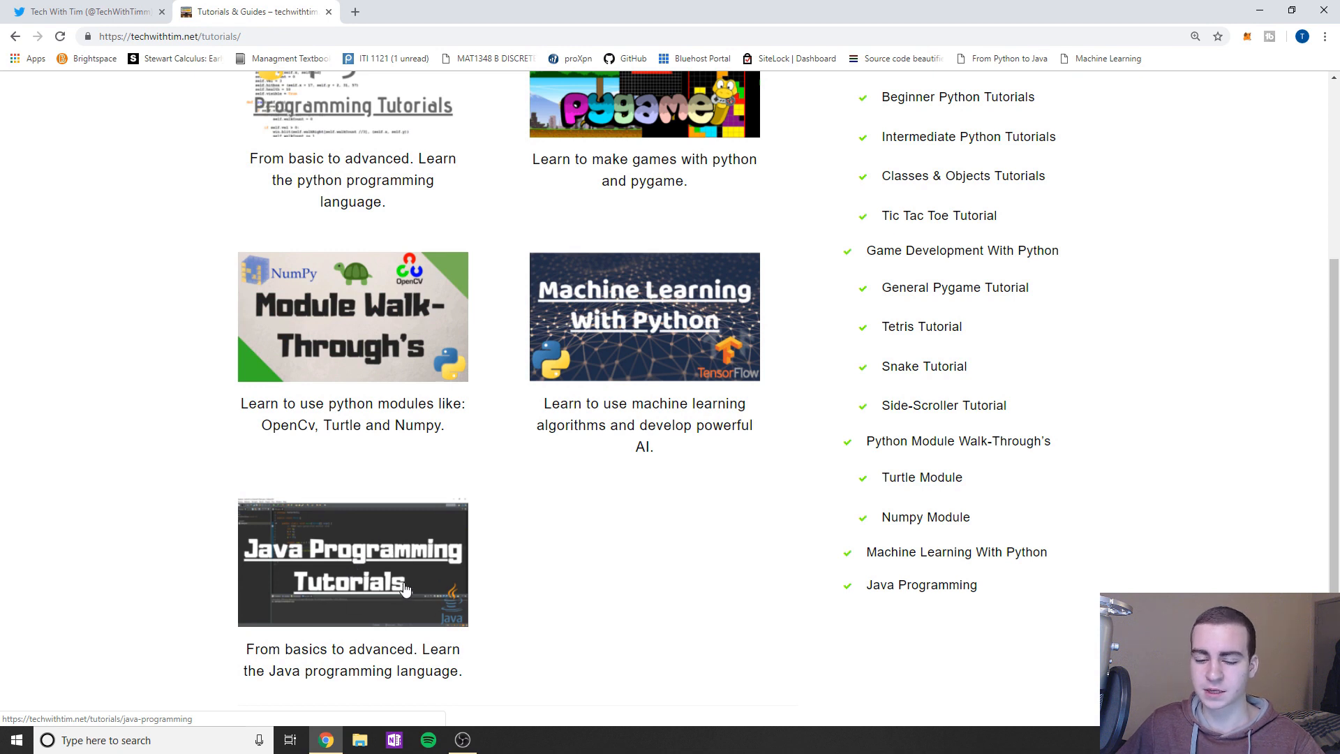
{"action": "scroll", "scroll_direction": "up", "scroll_amount": 3}
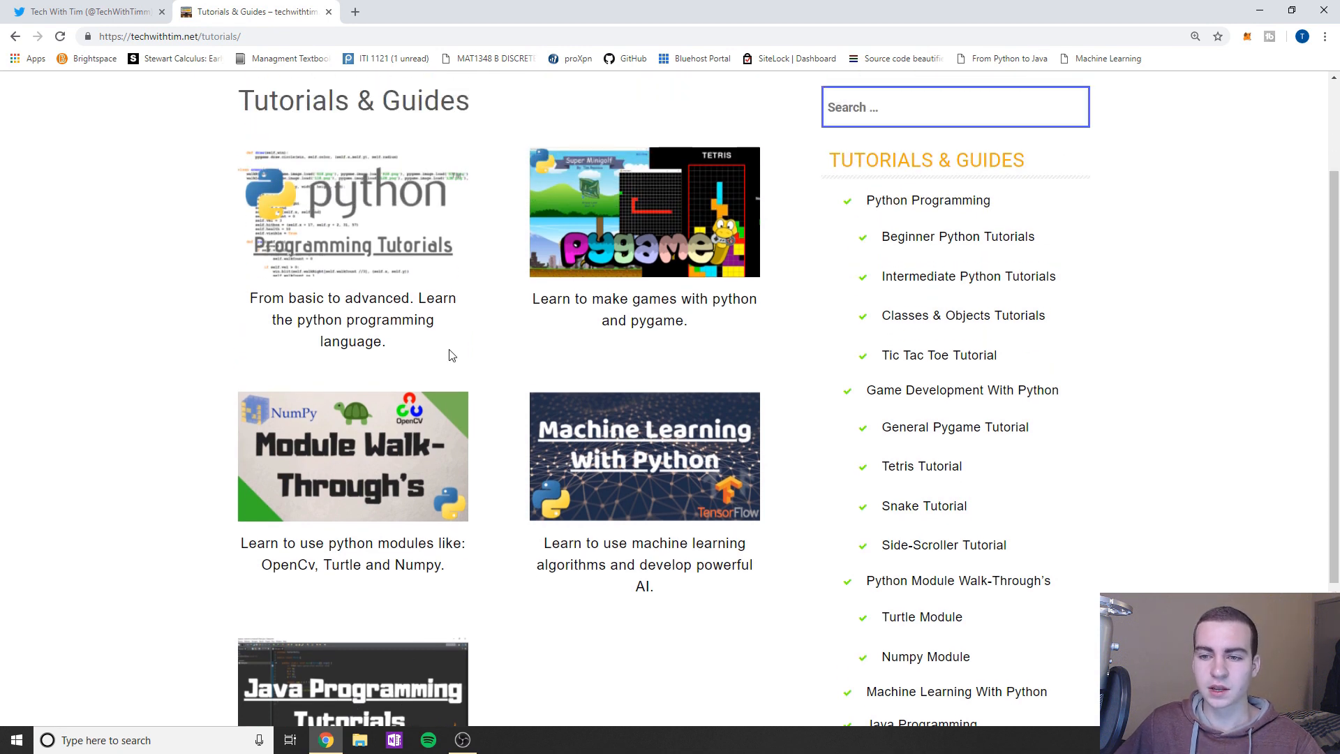
{"action": "left_click", "coordinate": [351, 213]}
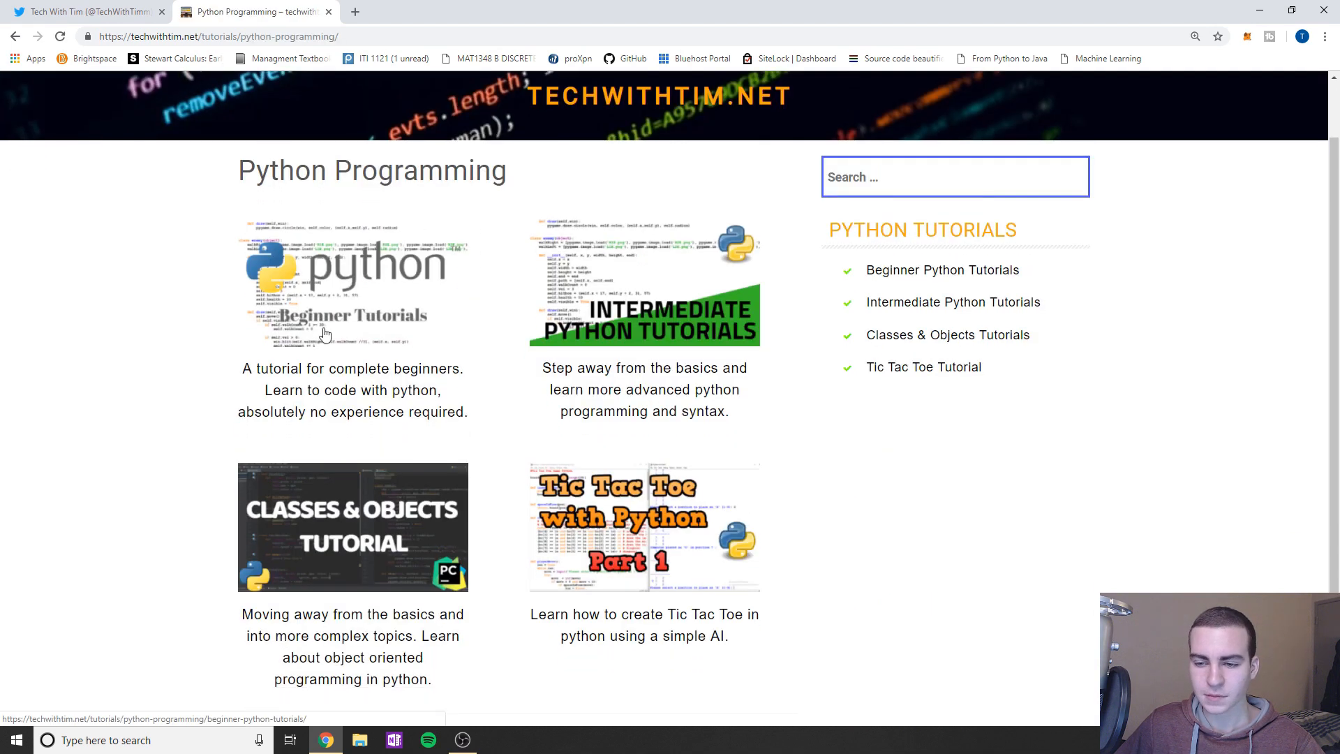
Step: Scroll down the Python Programming tutorials page with its four tutorial series
{"action": "scroll", "scroll_direction": "down", "scroll_amount": 3}
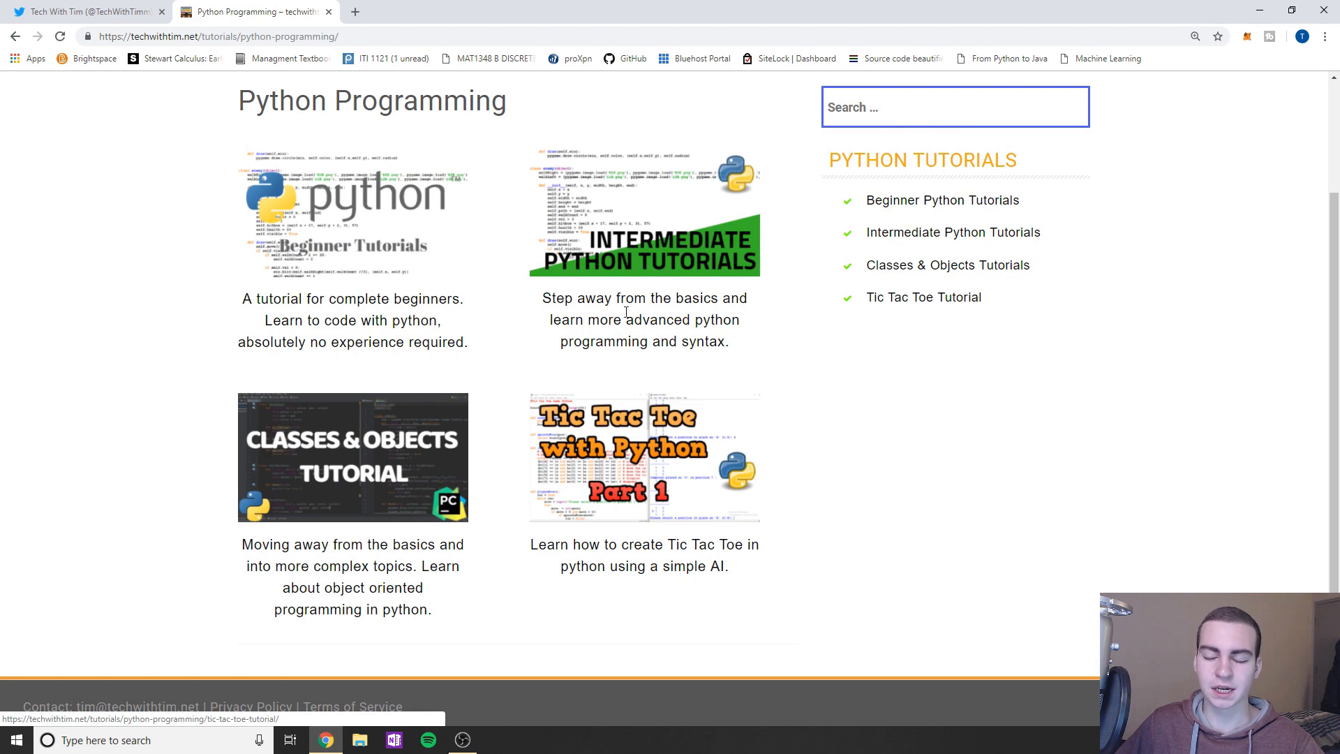
{"action": "mouse_move", "coordinate": [395, 262]}
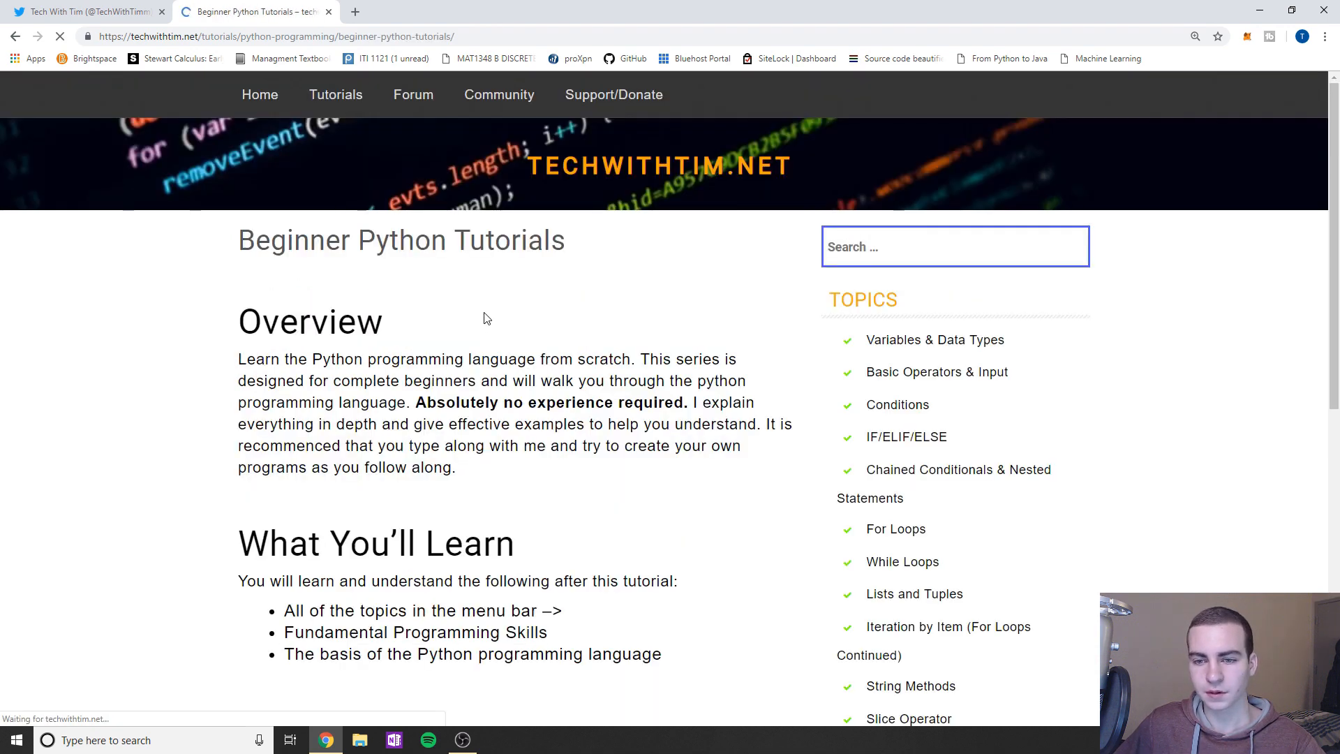
Step: Scroll down Beginner Python Tutorials and start the Variables & Data Types lesson
{"action": "scroll", "scroll_direction": "down", "scroll_amount": 3}
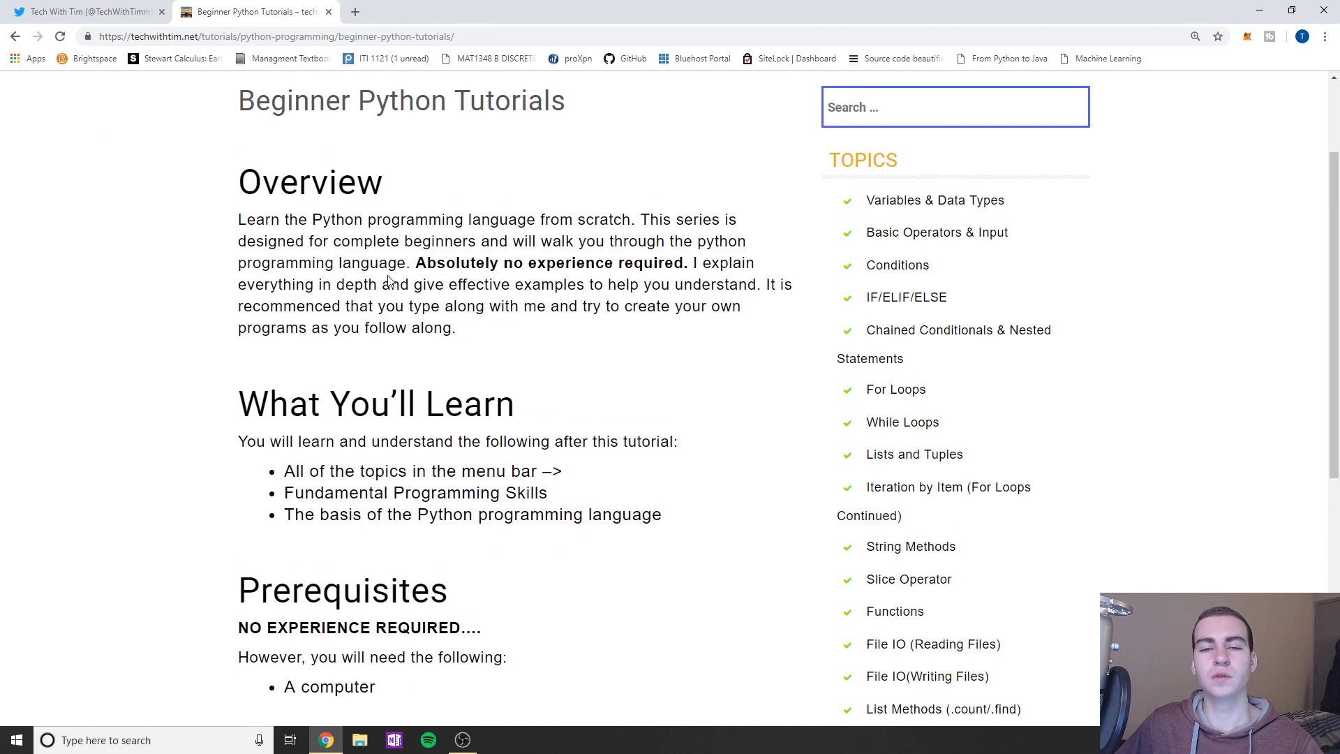
{"action": "scroll", "scroll_direction": "down", "scroll_amount": 3}
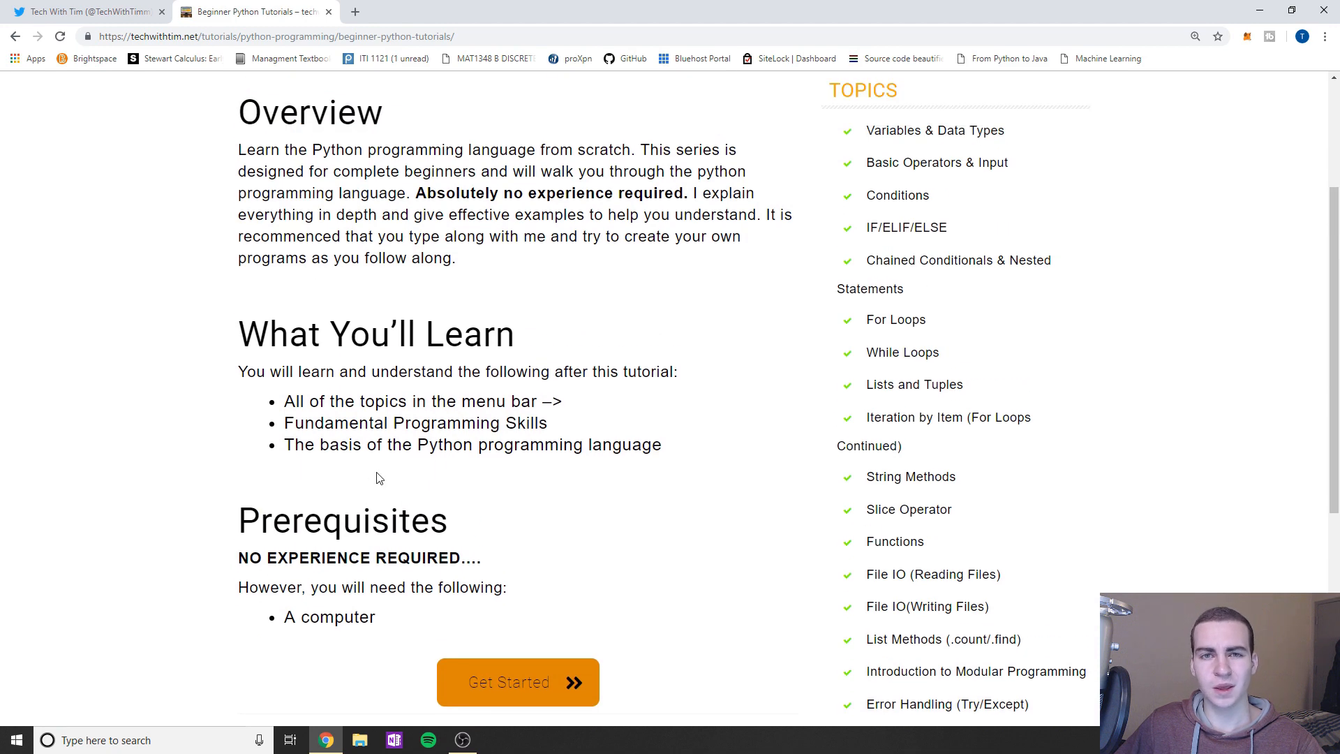
{"action": "scroll", "scroll_direction": "down", "scroll_amount": 3}
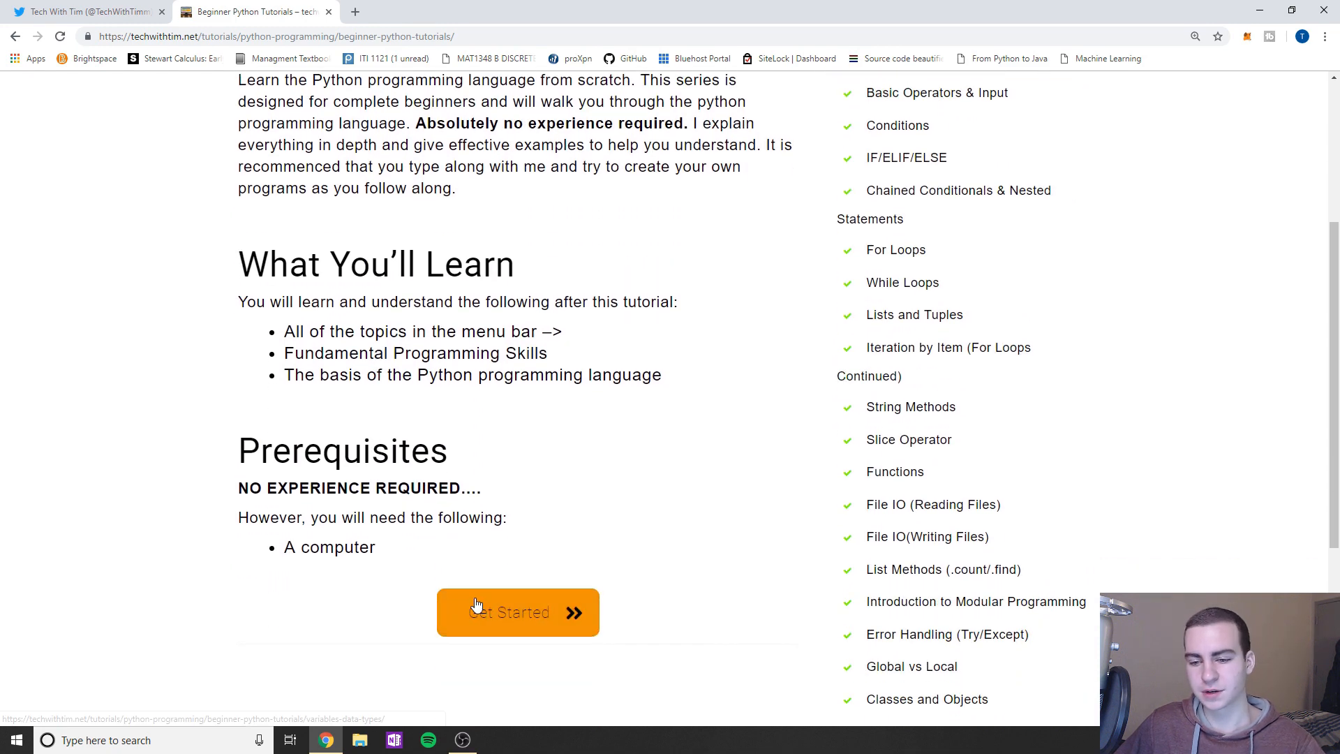
{"action": "left_click", "coordinate": [517, 613]}
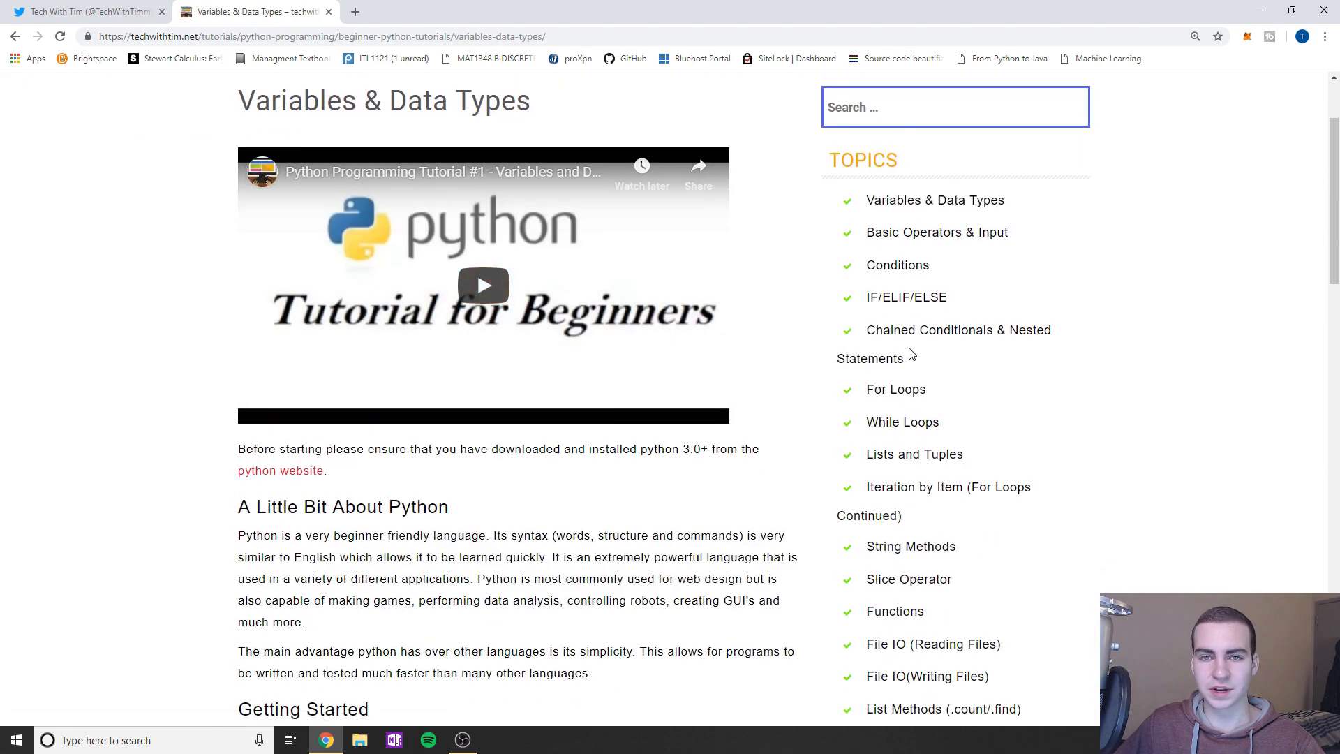
Step: Scroll through the Variables & Data Types lesson content
{"action": "scroll", "scroll_direction": "down", "scroll_amount": 3}
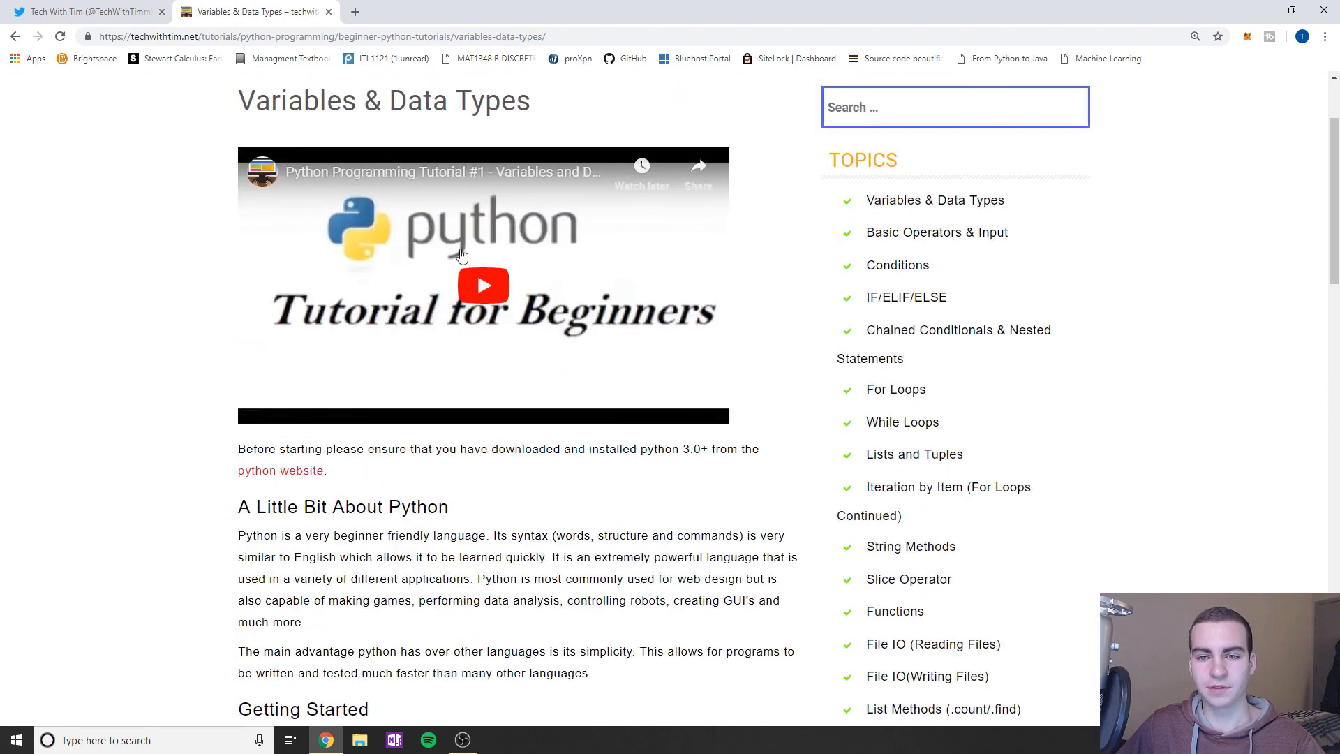
{"action": "scroll", "scroll_direction": "down", "scroll_amount": 3}
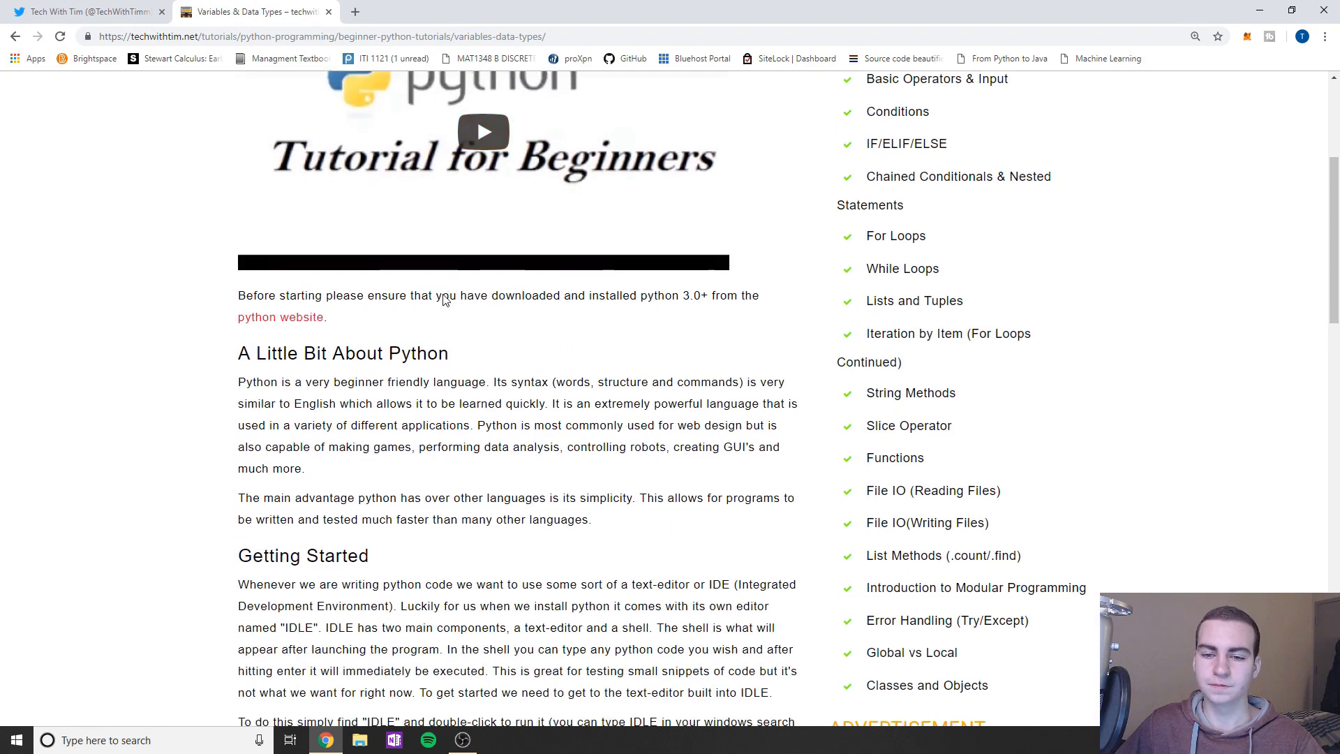
{"action": "scroll", "scroll_direction": "down", "scroll_amount": 3}
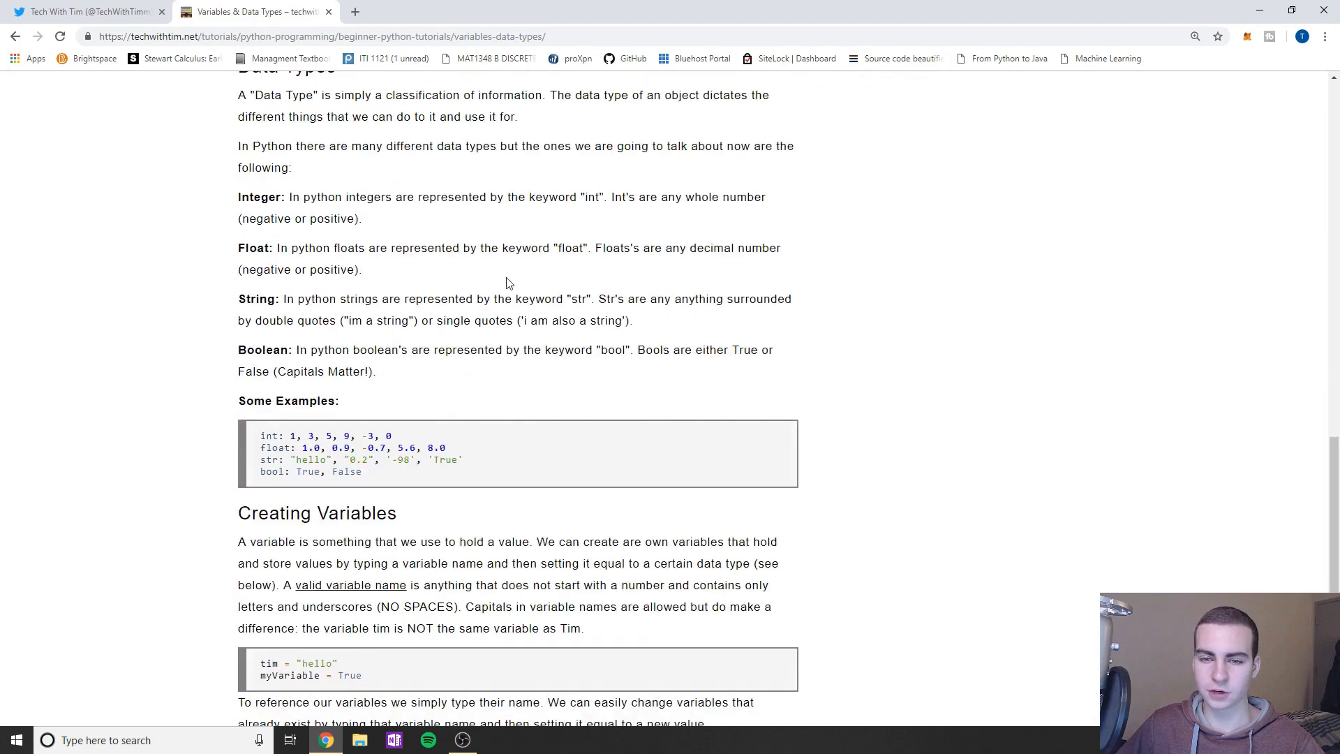
{"action": "scroll", "scroll_direction": "down", "scroll_amount": 3}
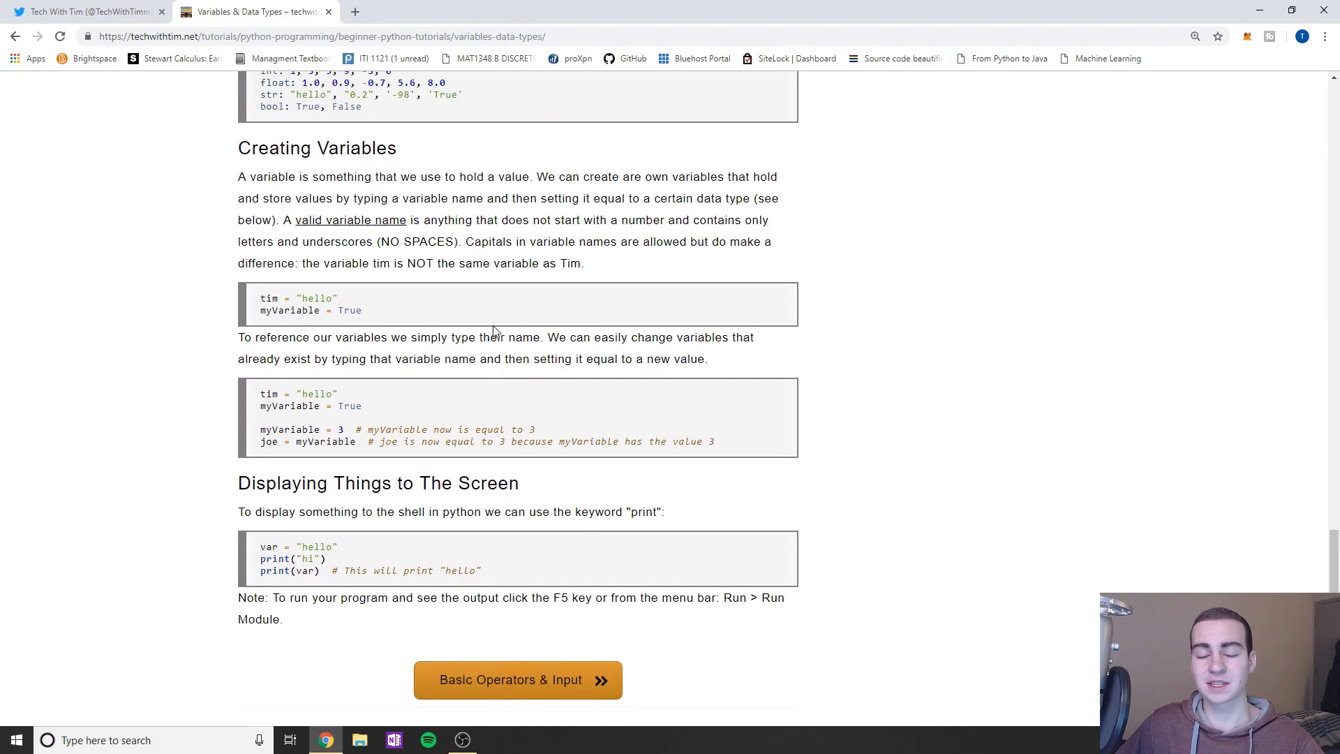
{"action": "scroll", "scroll_direction": "up", "scroll_amount": 3}
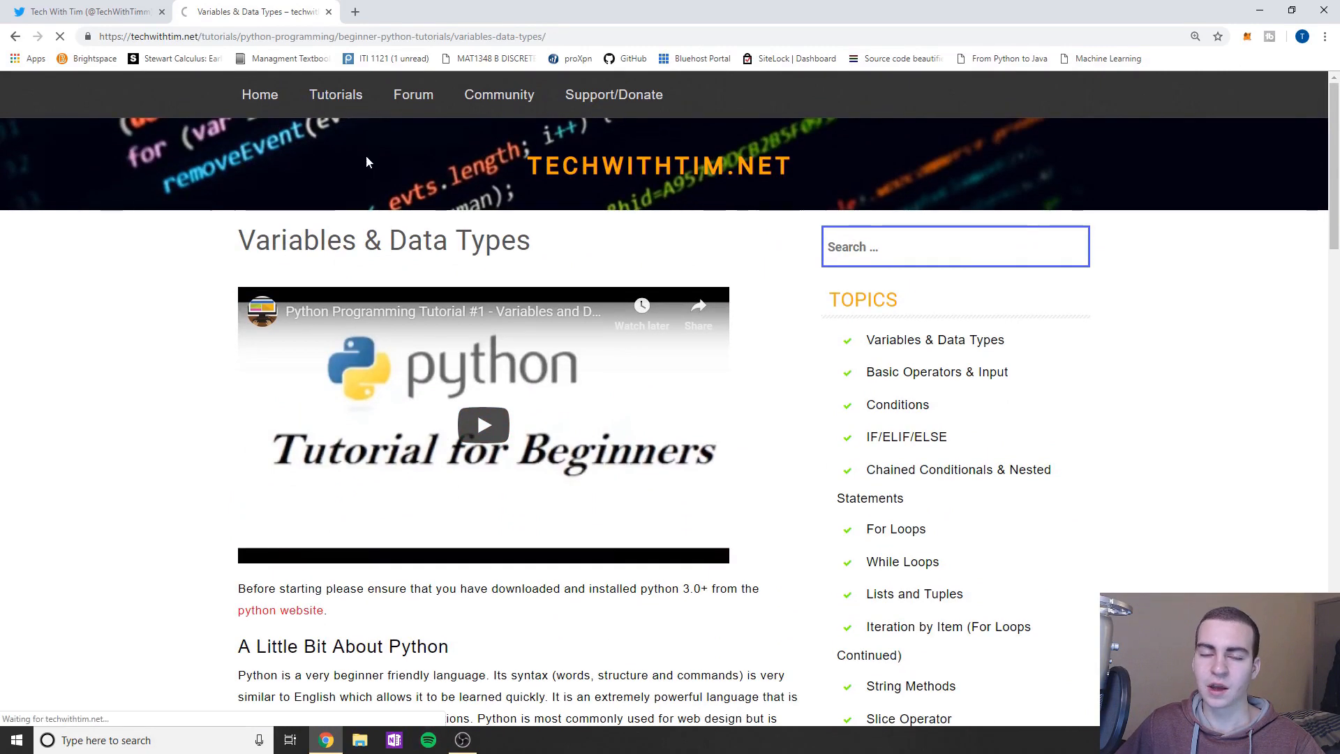
Step: Go to Game Development, pick the Tetris series, and open Tutorial #4
{"action": "left_click", "coordinate": [335, 94]}
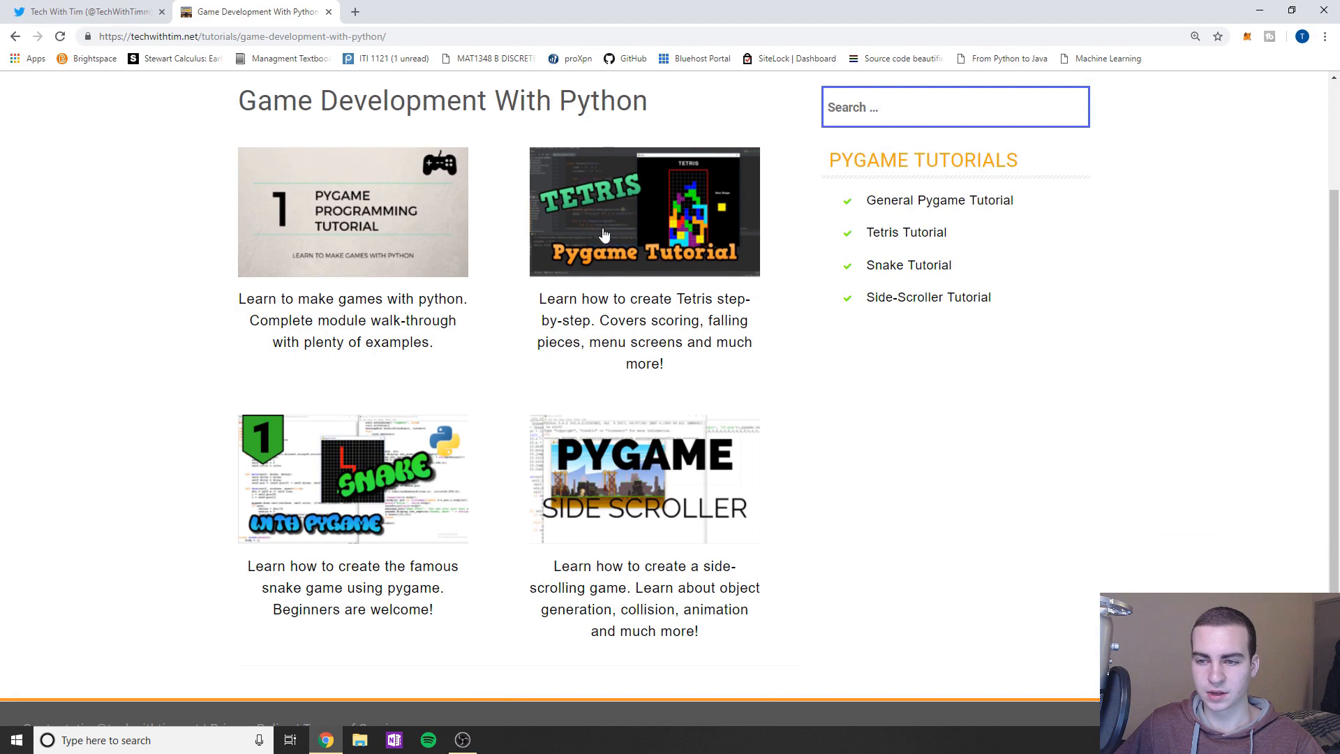
{"action": "left_click", "coordinate": [645, 211]}
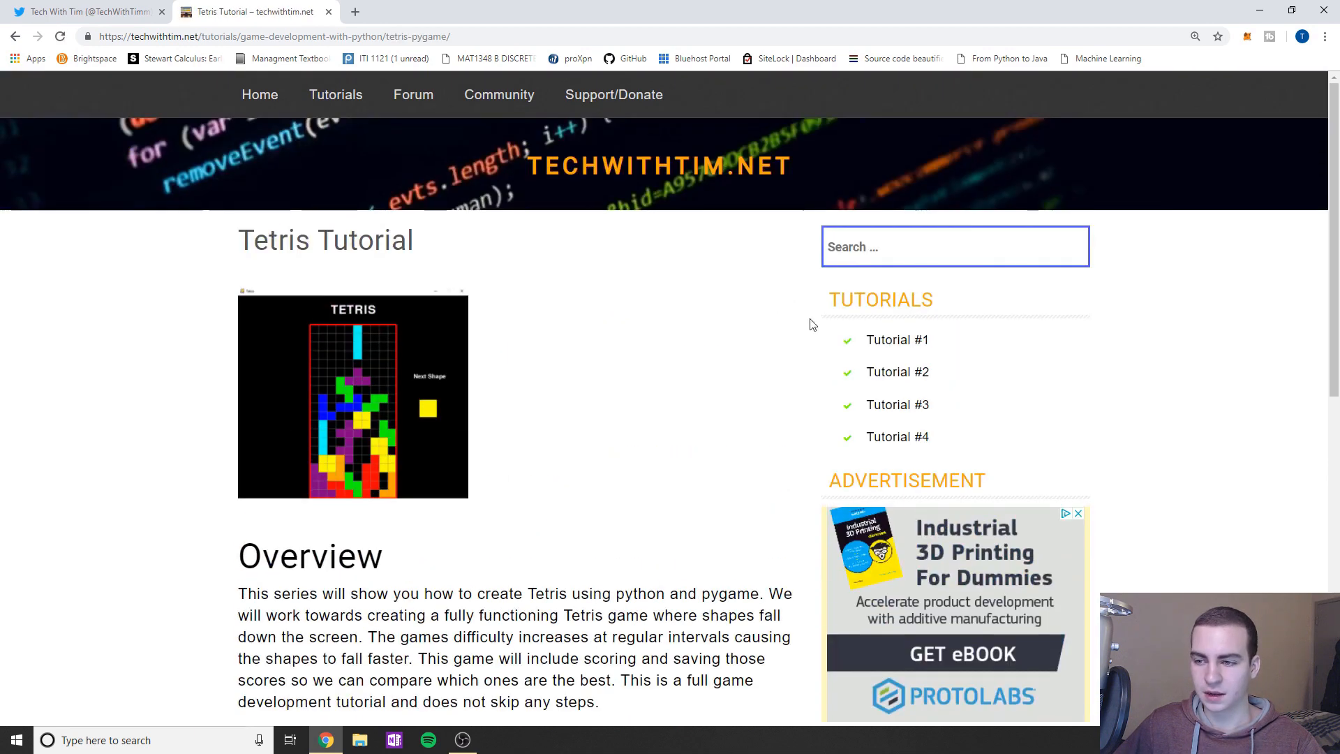
{"action": "left_click", "coordinate": [898, 437]}
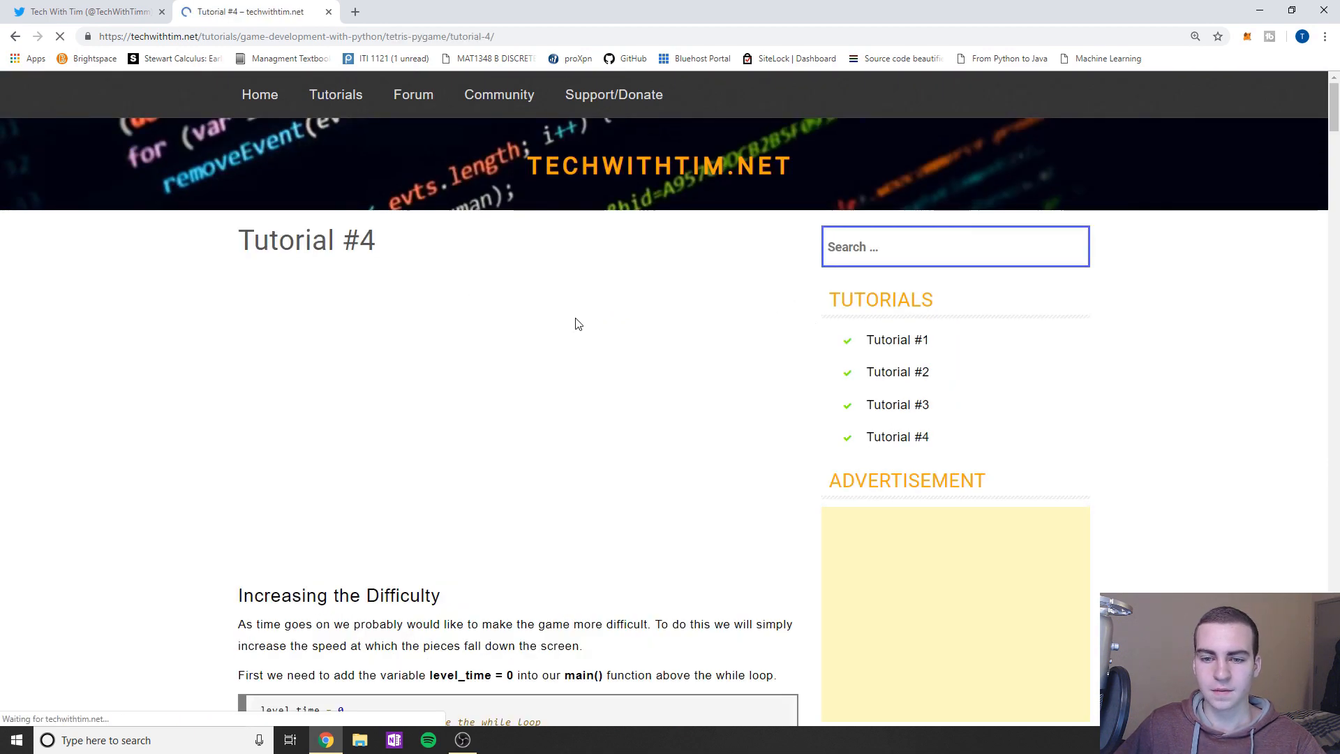
Step: Skim Tetris Tutorial #4's video and full code listing
{"action": "scroll", "scroll_direction": "down", "scroll_amount": 3}
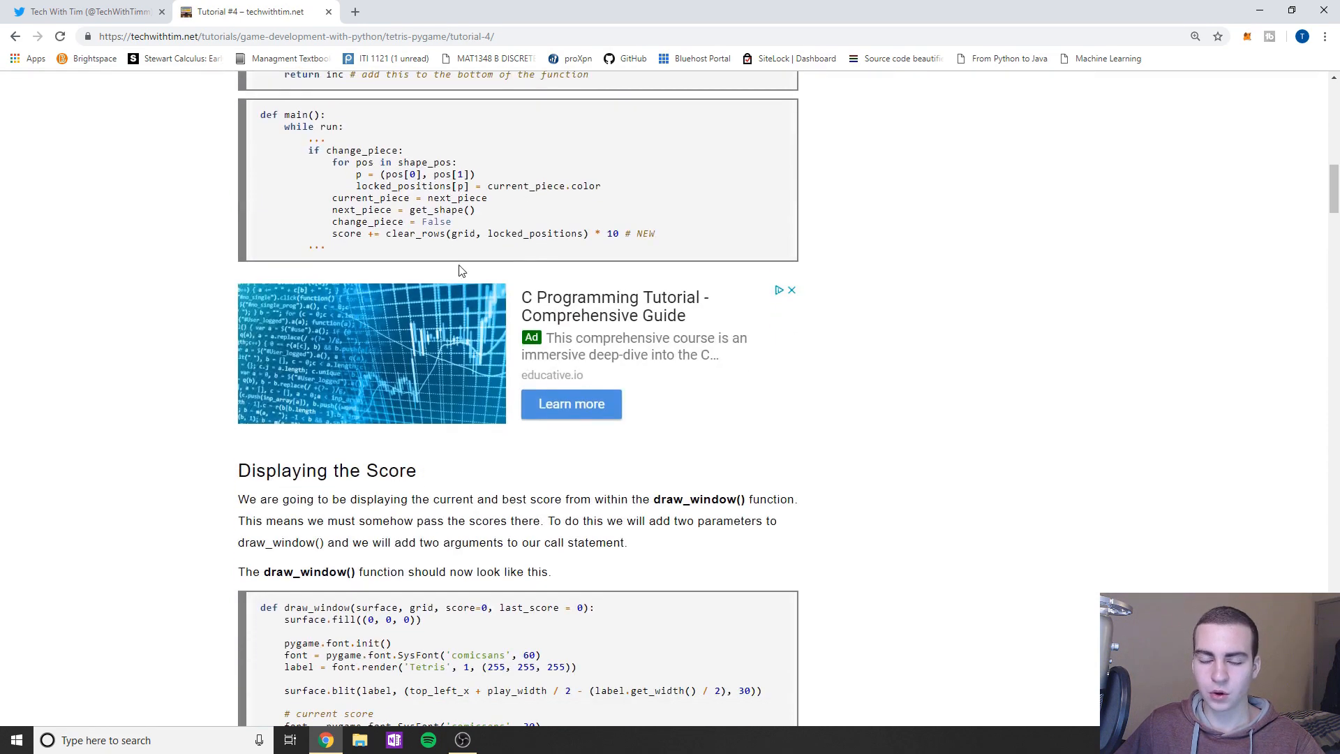
{"action": "scroll", "scroll_direction": "down", "scroll_amount": 3}
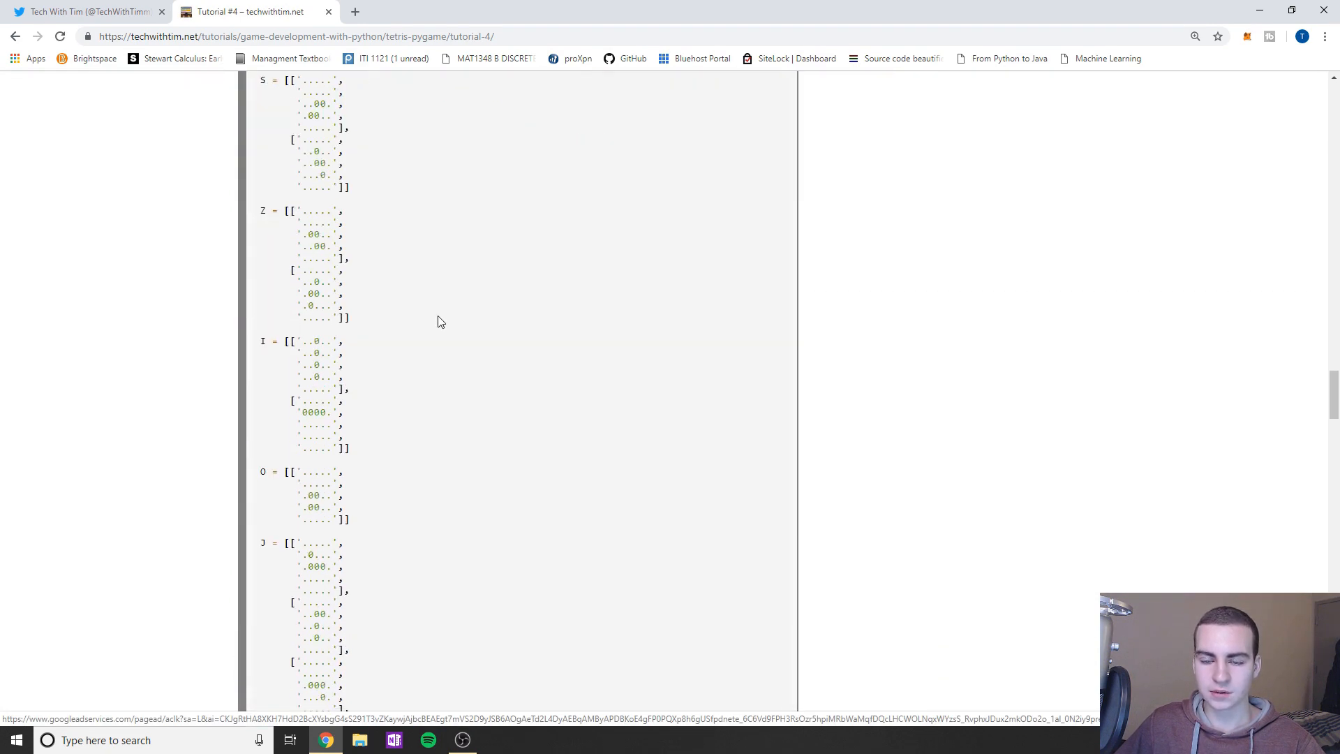
{"action": "scroll", "scroll_direction": "down", "scroll_amount": 3}
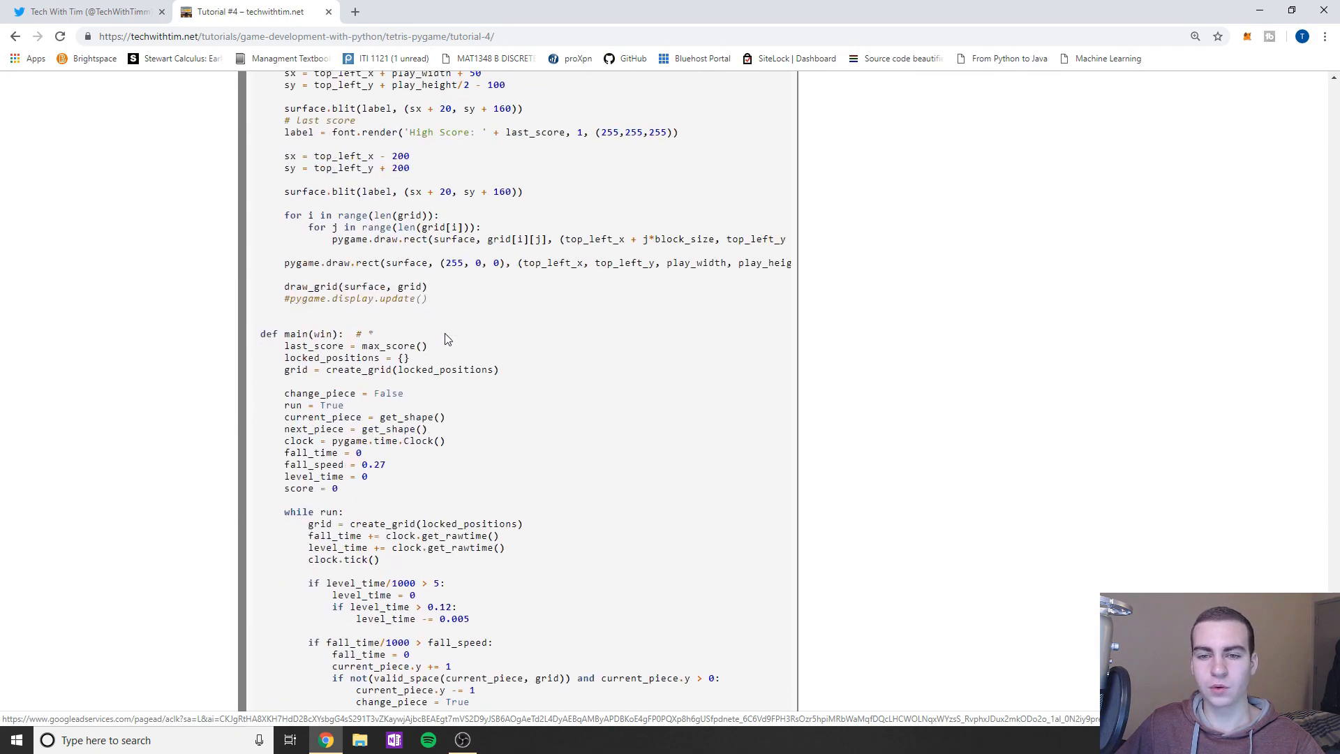
{"action": "scroll", "scroll_direction": "down", "scroll_amount": 3}
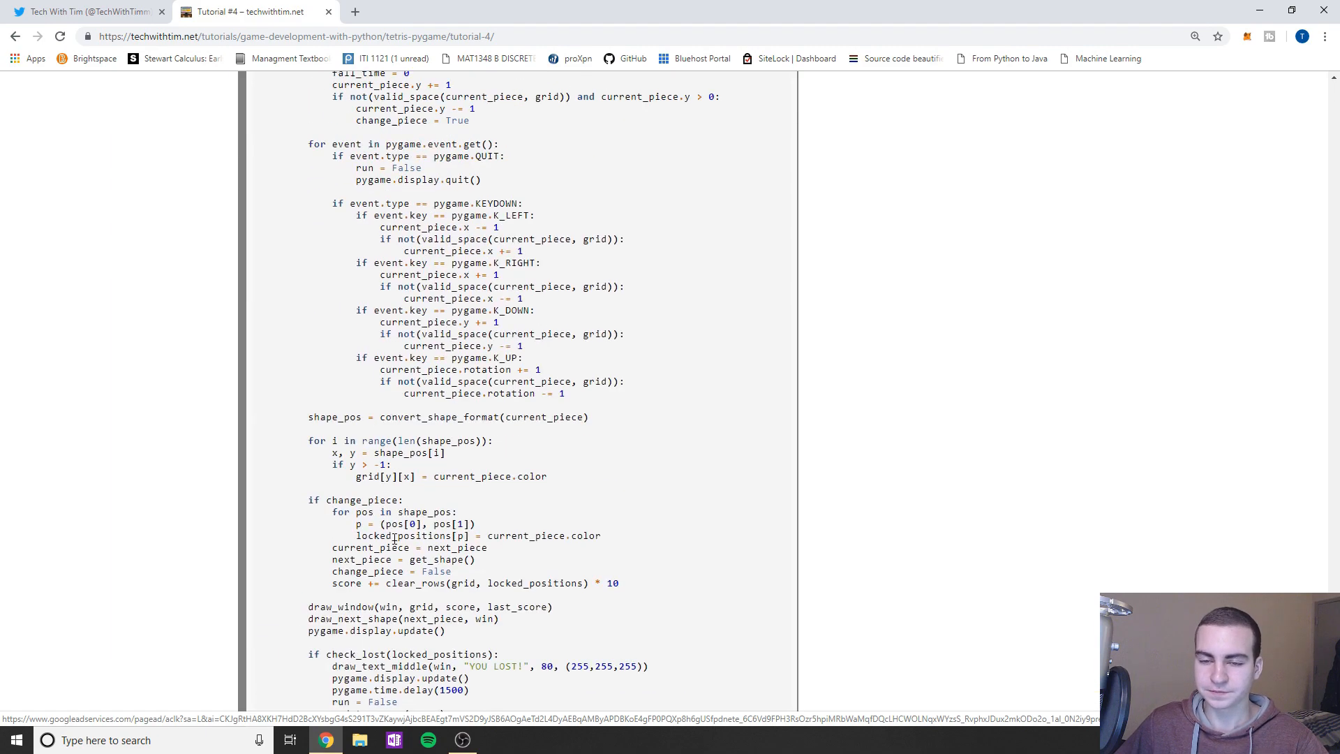
{"action": "scroll", "scroll_direction": "down", "scroll_amount": 3}
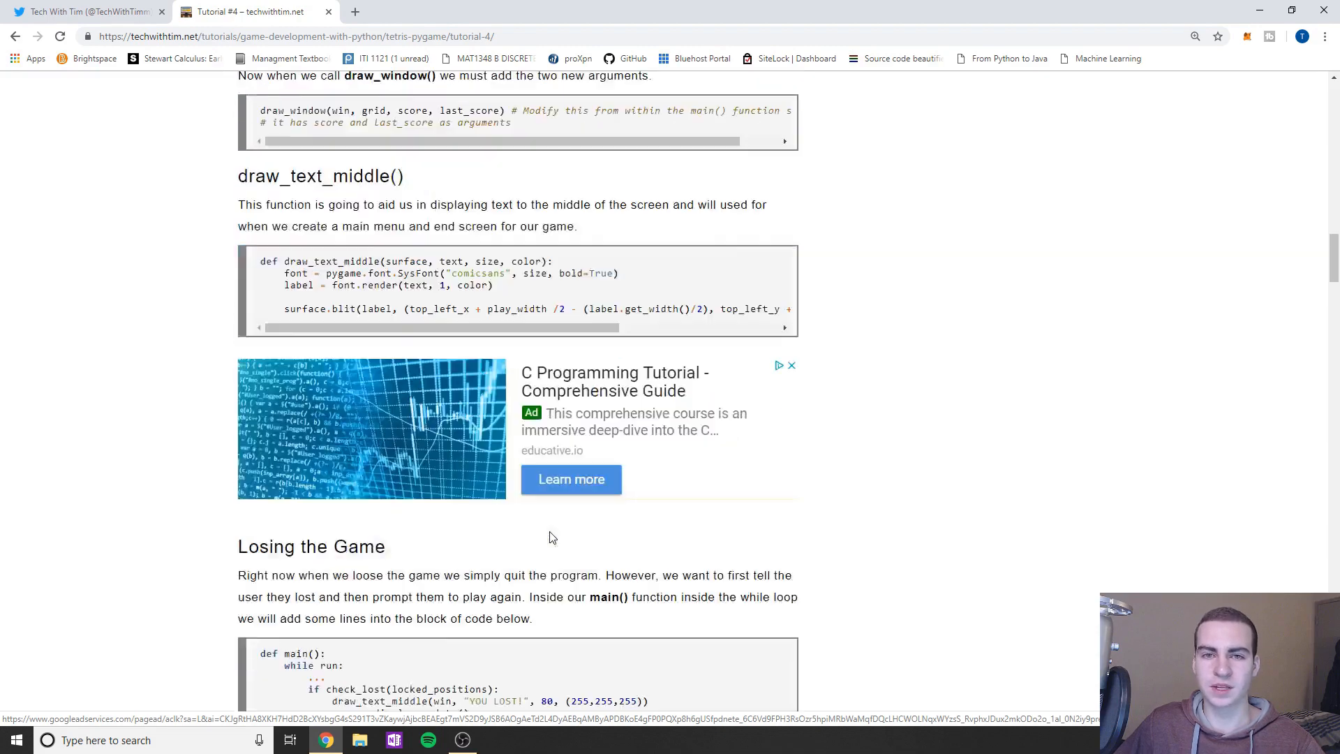
{"action": "scroll", "scroll_direction": "up", "scroll_amount": 3}
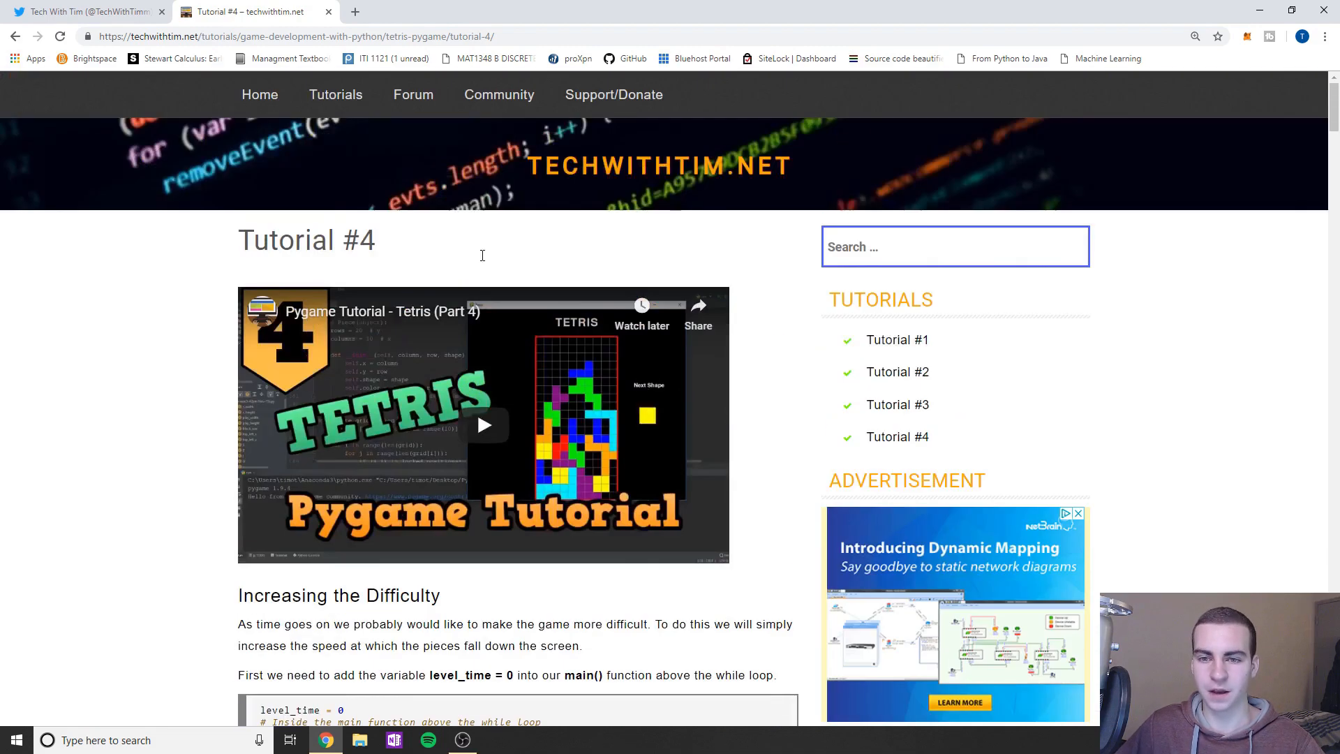
{"action": "mouse_move", "coordinate": [608, 104]}
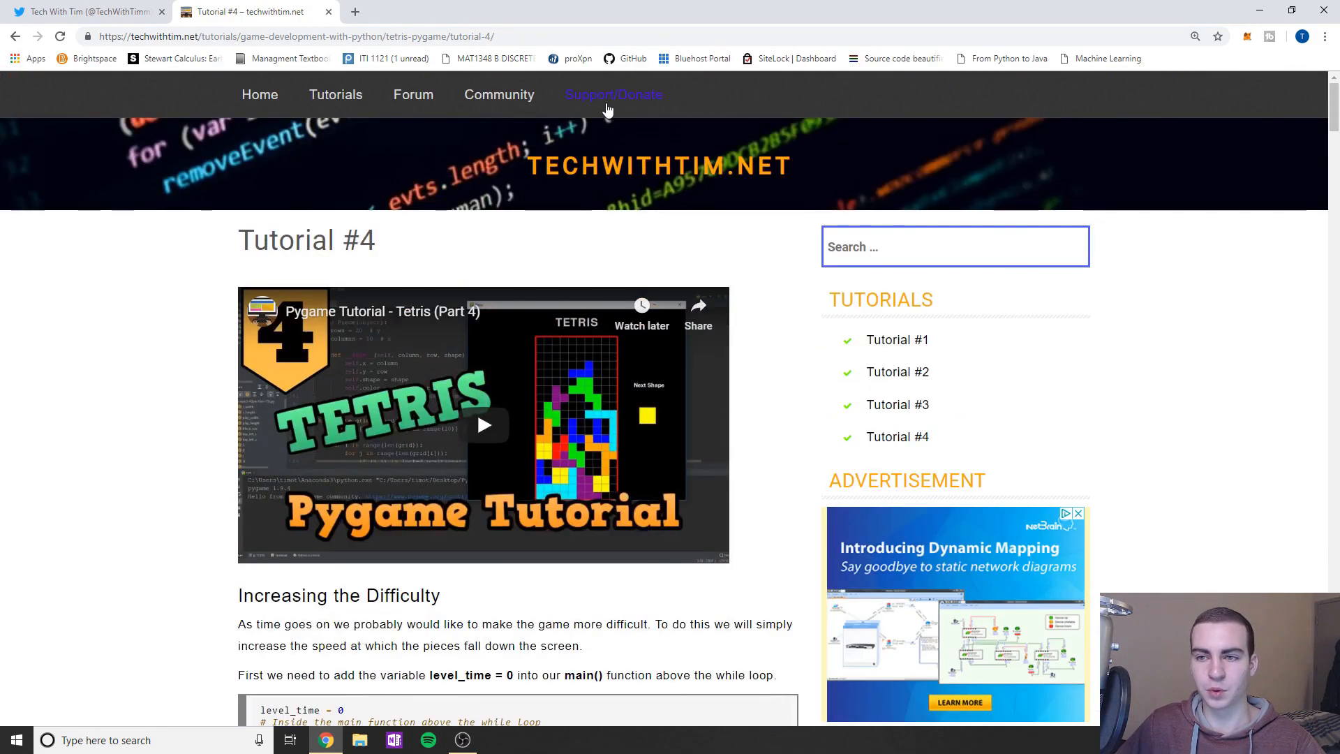
Step: Open Support/Donate and review Patreon perks, PayPal donation and tutoring contact details
{"action": "left_click", "coordinate": [613, 94]}
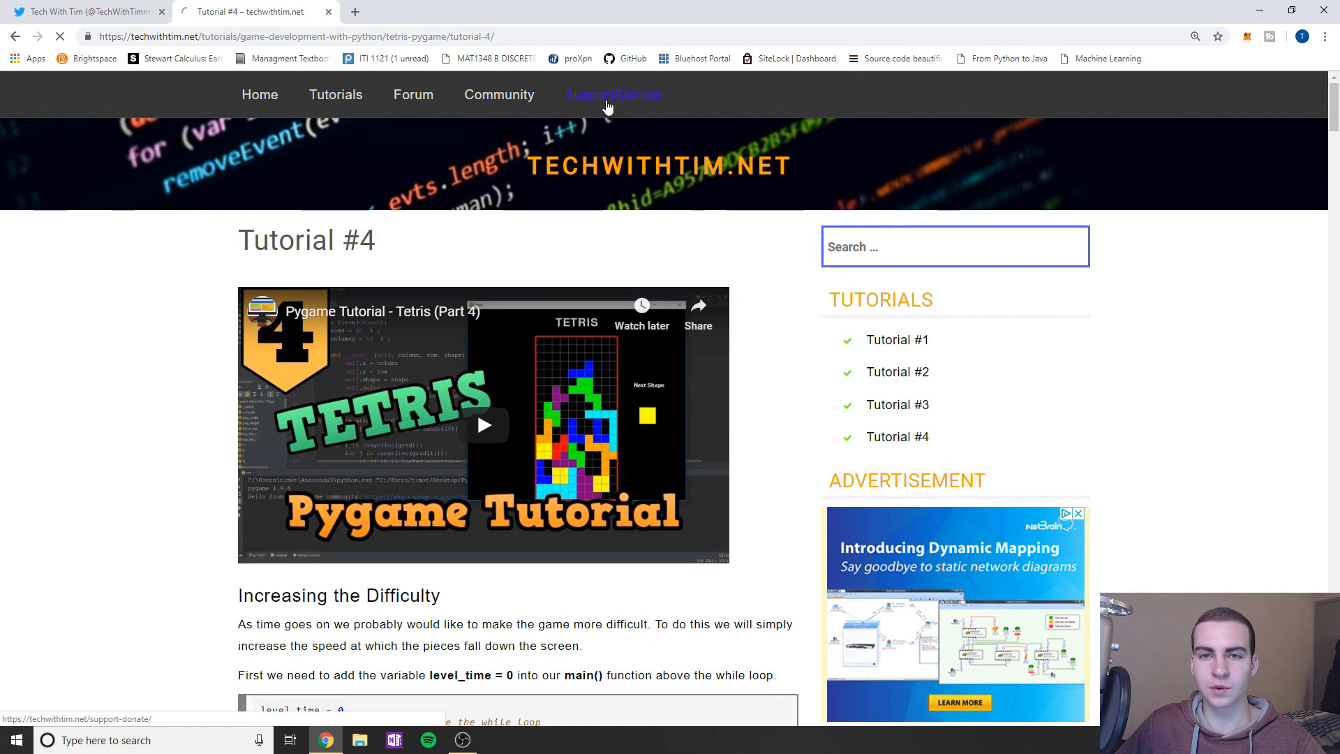
{"action": "left_click", "coordinate": [613, 94]}
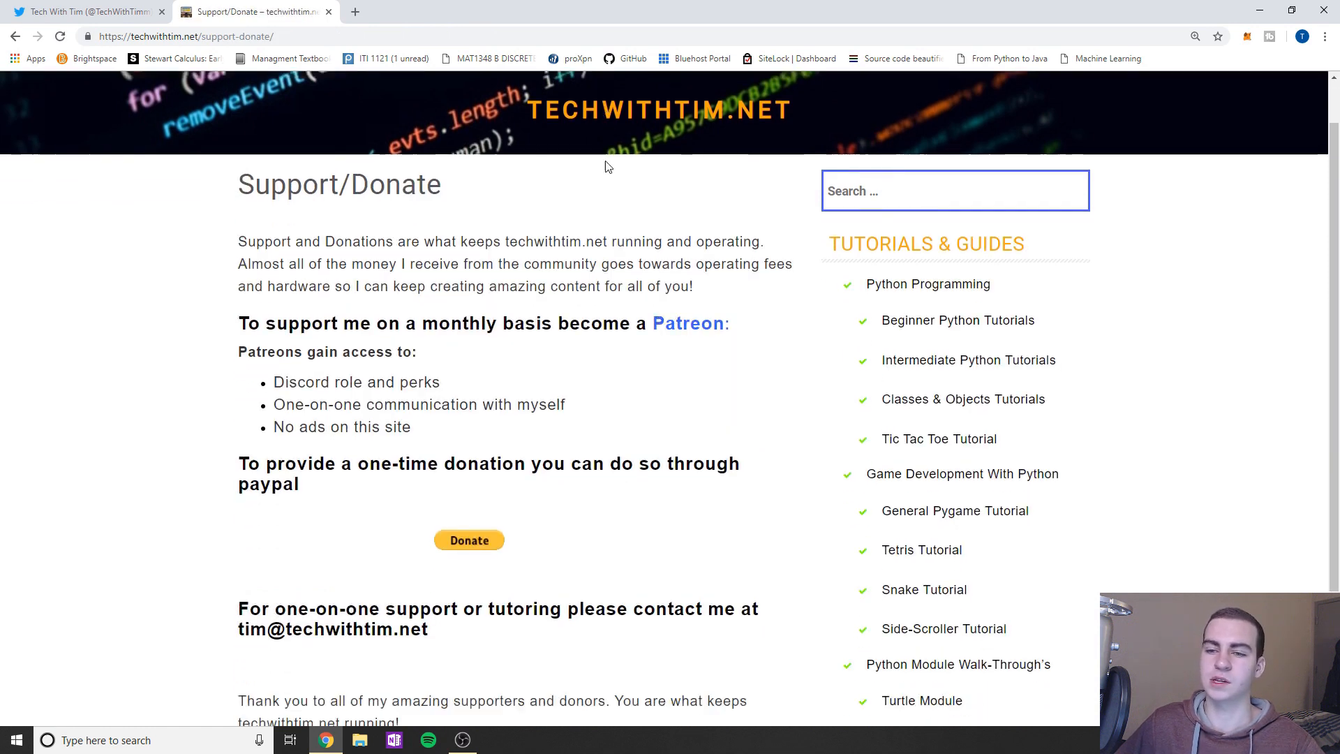
{"action": "scroll", "scroll_direction": "down", "scroll_amount": 3}
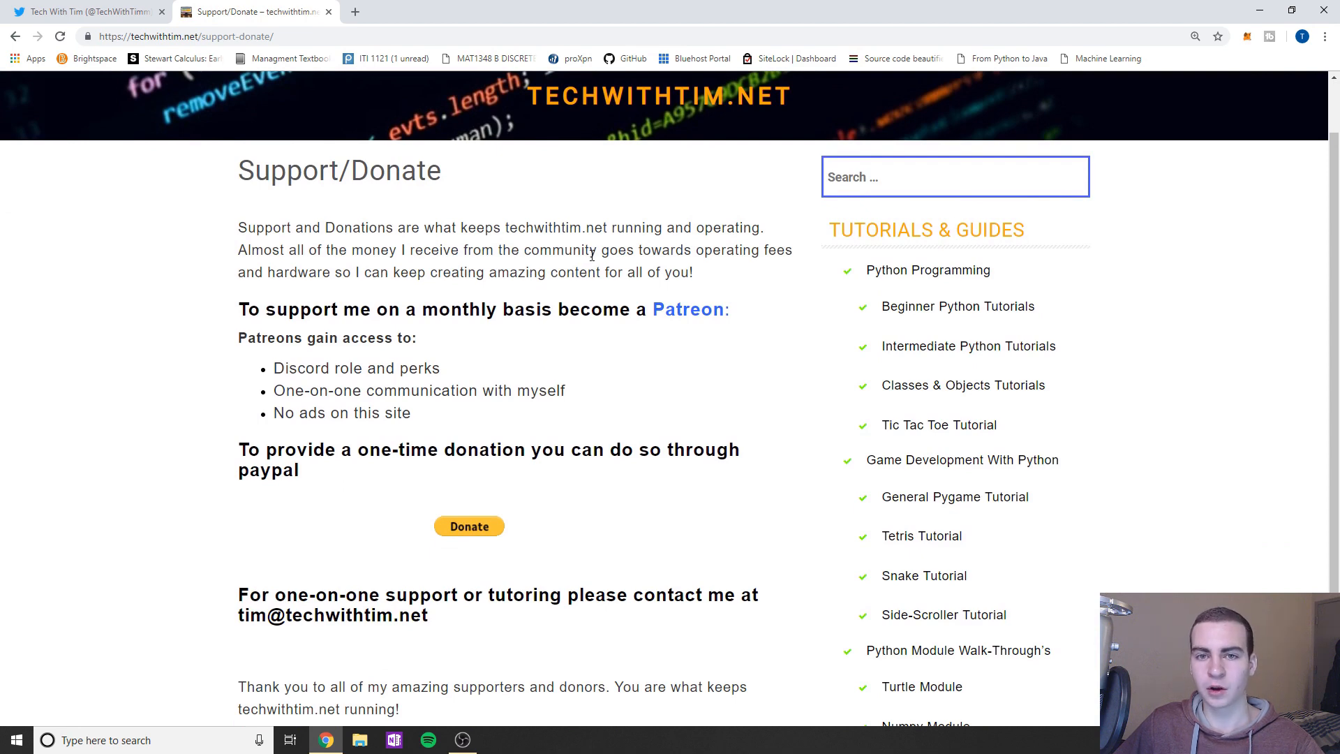
{"action": "scroll", "scroll_direction": "down", "scroll_amount": 3}
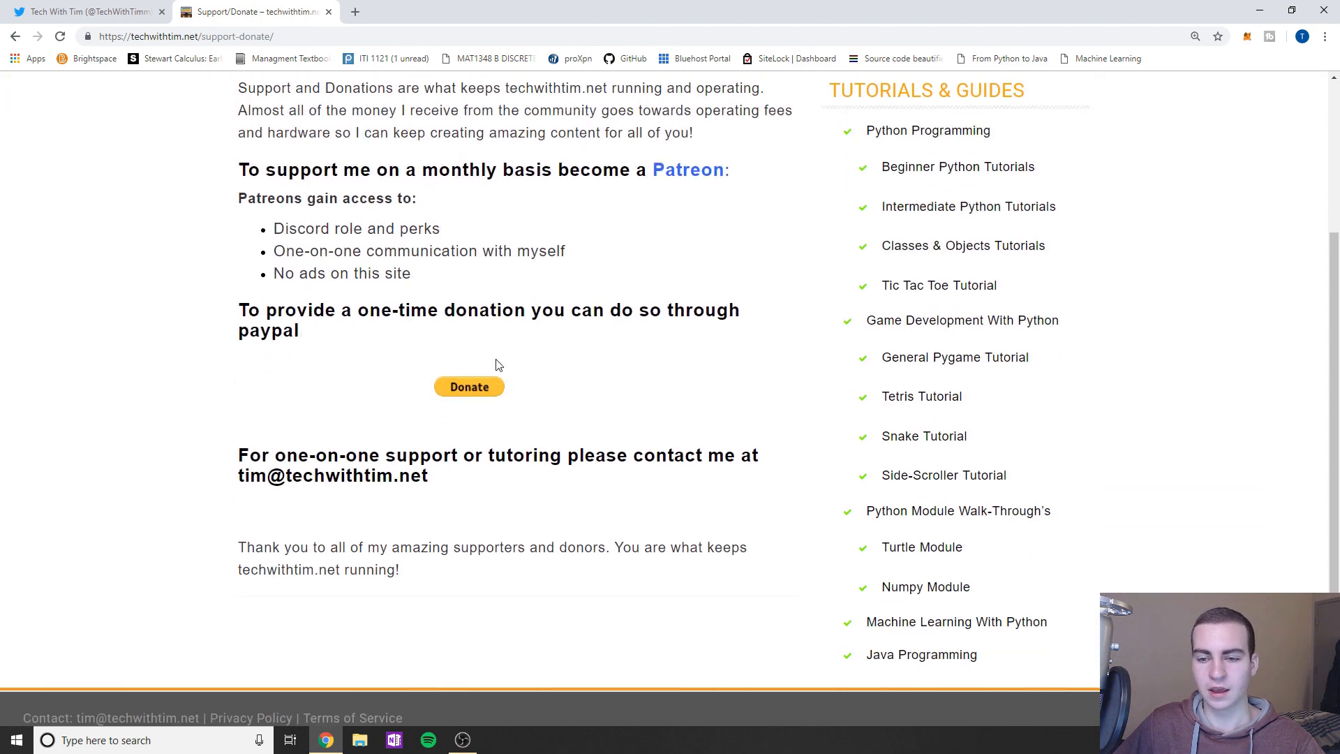
{"action": "mouse_move", "coordinate": [495, 391]}
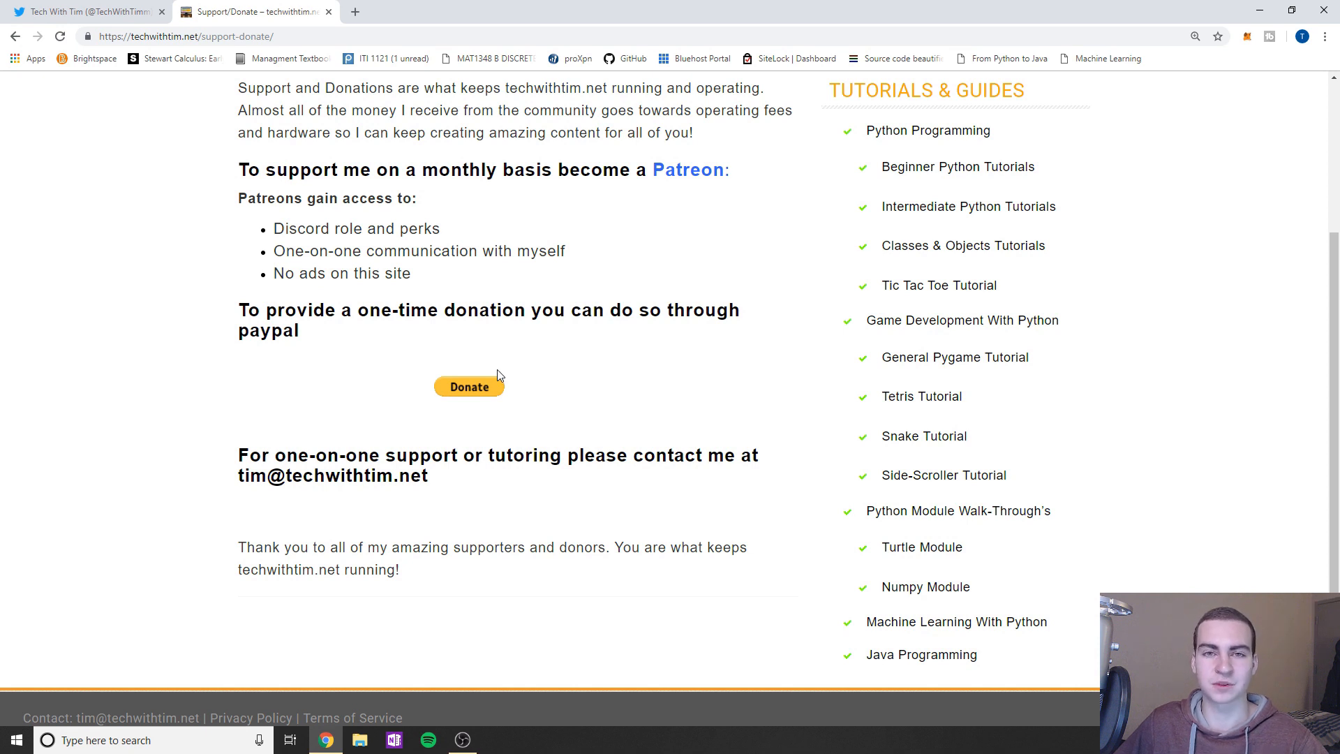
{"action": "mouse_move", "coordinate": [499, 348]}
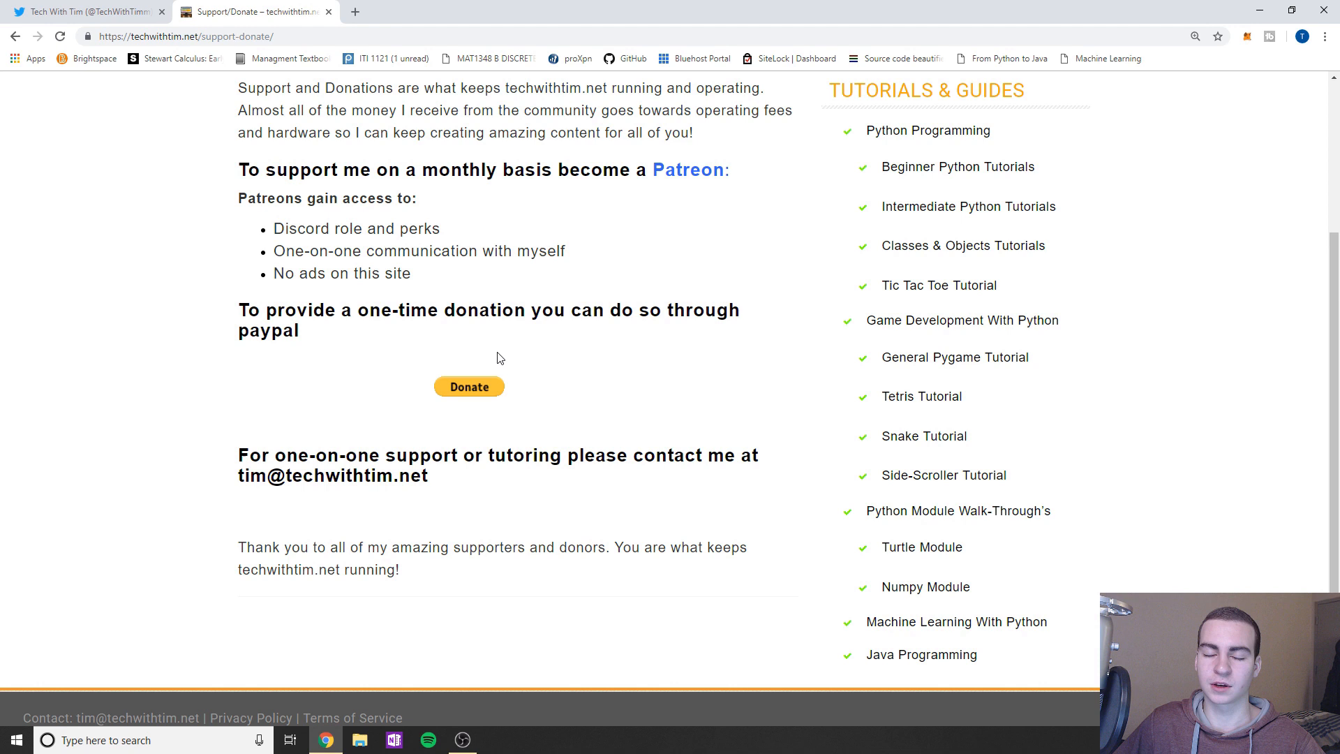
{"action": "mouse_move", "coordinate": [476, 394]}
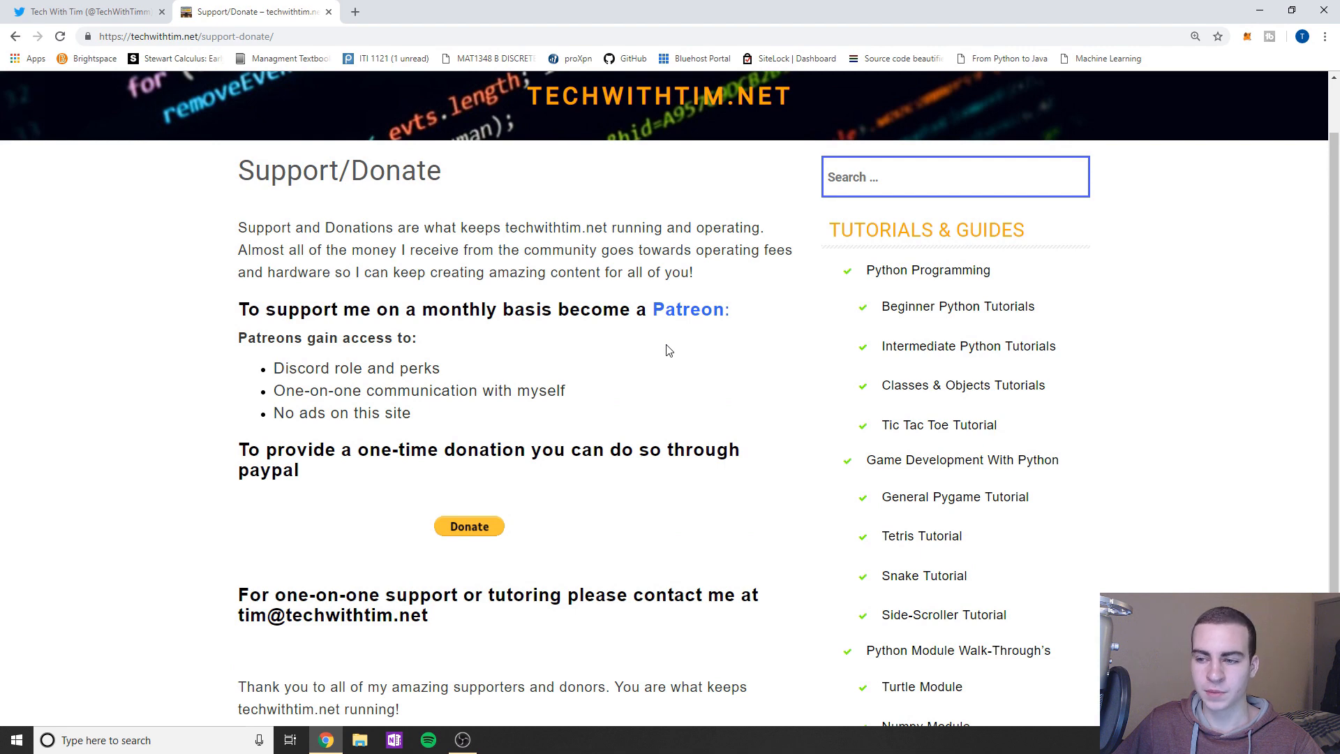
{"action": "scroll", "scroll_direction": "down", "scroll_amount": 3}
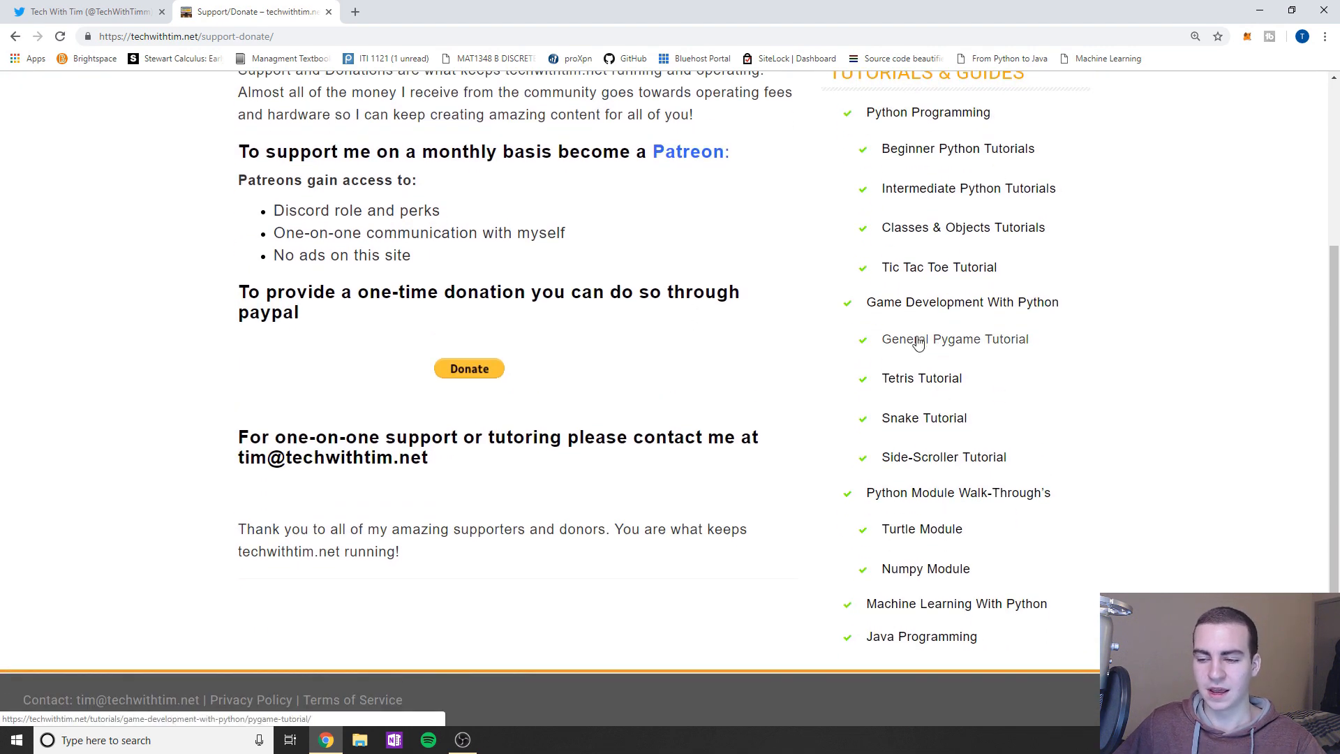
{"action": "scroll", "scroll_direction": "up", "scroll_amount": 3}
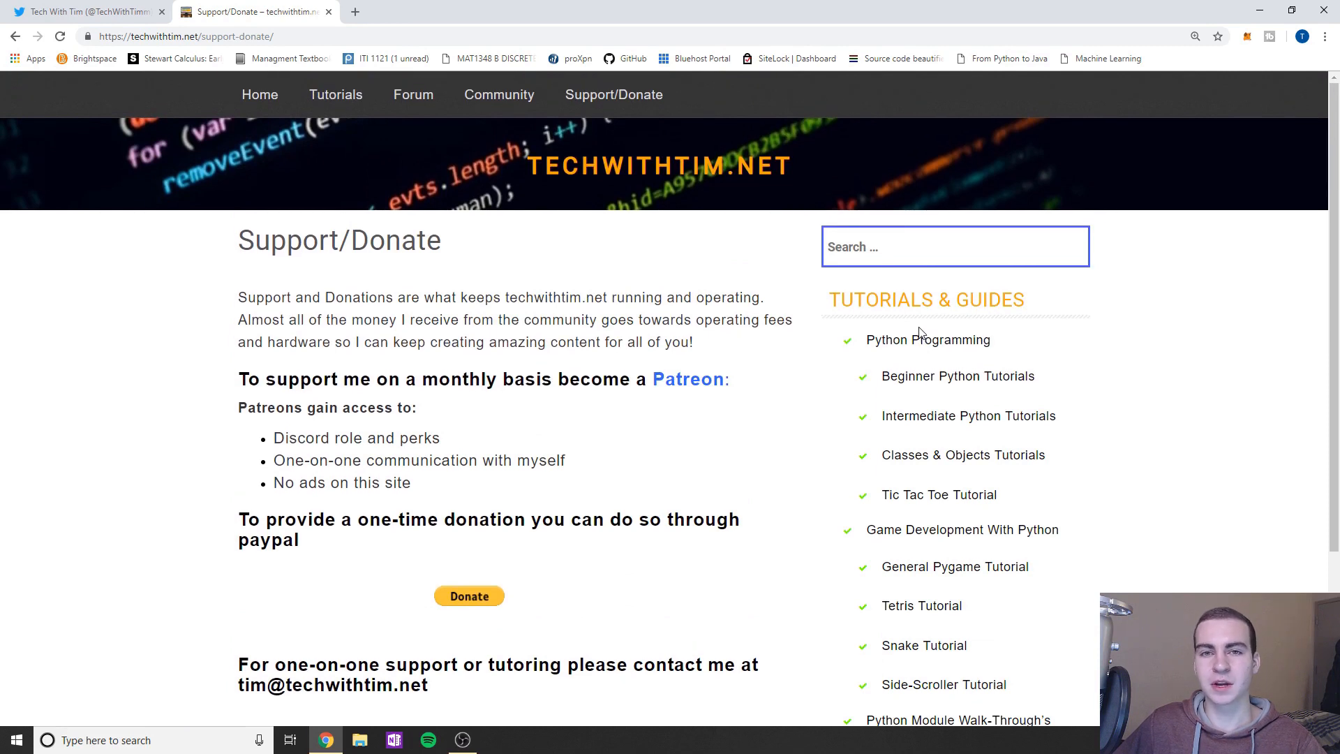
{"action": "mouse_move", "coordinate": [335, 95]}
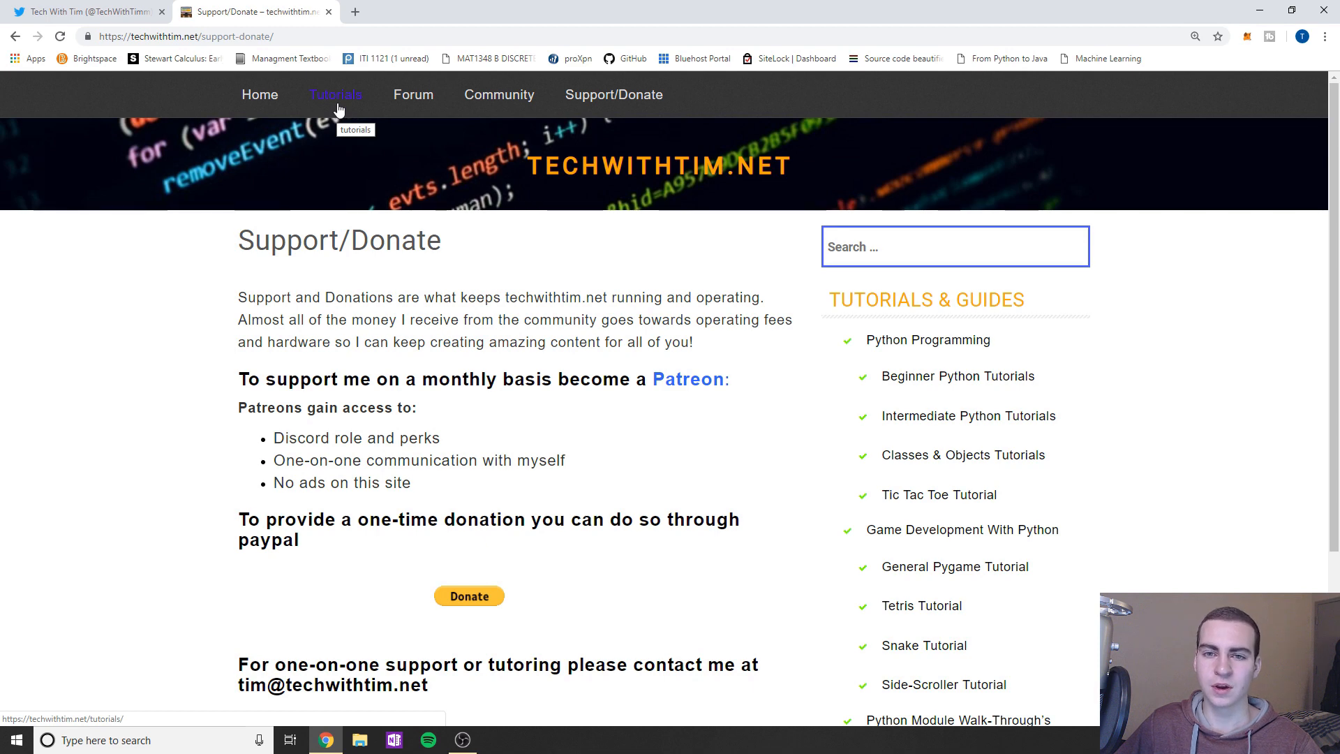
Step: Open Tutorials & Guides and browse the Python, Pygame and module series
{"action": "left_click", "coordinate": [335, 95]}
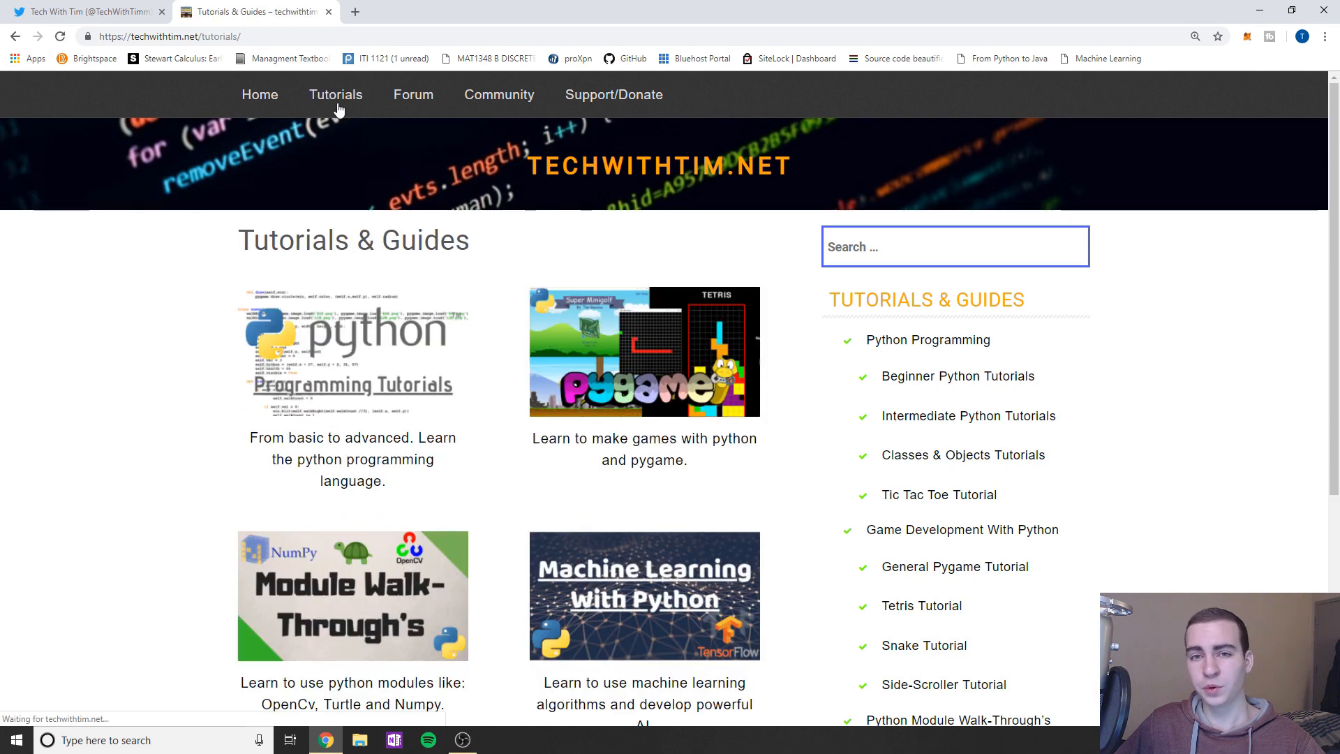
{"action": "scroll", "scroll_direction": "down", "scroll_amount": 3}
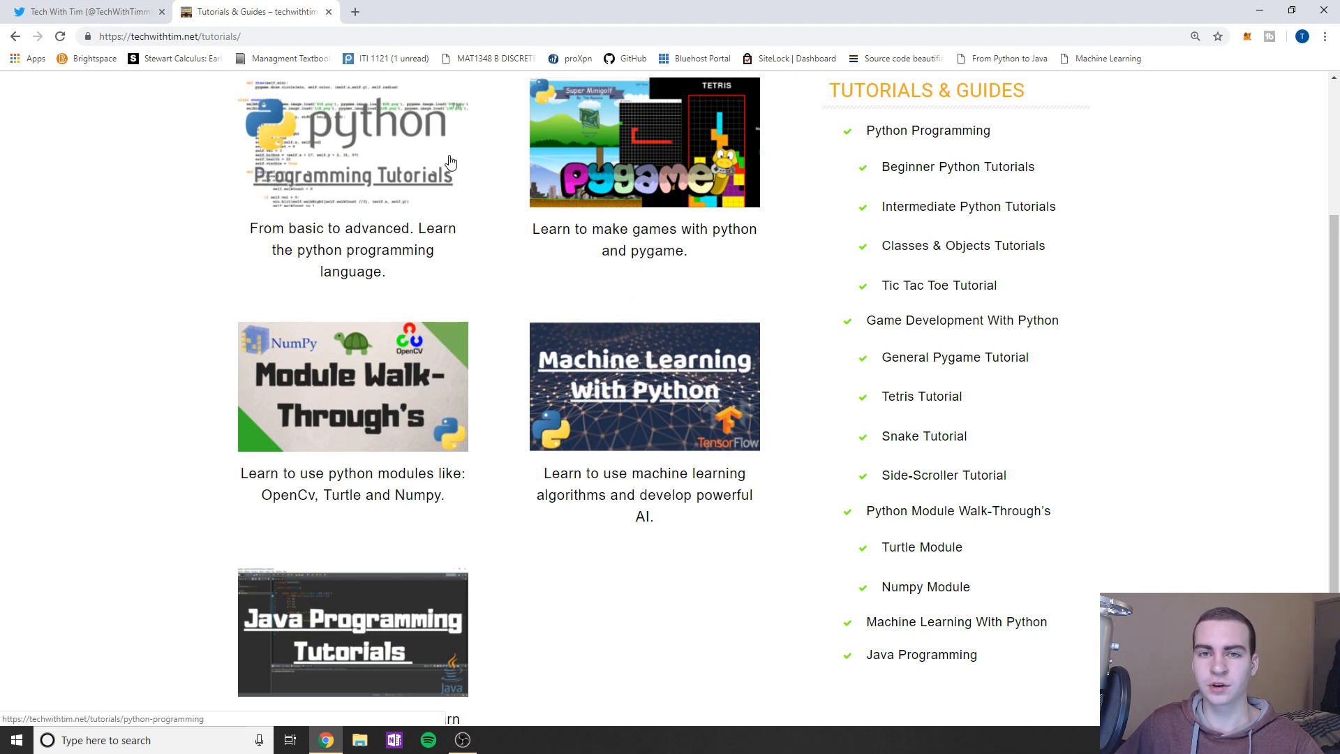
{"action": "scroll", "scroll_direction": "up", "scroll_amount": 3}
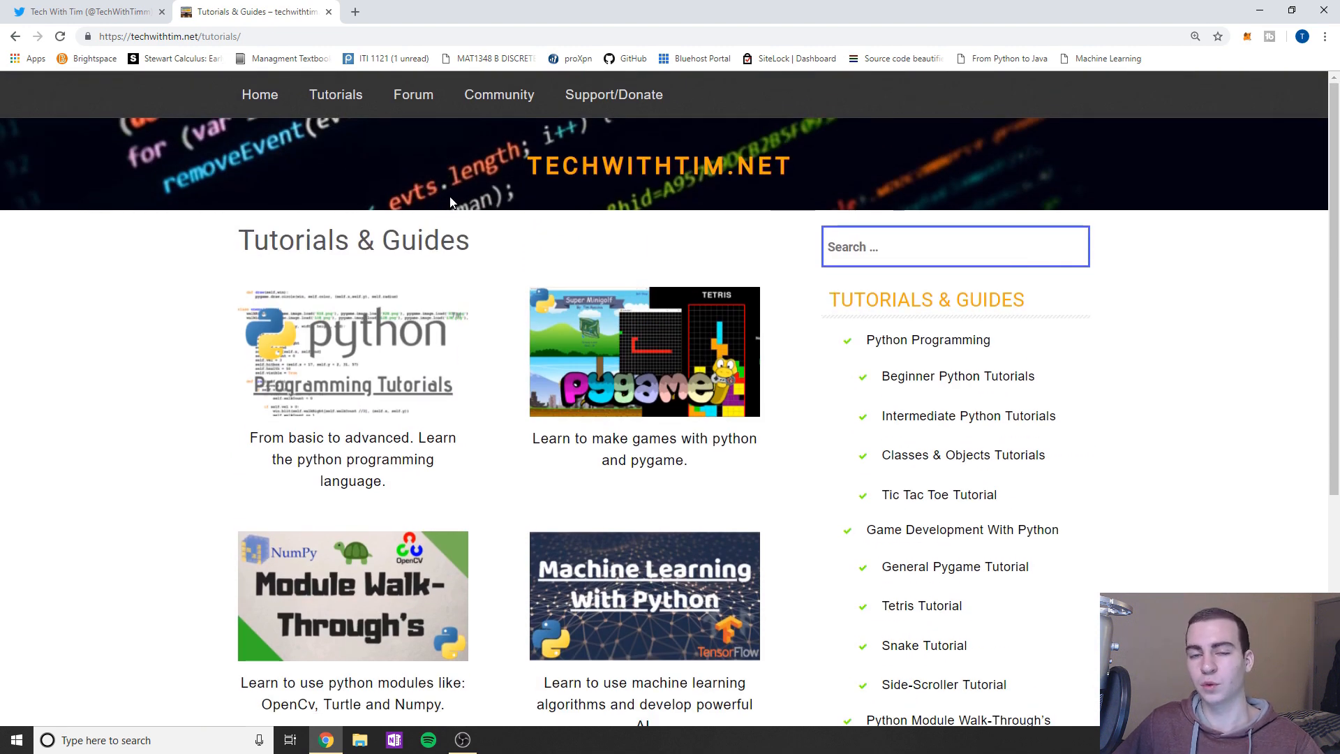
{"action": "scroll", "scroll_direction": "down", "scroll_amount": 3}
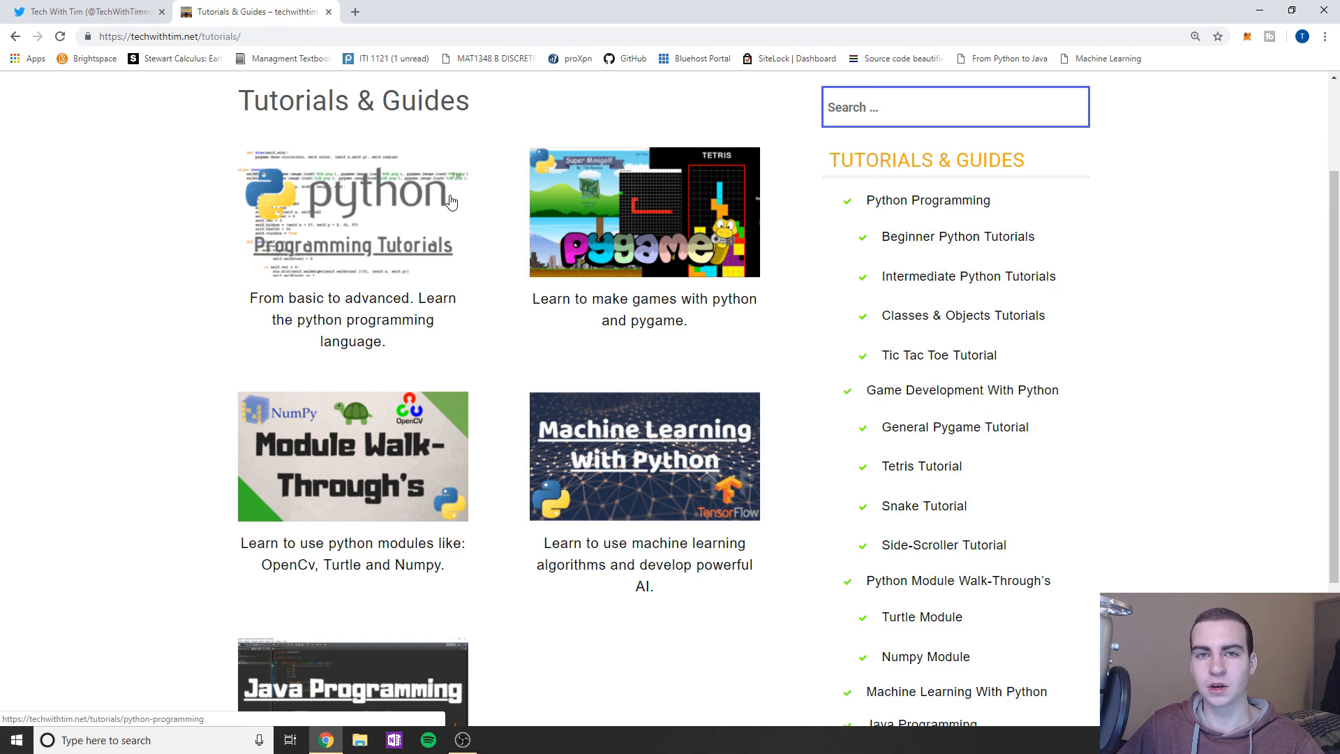
{"action": "mouse_move", "coordinate": [402, 193]}
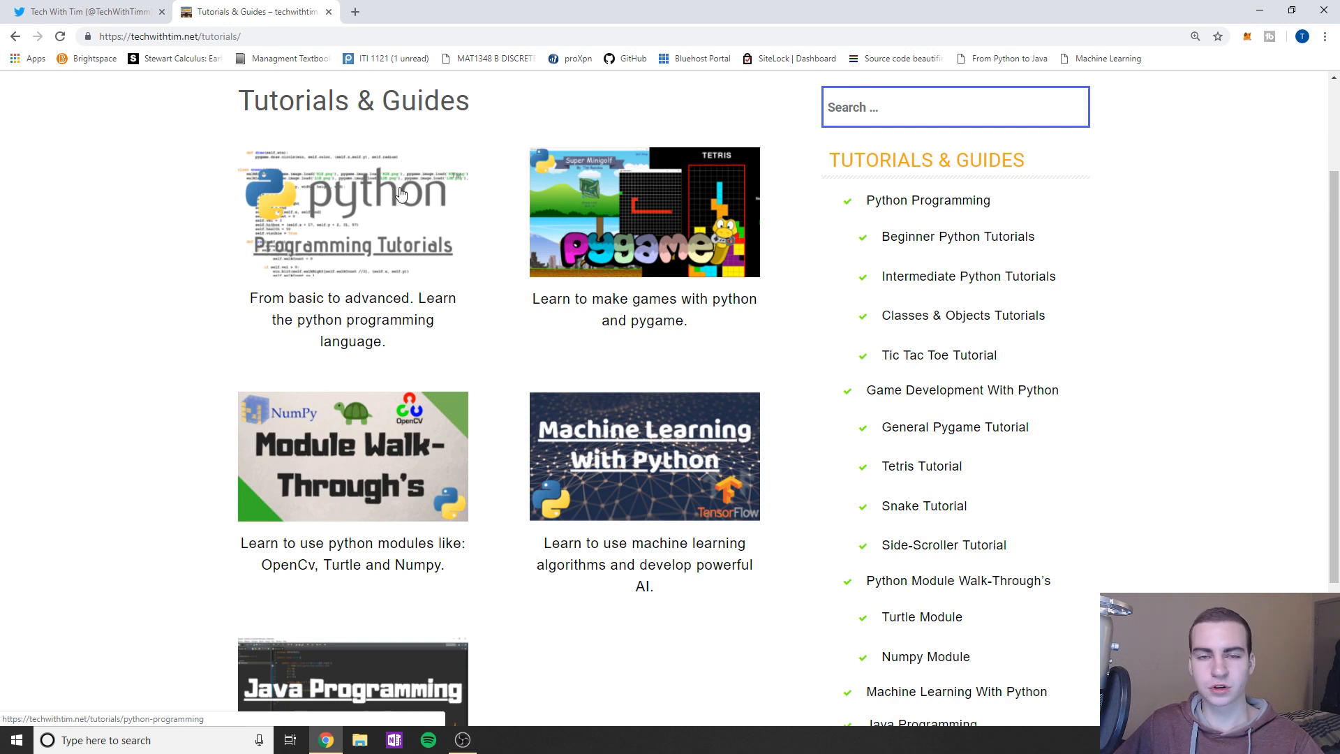
{"action": "scroll", "scroll_direction": "down", "scroll_amount": 3}
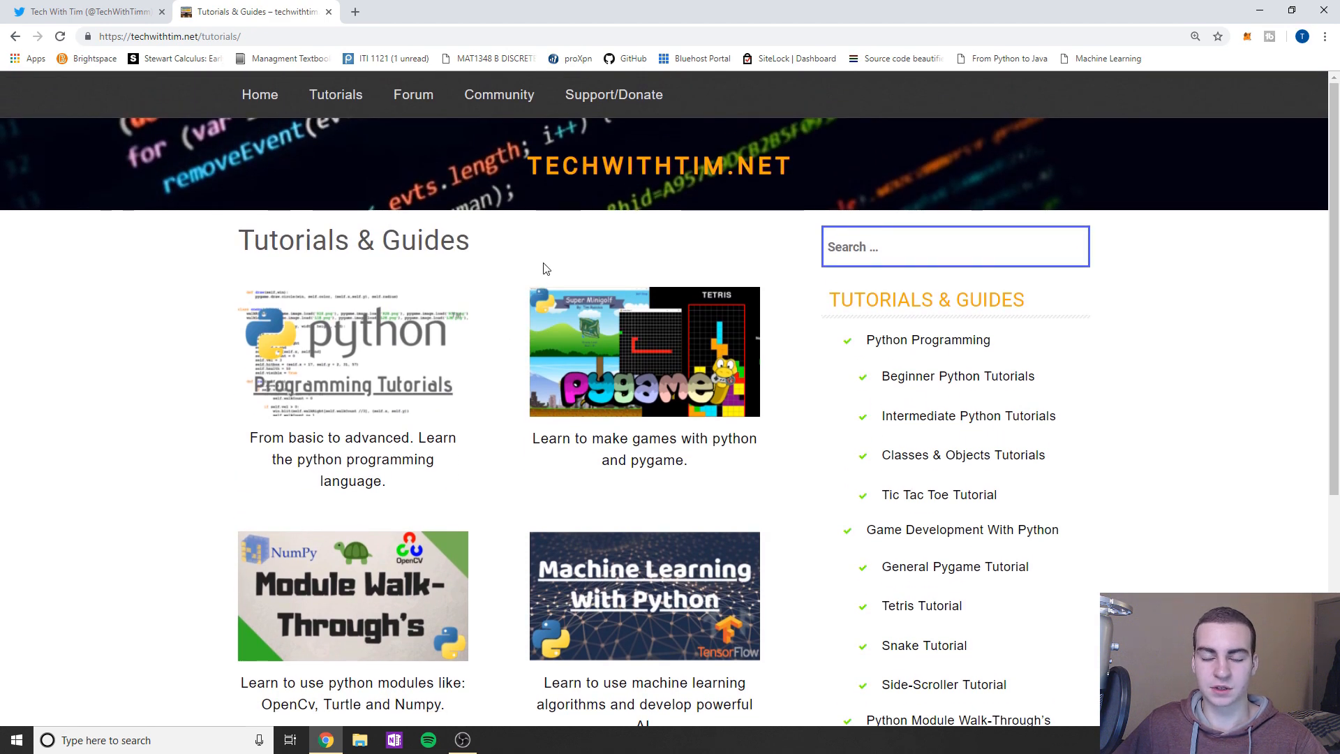
{"action": "scroll", "scroll_direction": "down", "scroll_amount": 3}
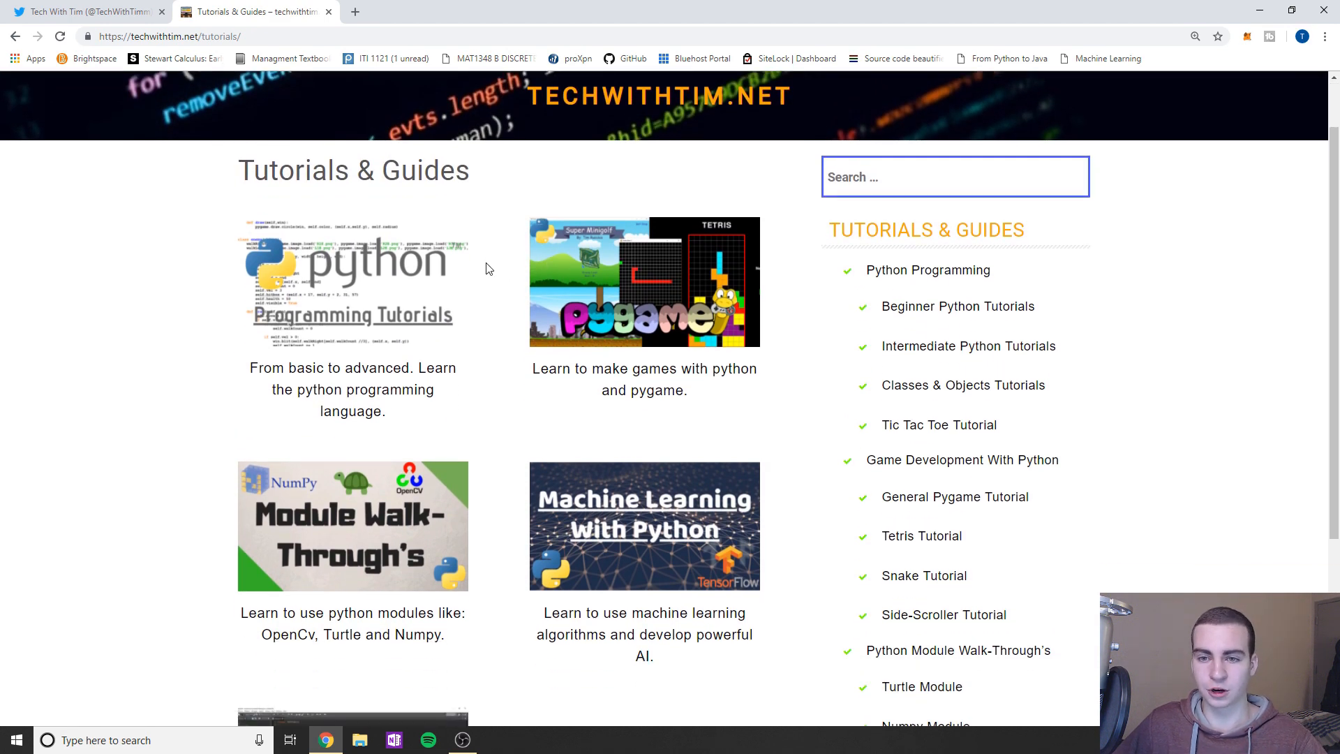
{"action": "scroll", "scroll_direction": "down", "scroll_amount": 3}
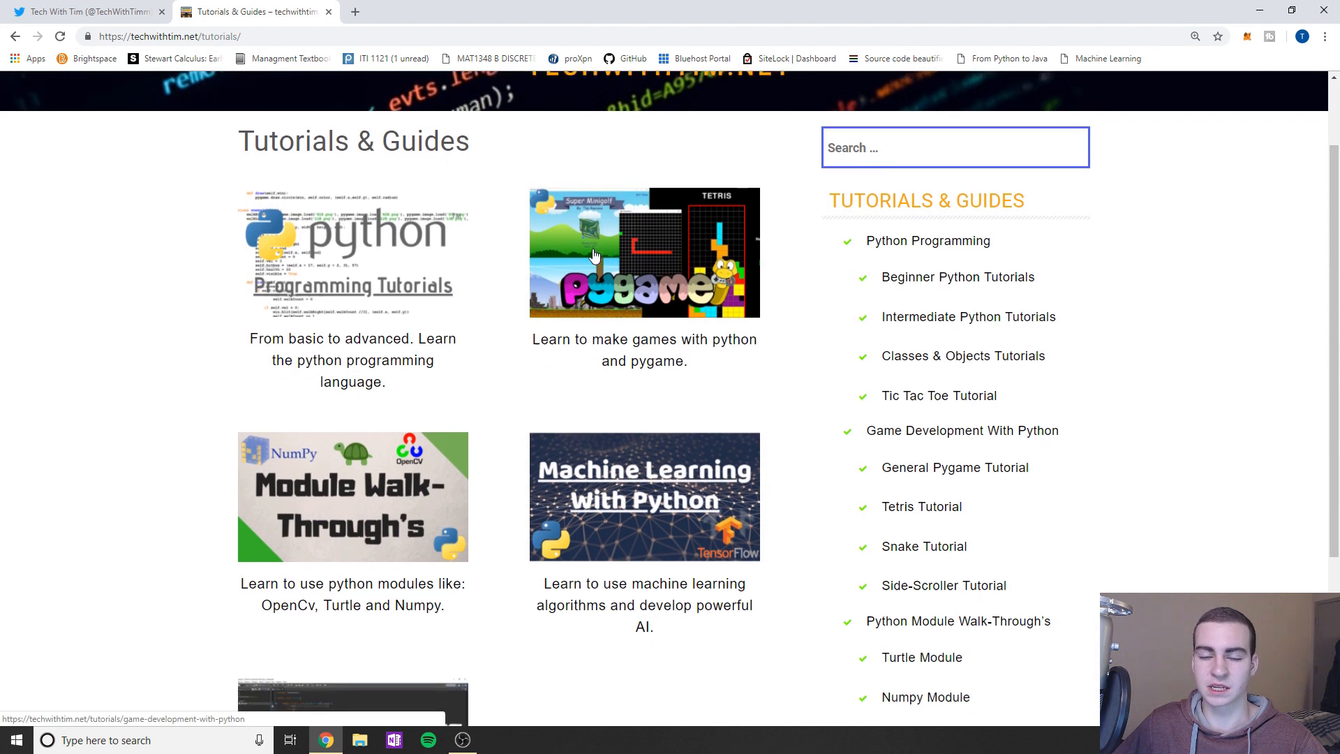
{"action": "scroll", "scroll_direction": "down", "scroll_amount": 3}
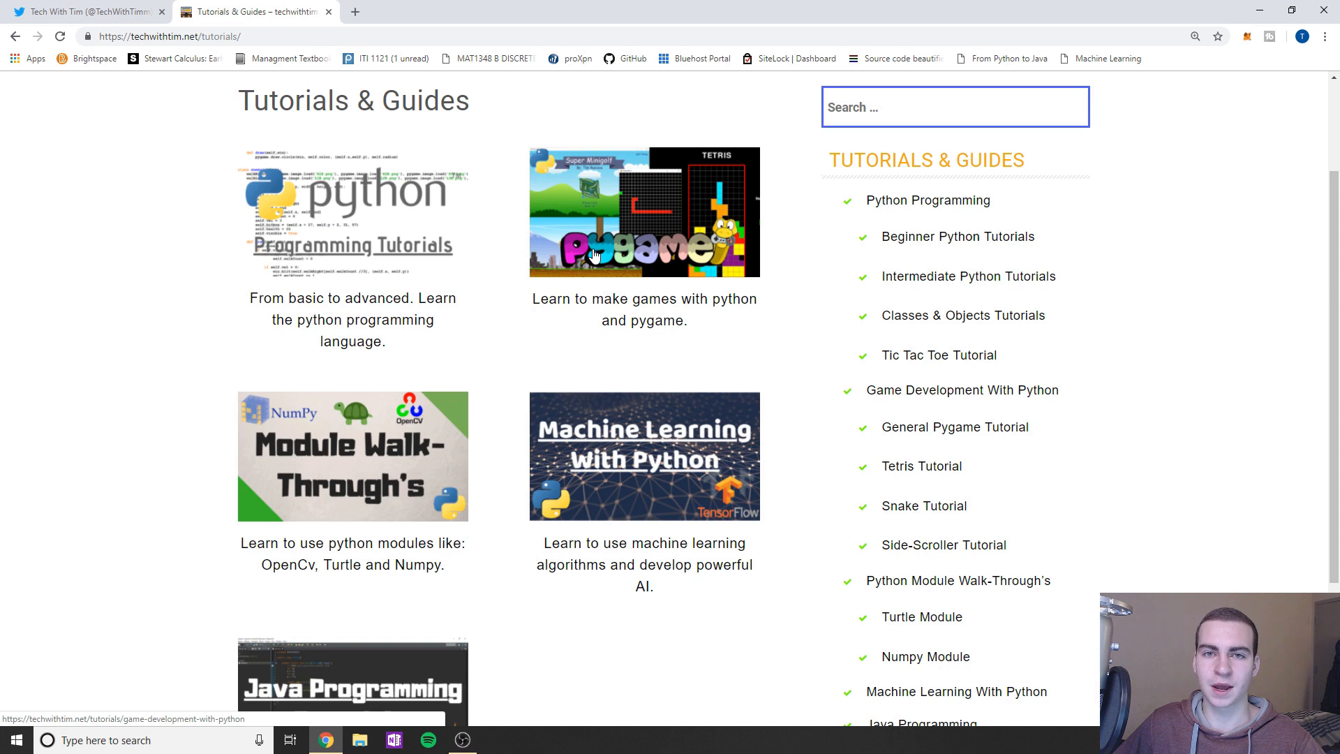
{"action": "mouse_move", "coordinate": [588, 233]}
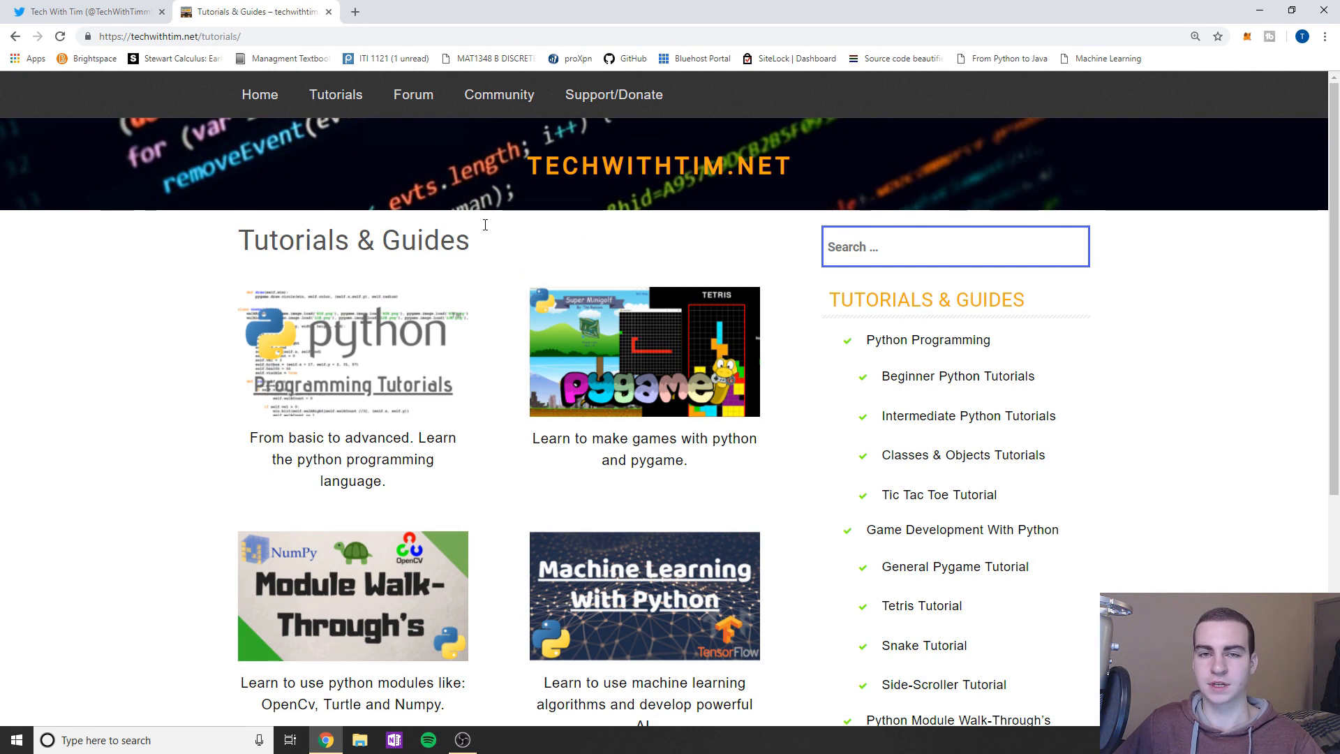
Step: Browse further down the tutorials overview, return to the top, and load Community
{"action": "scroll", "scroll_direction": "down", "scroll_amount": 3}
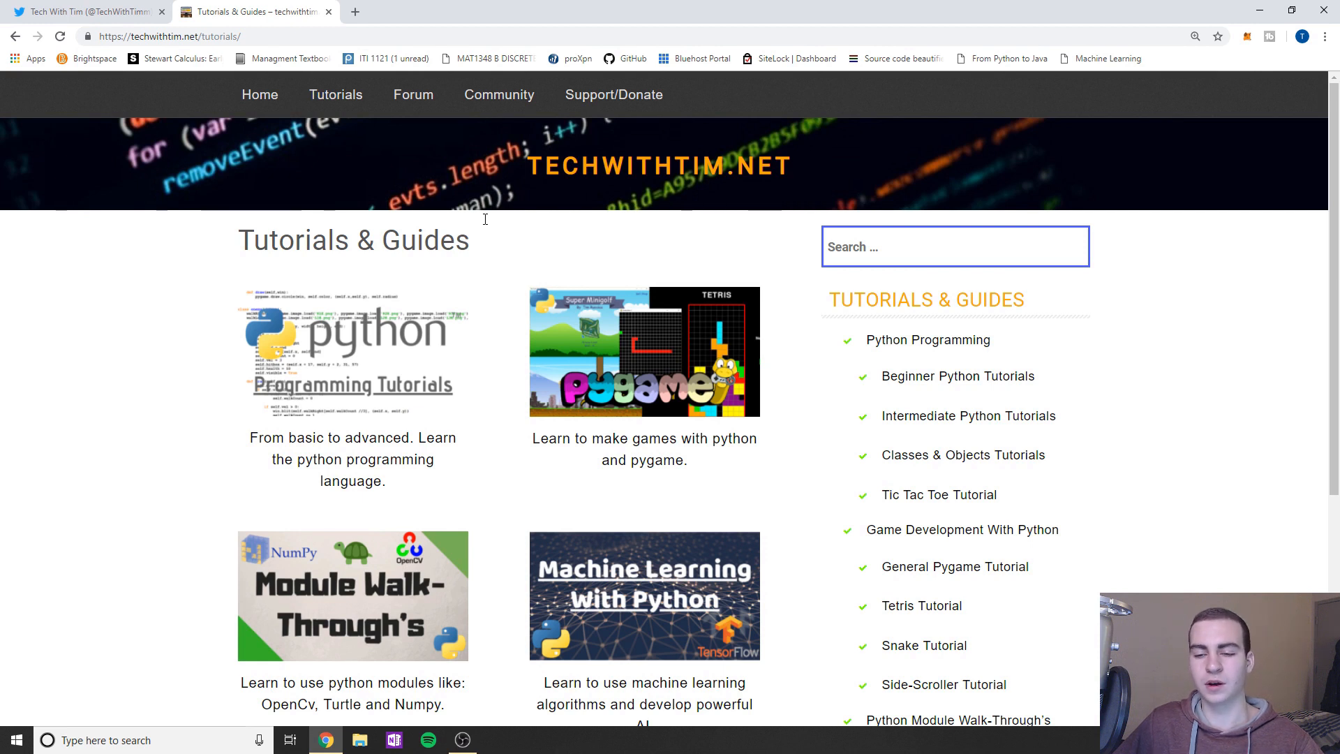
{"action": "scroll", "scroll_direction": "down", "scroll_amount": 3}
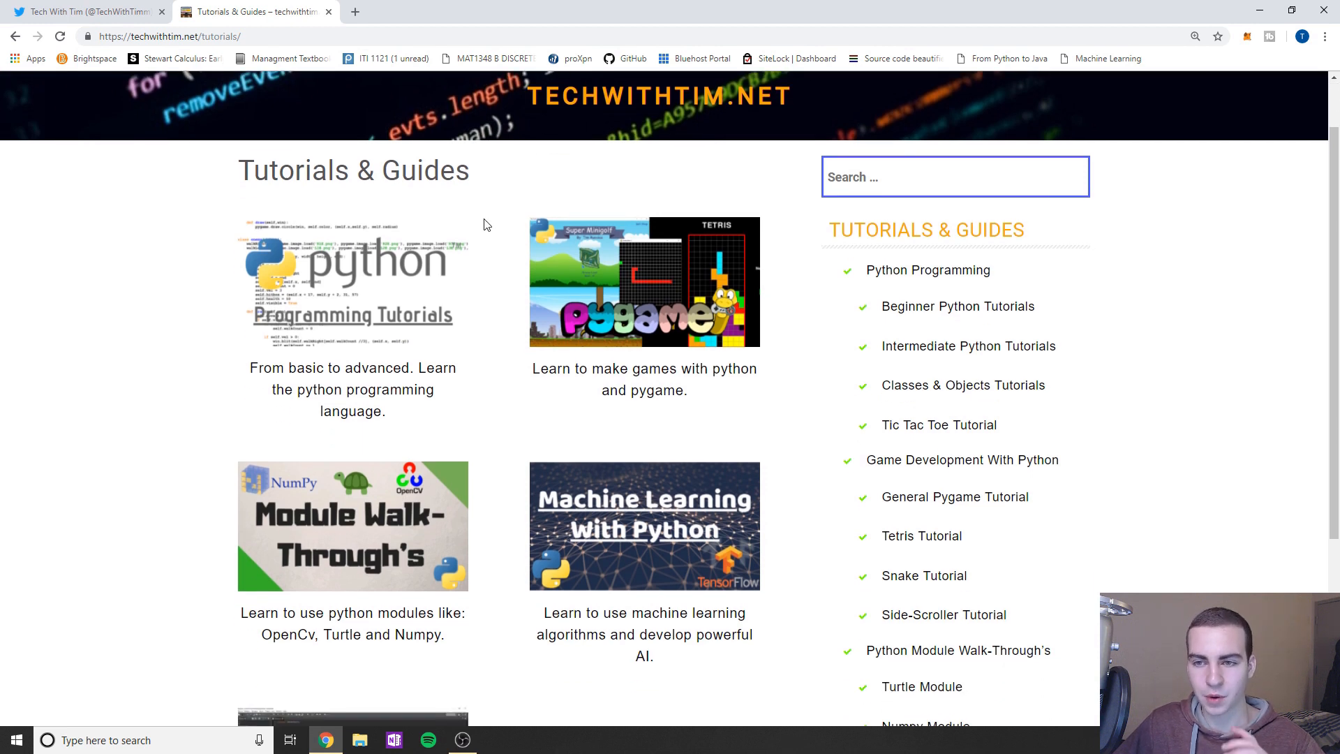
{"action": "scroll", "scroll_direction": "down", "scroll_amount": 3}
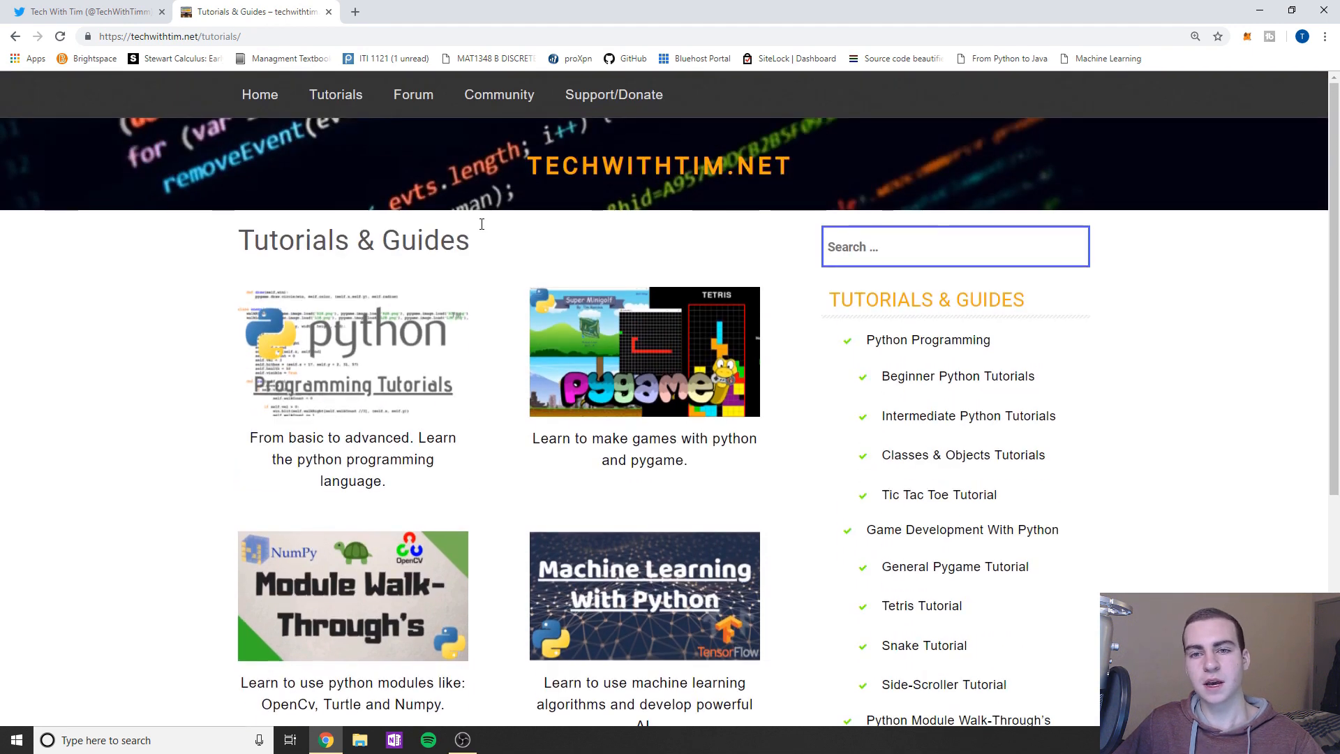
{"action": "mouse_move", "coordinate": [465, 238]}
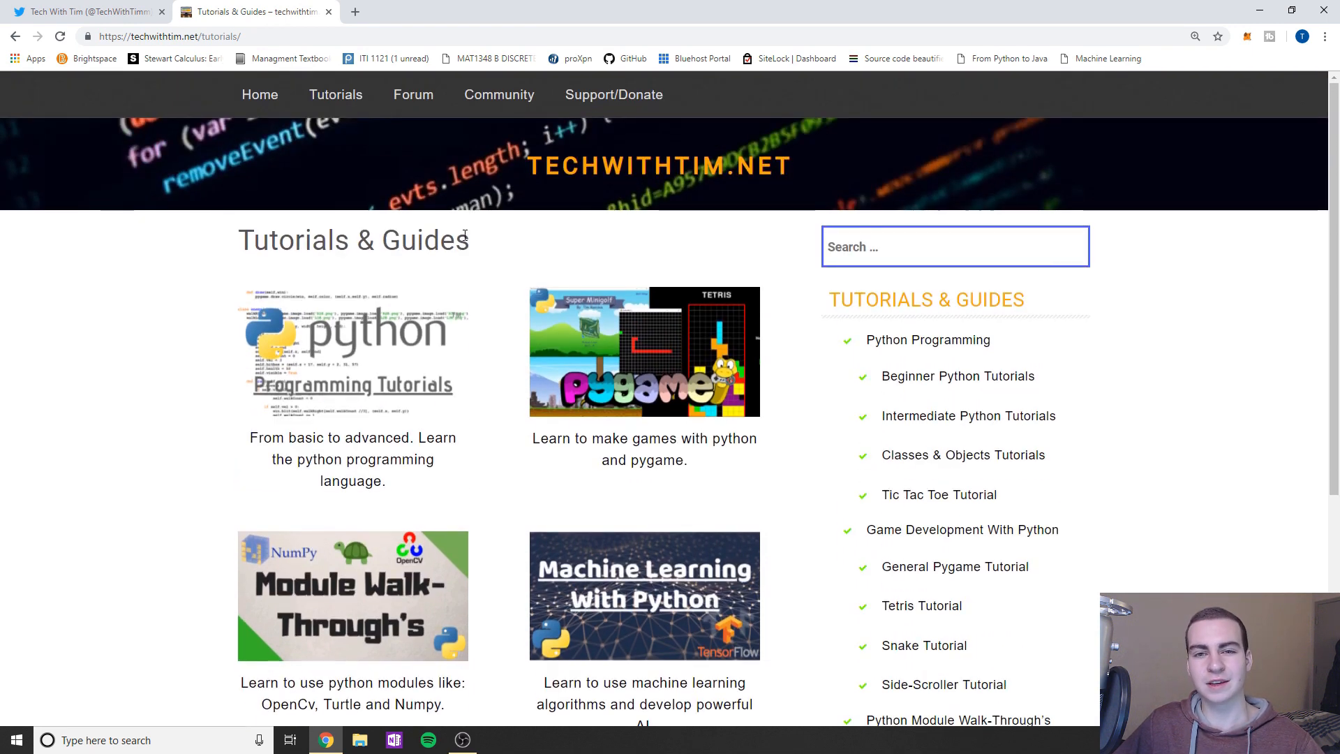
{"action": "scroll", "scroll_direction": "down", "scroll_amount": 3}
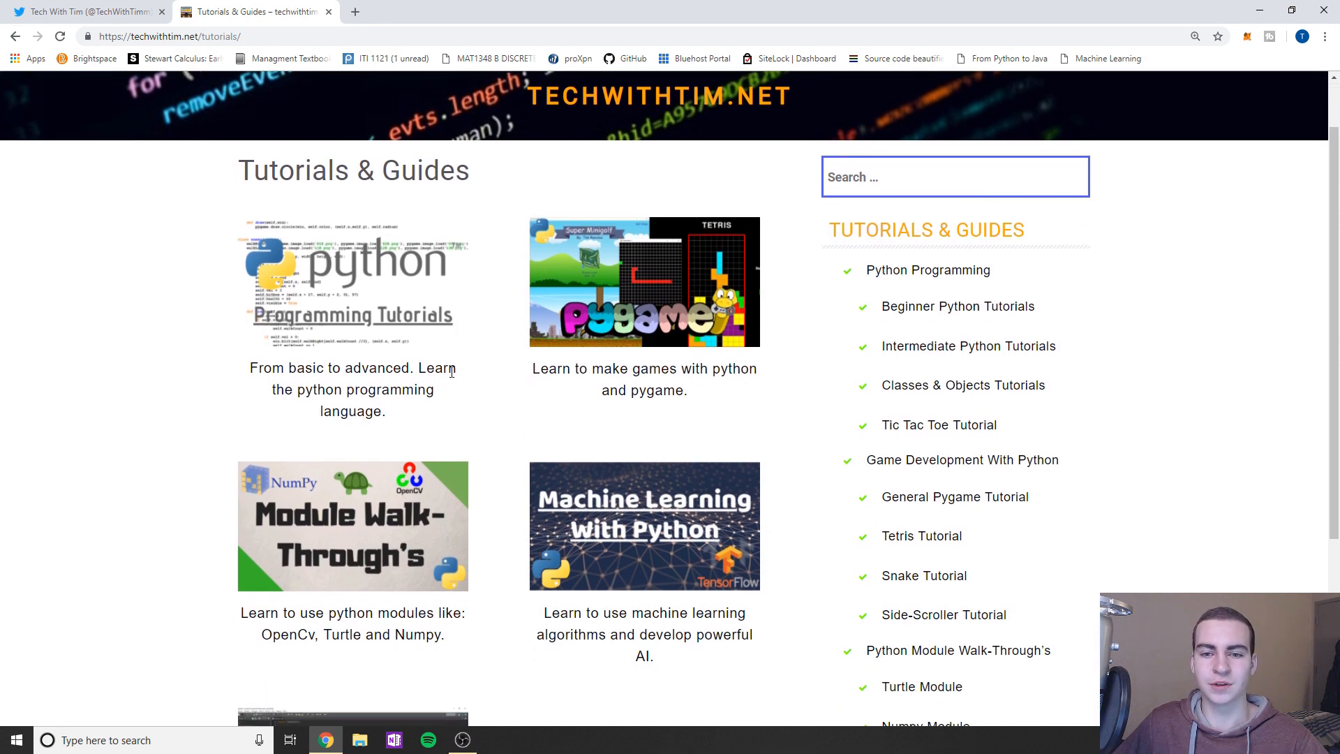
{"action": "left_click", "coordinate": [643, 282]}
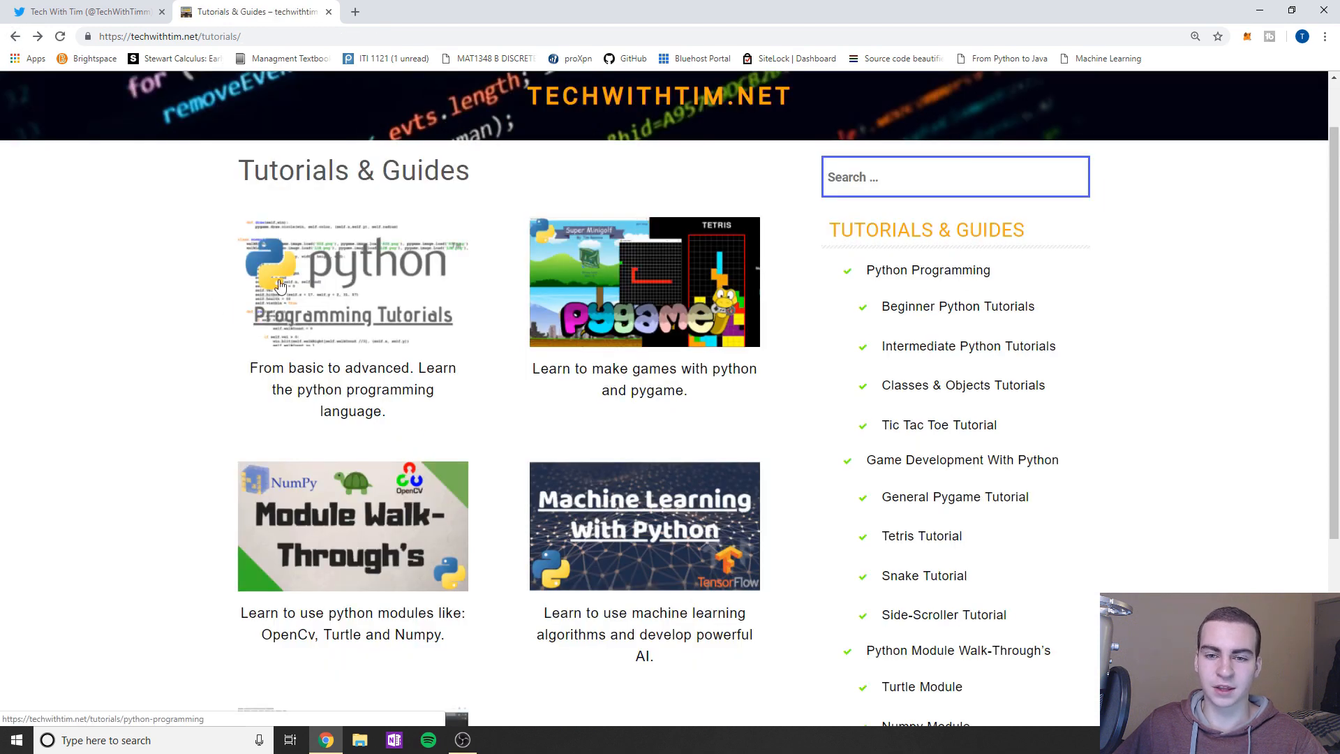
{"action": "left_click", "coordinate": [928, 269]}
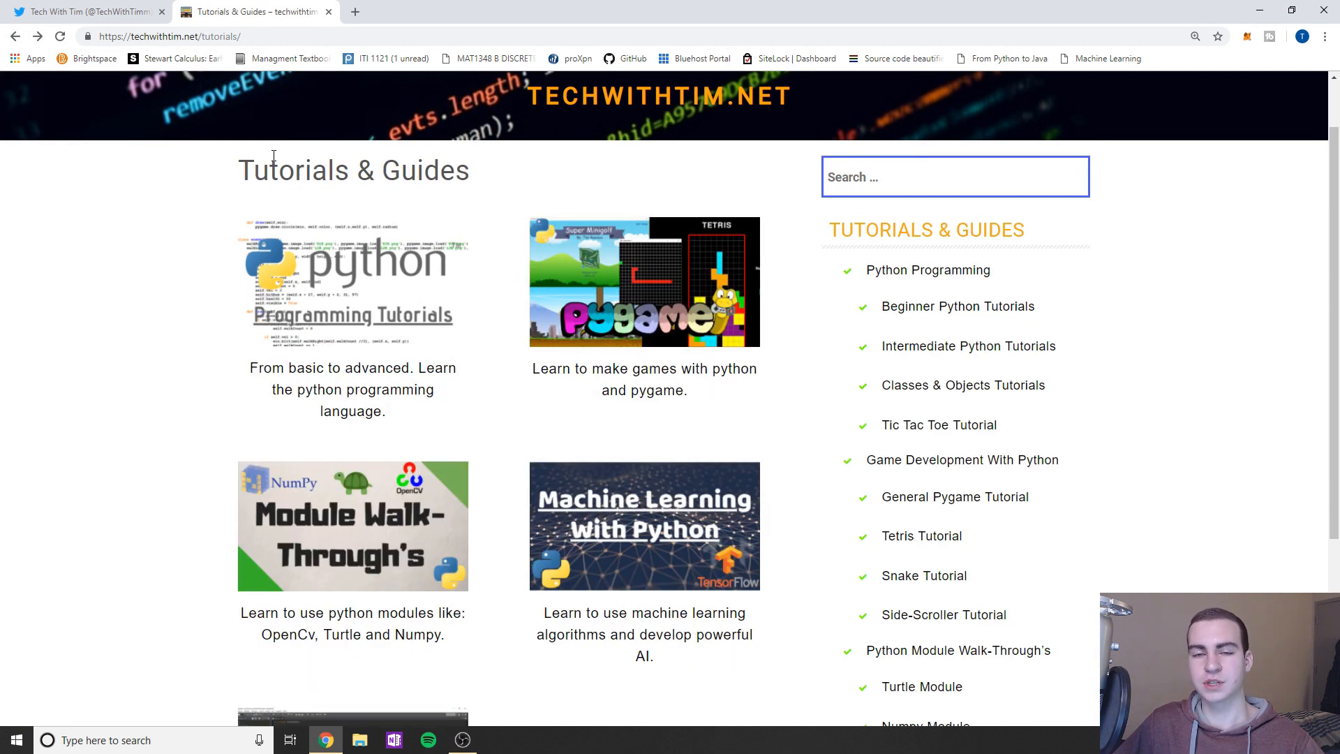
{"action": "scroll", "scroll_direction": "up", "scroll_amount": 3}
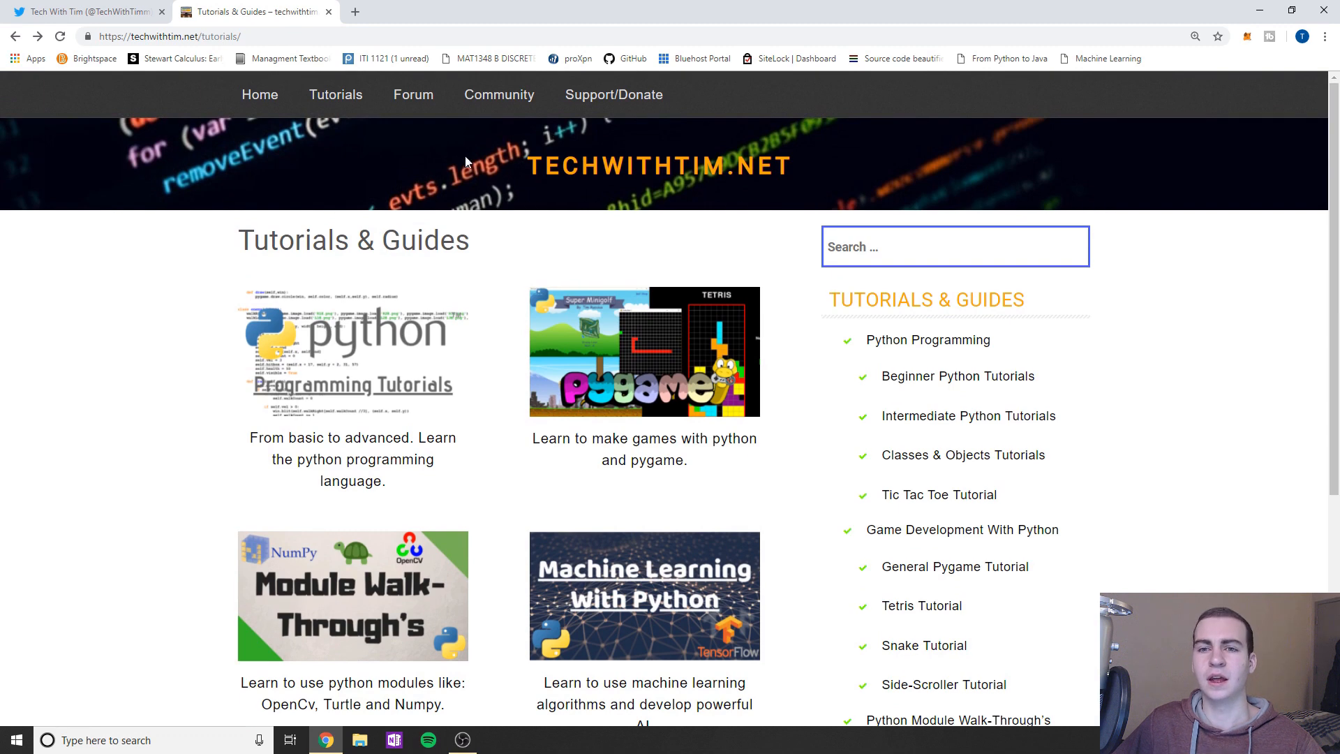
{"action": "left_click", "coordinate": [500, 95]}
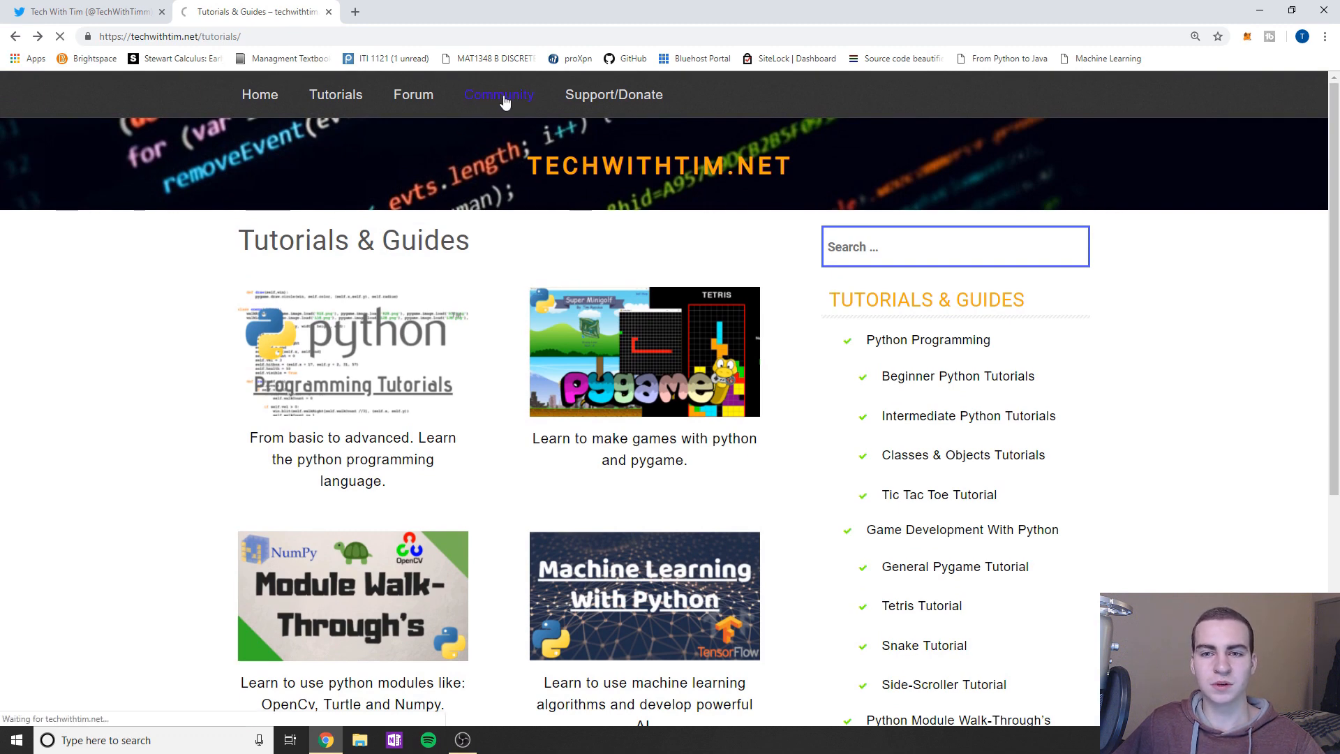
Step: View the Community page's Discord invite widget
{"action": "left_click", "coordinate": [499, 95]}
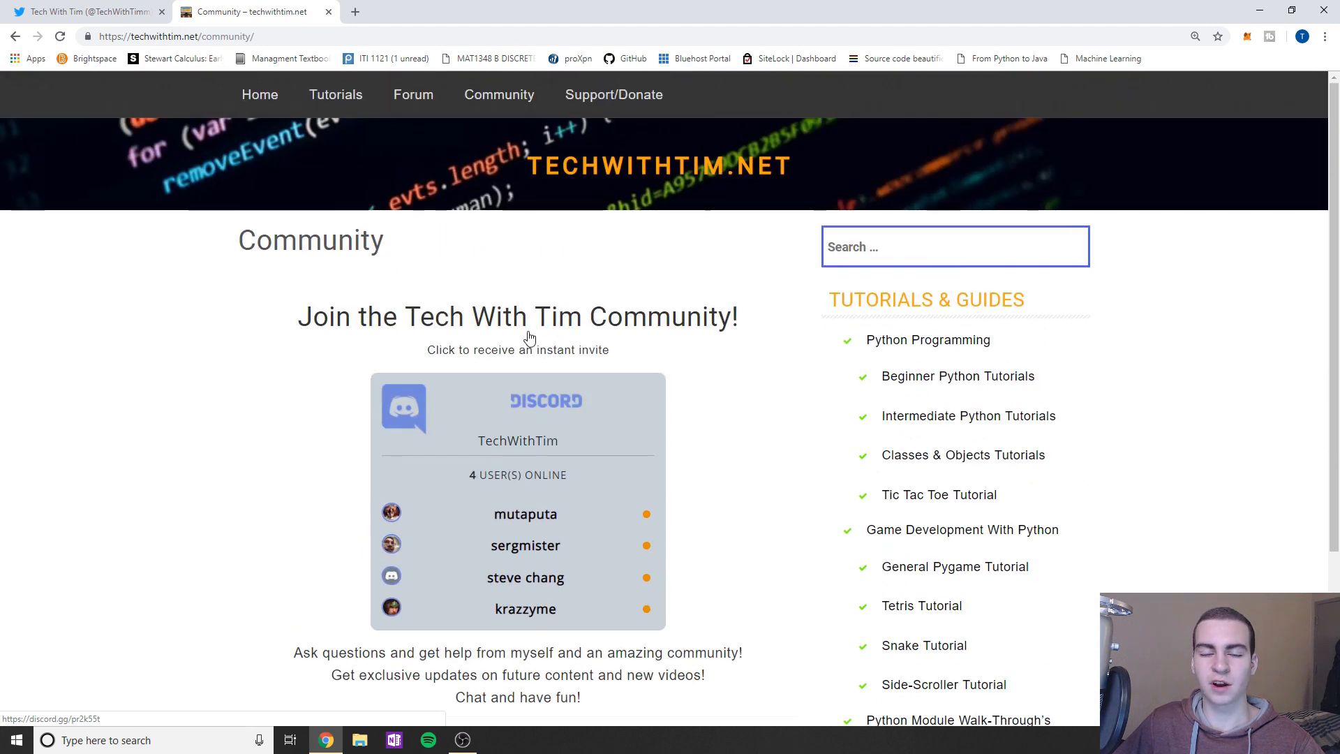
{"action": "mouse_move", "coordinate": [483, 298]}
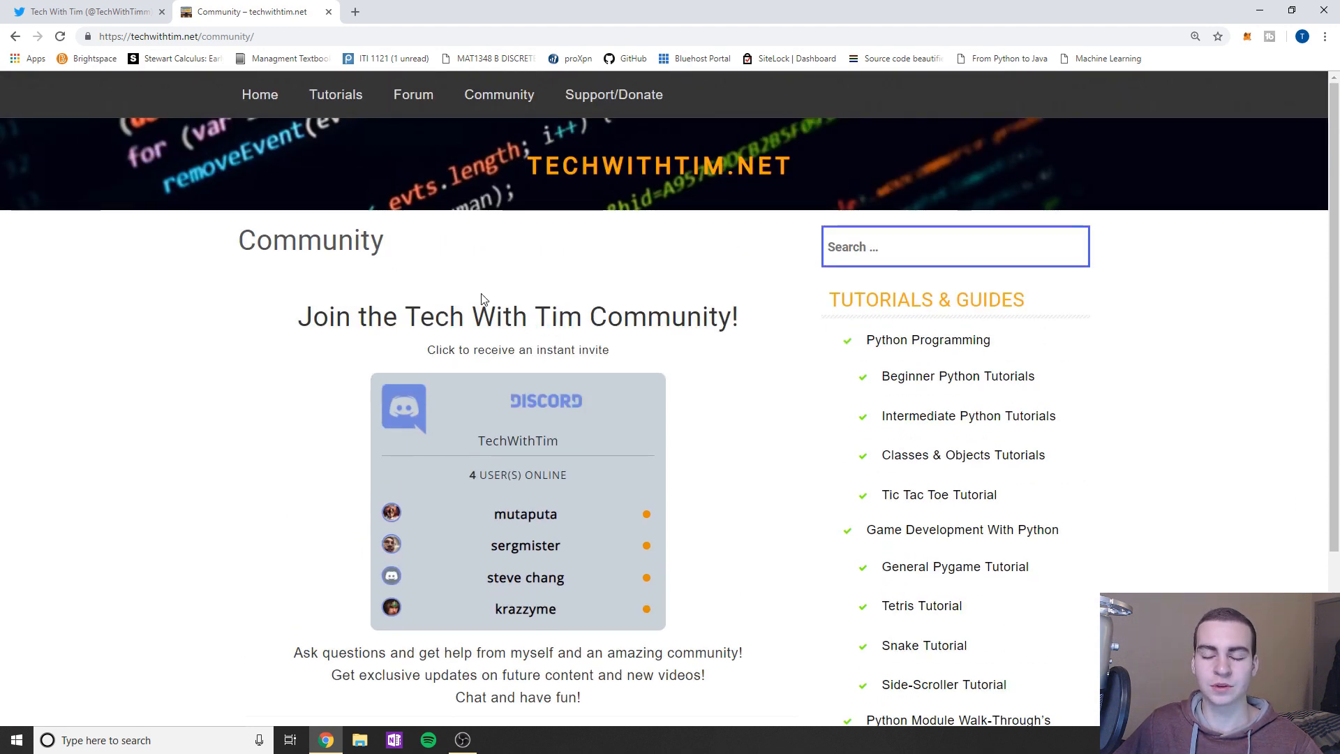
{"action": "scroll", "scroll_direction": "down", "scroll_amount": 3}
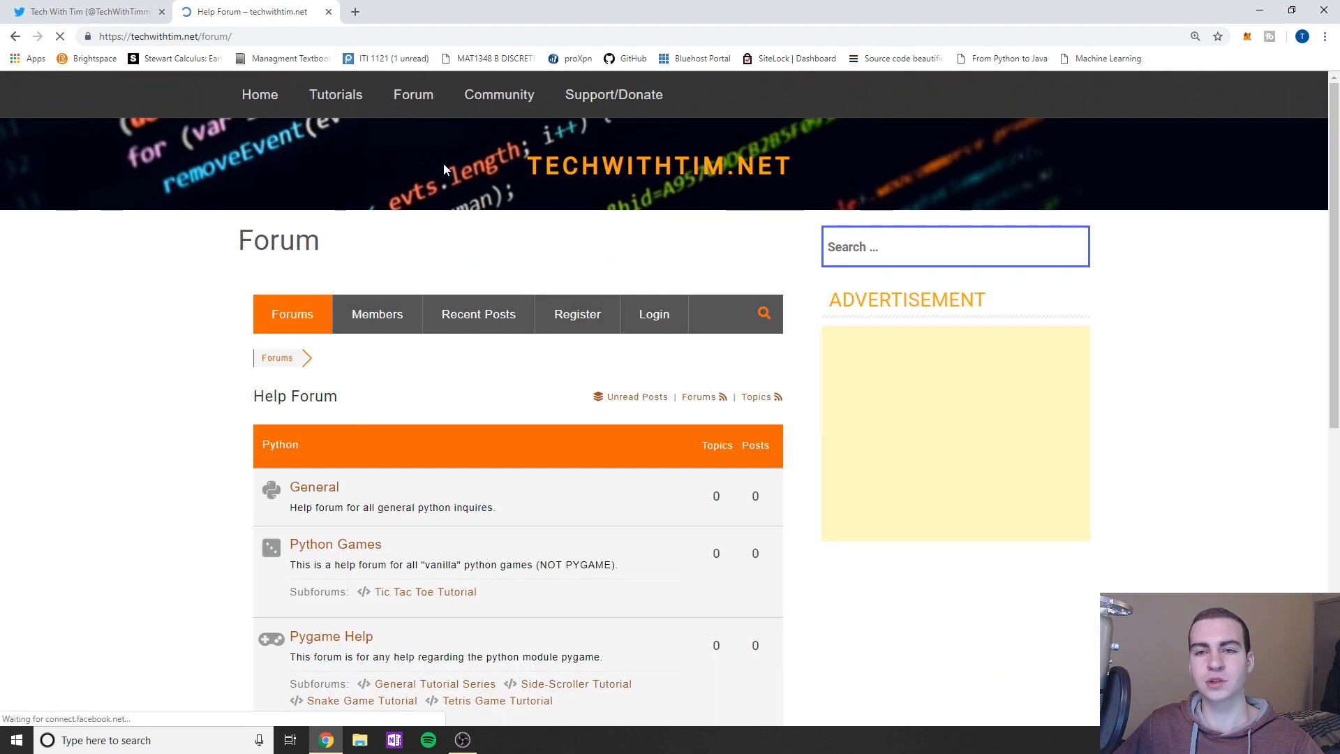
Step: Skim the Python and Java forum categories, then bring the Twitter tab forward
{"action": "scroll", "scroll_direction": "down", "scroll_amount": 3}
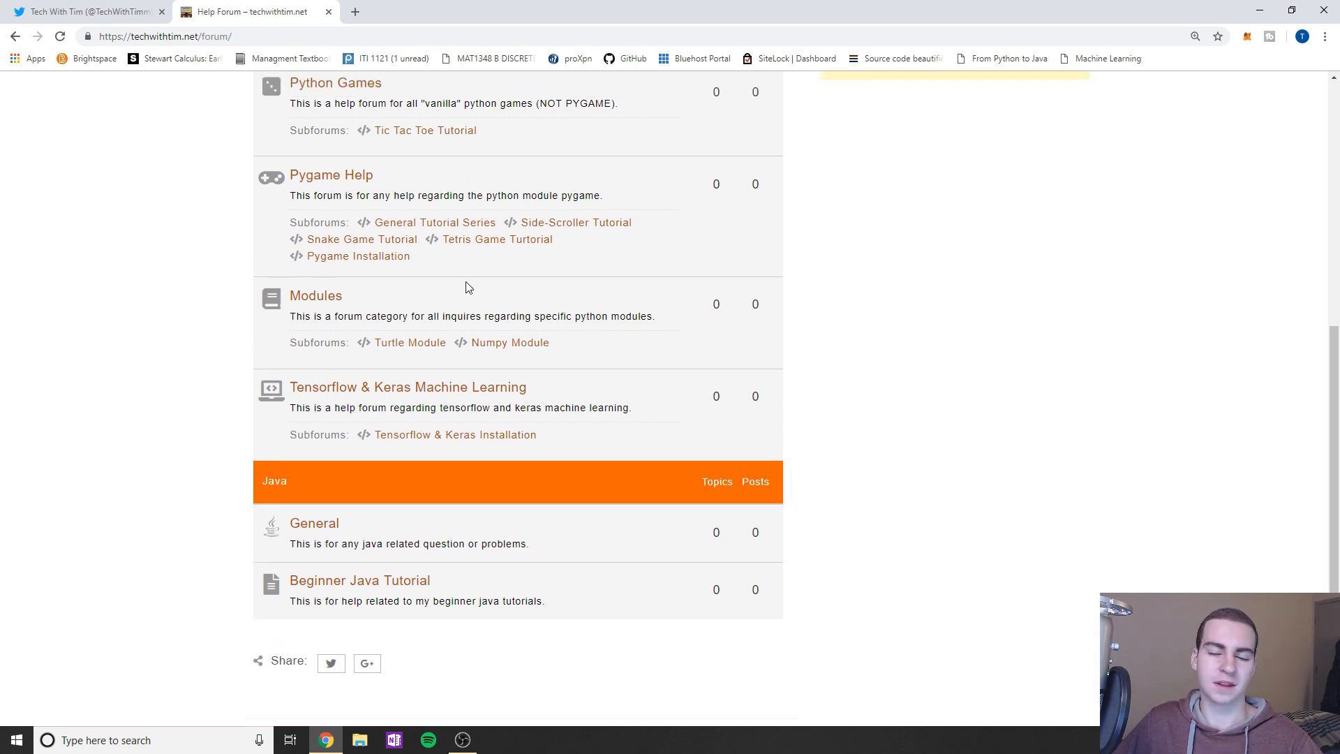
{"action": "scroll", "scroll_direction": "up", "scroll_amount": 3}
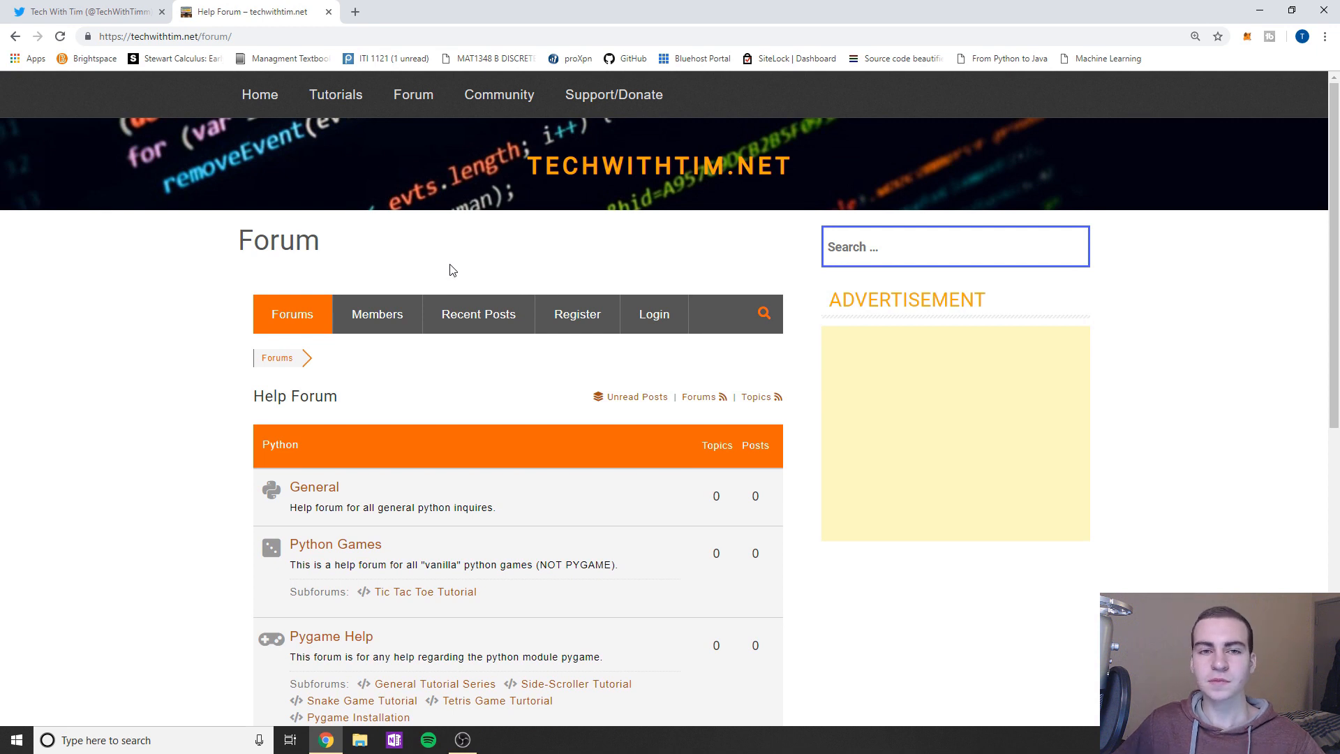
{"action": "mouse_move", "coordinate": [338, 224]}
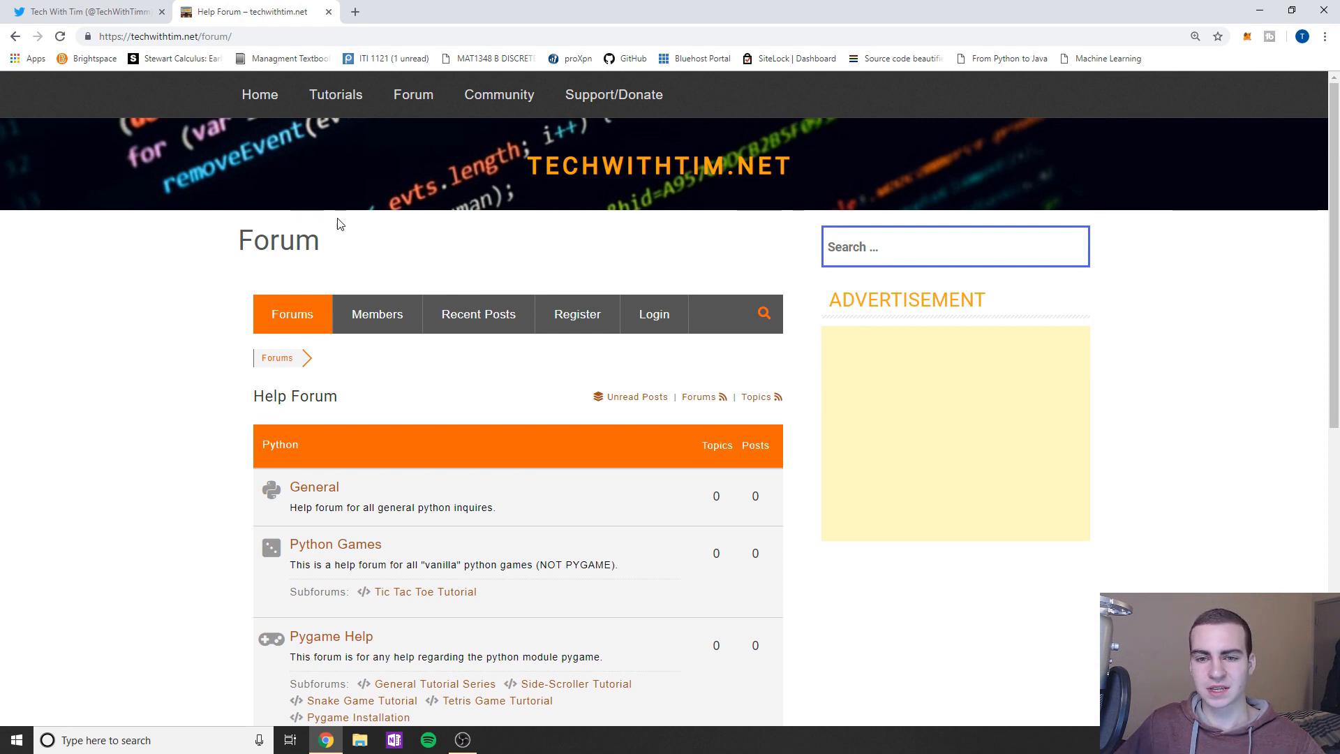
{"action": "left_click", "coordinate": [85, 11]}
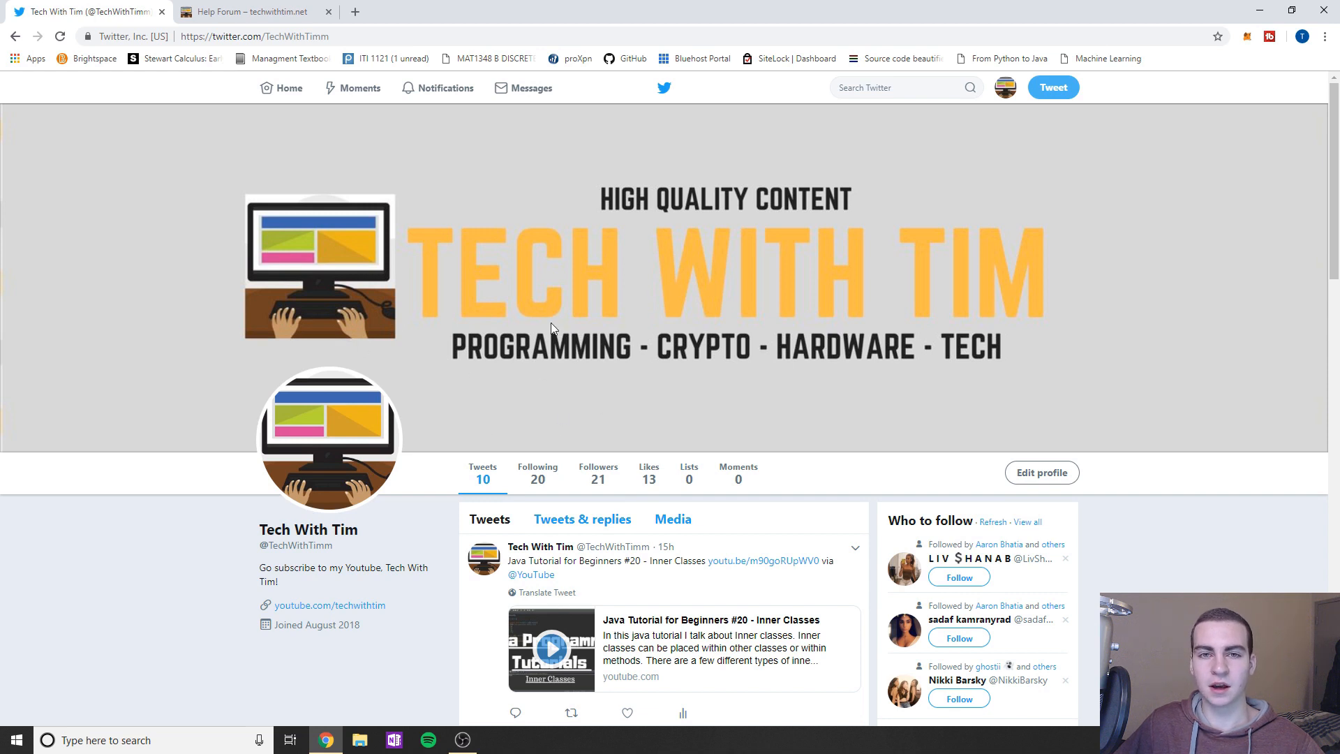
{"action": "mouse_move", "coordinate": [522, 290]}
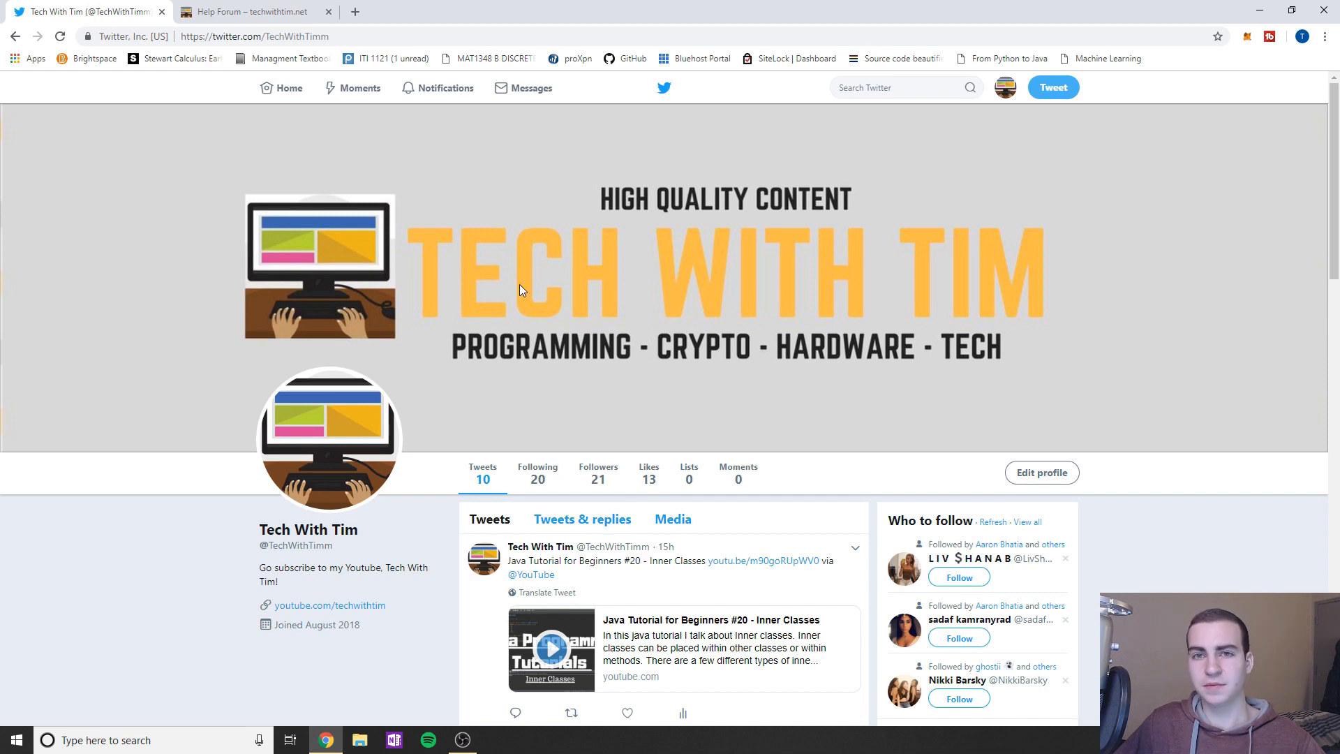
{"action": "mouse_move", "coordinate": [520, 534]}
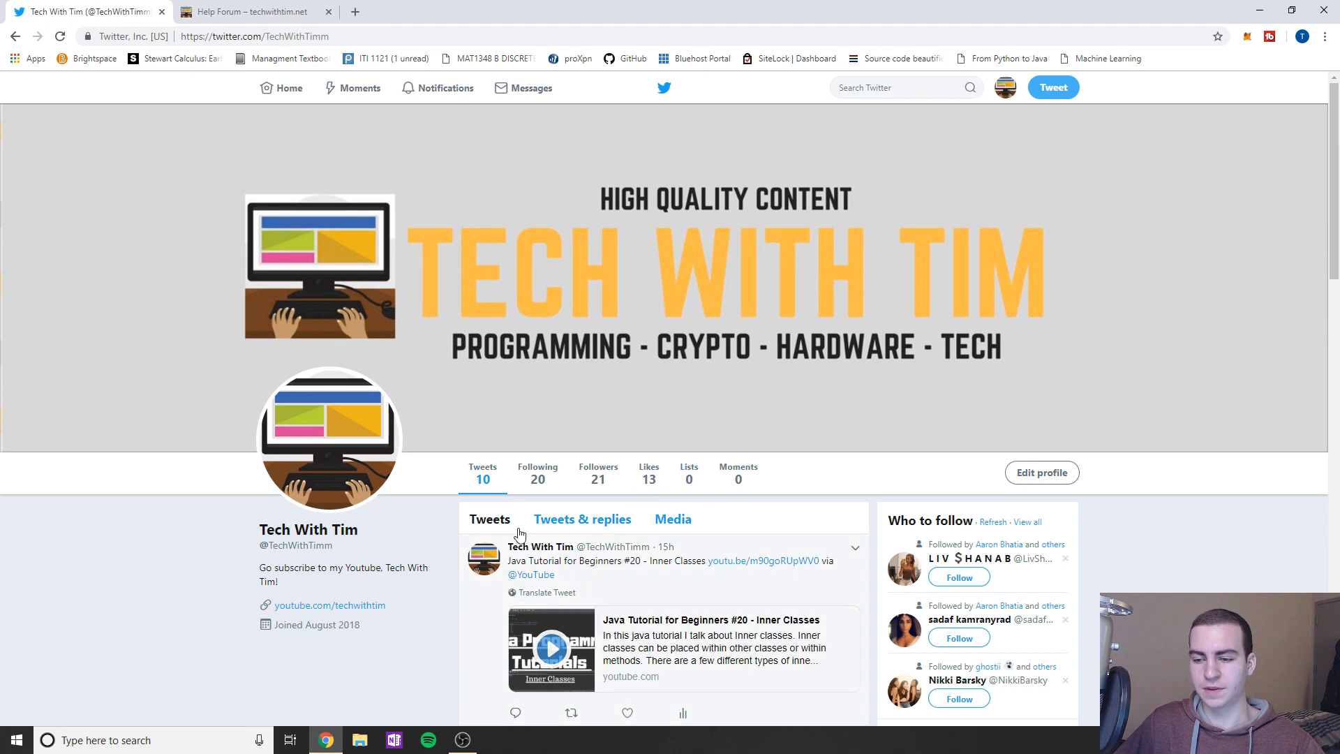
{"action": "mouse_move", "coordinate": [612, 396]}
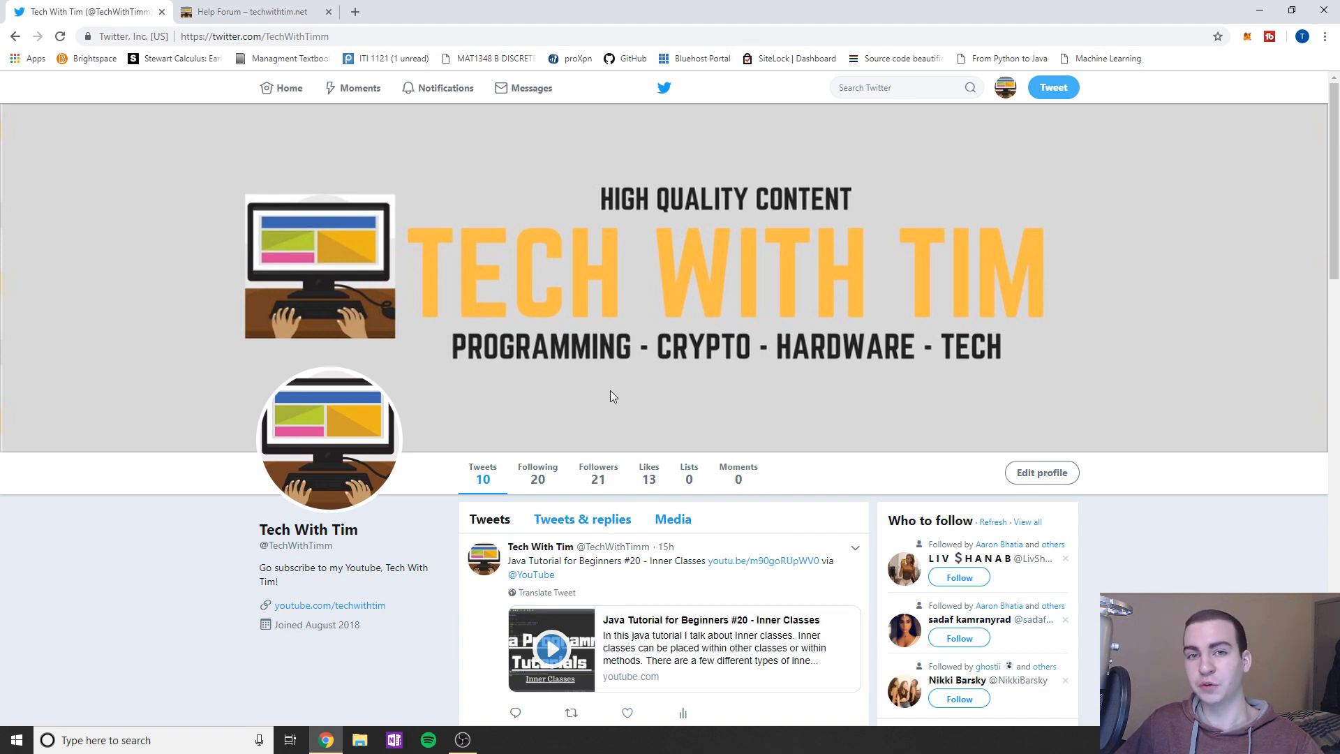
Step: Switch from the Tech With Tim Twitter profile back to the Help Forum tab
{"action": "left_click", "coordinate": [247, 11]}
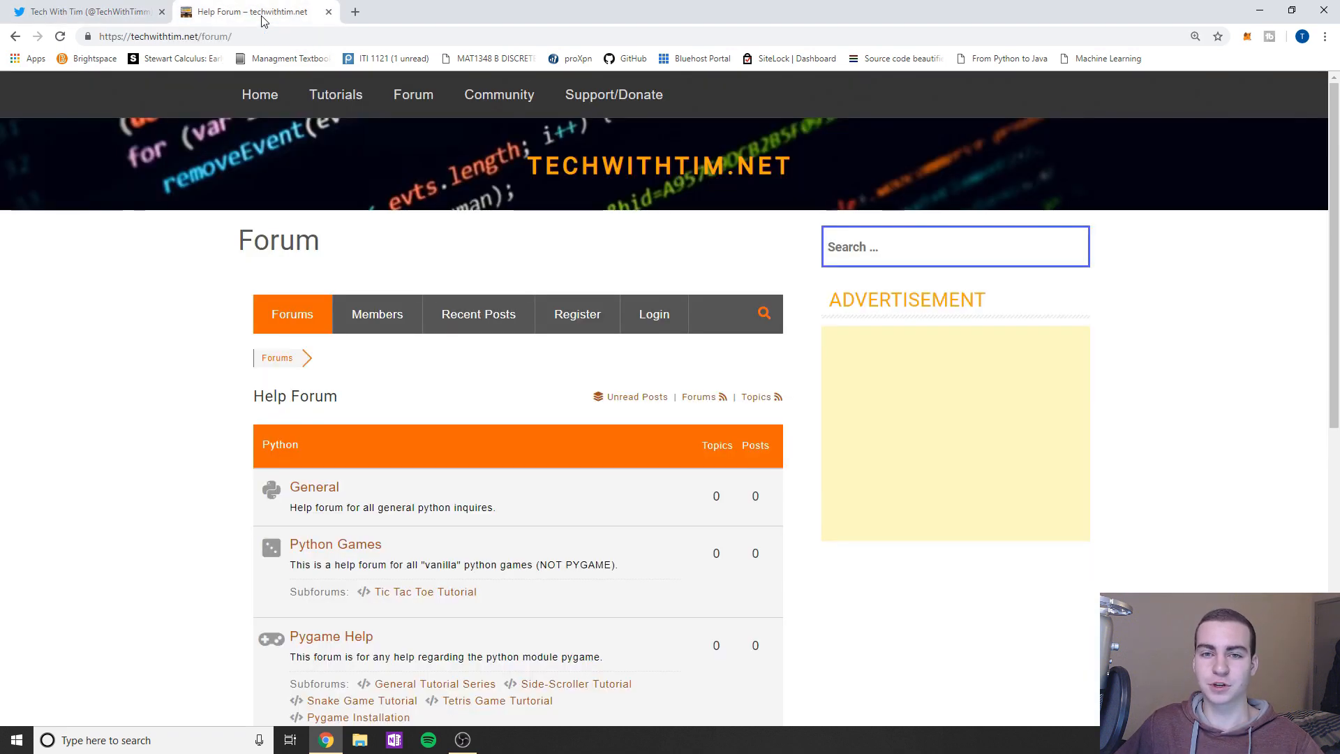
Step: From the Tutorials & Guides page, open the Machine Learning With Python series card
{"action": "left_click", "coordinate": [335, 95]}
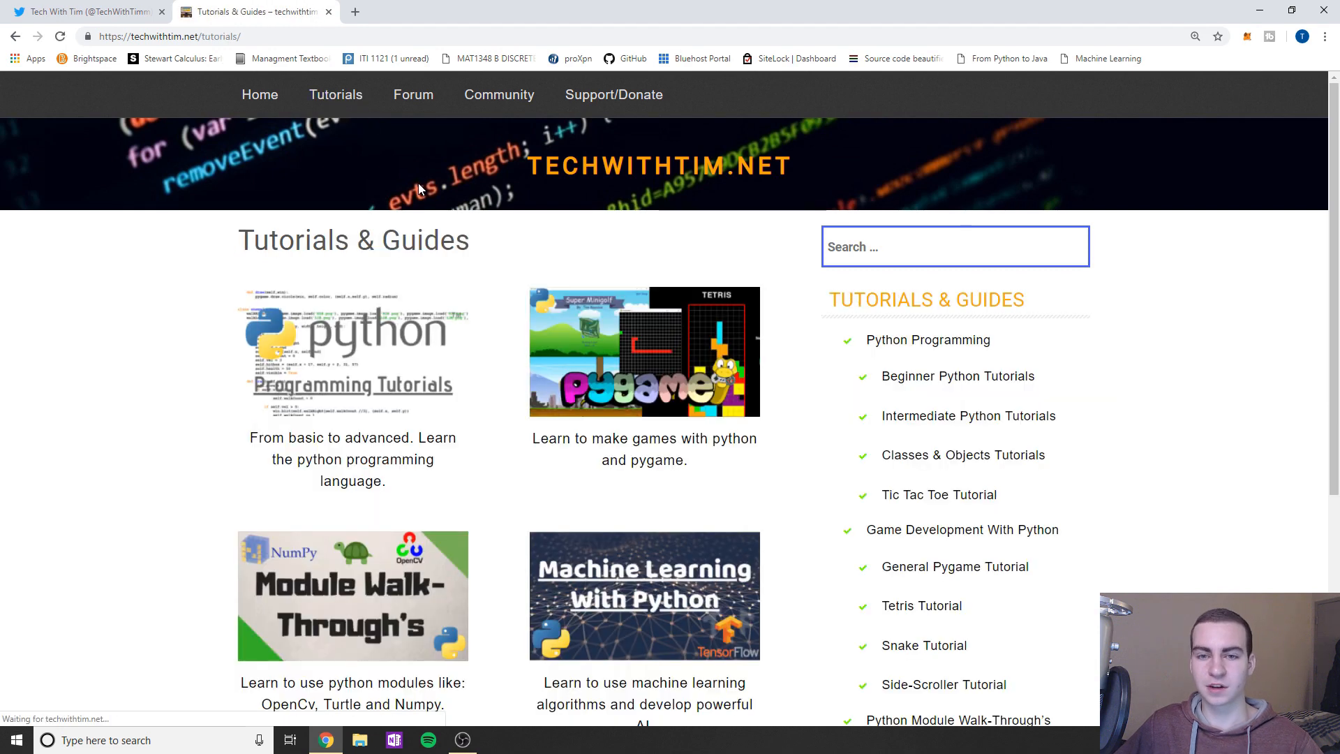
{"action": "scroll", "scroll_direction": "down", "scroll_amount": 3}
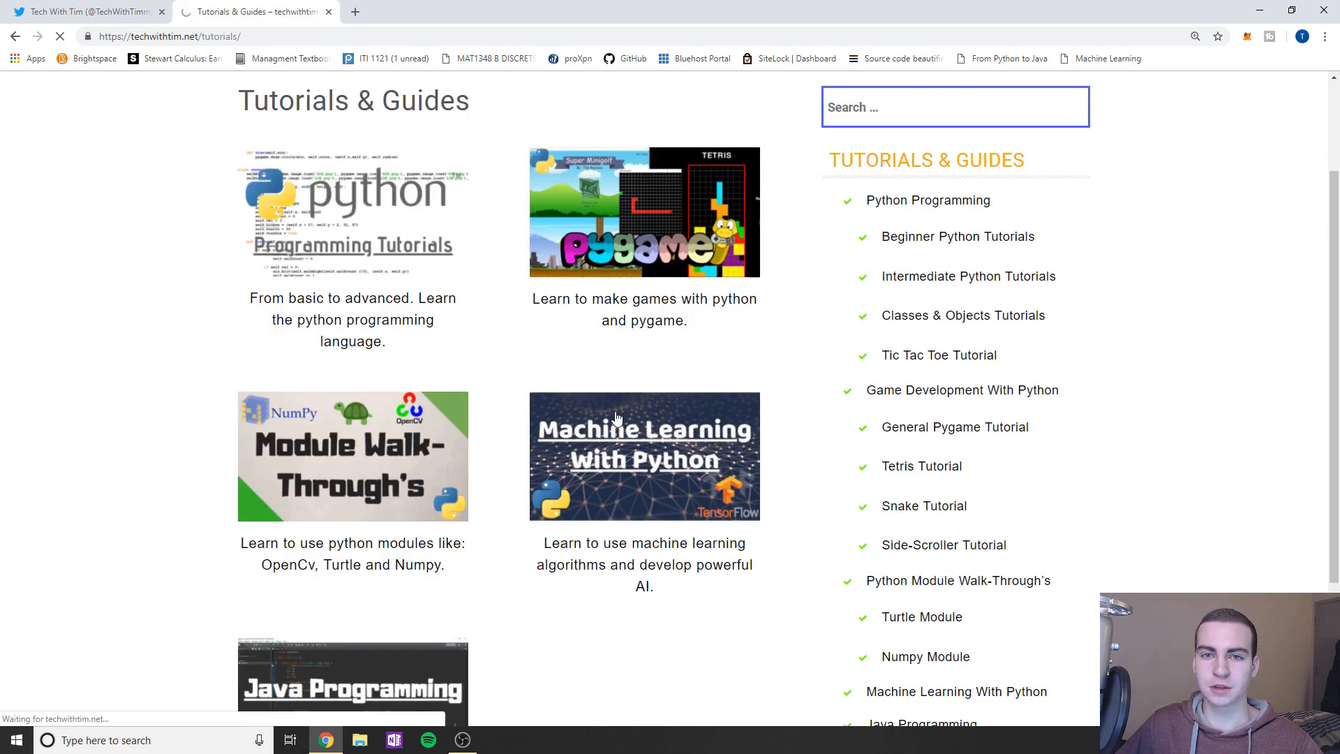
{"action": "left_click", "coordinate": [644, 456]}
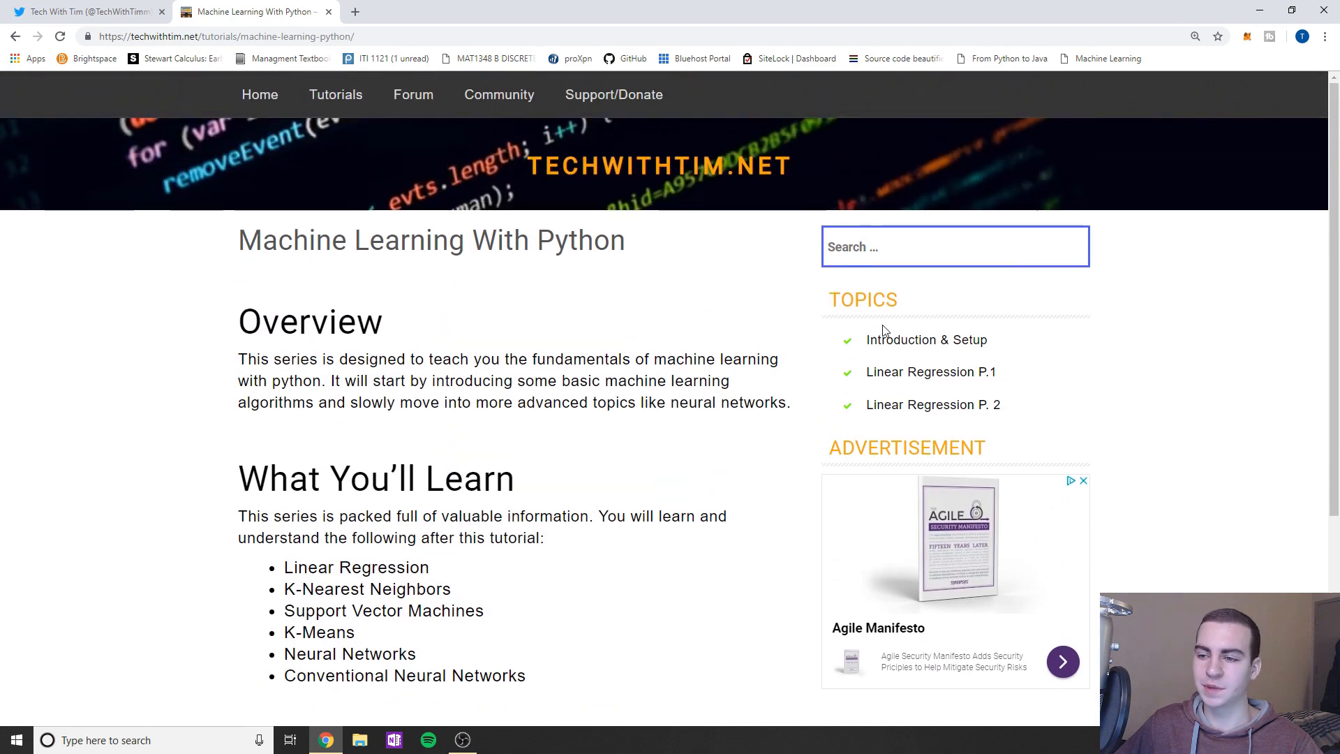
{"action": "left_click", "coordinate": [926, 340]}
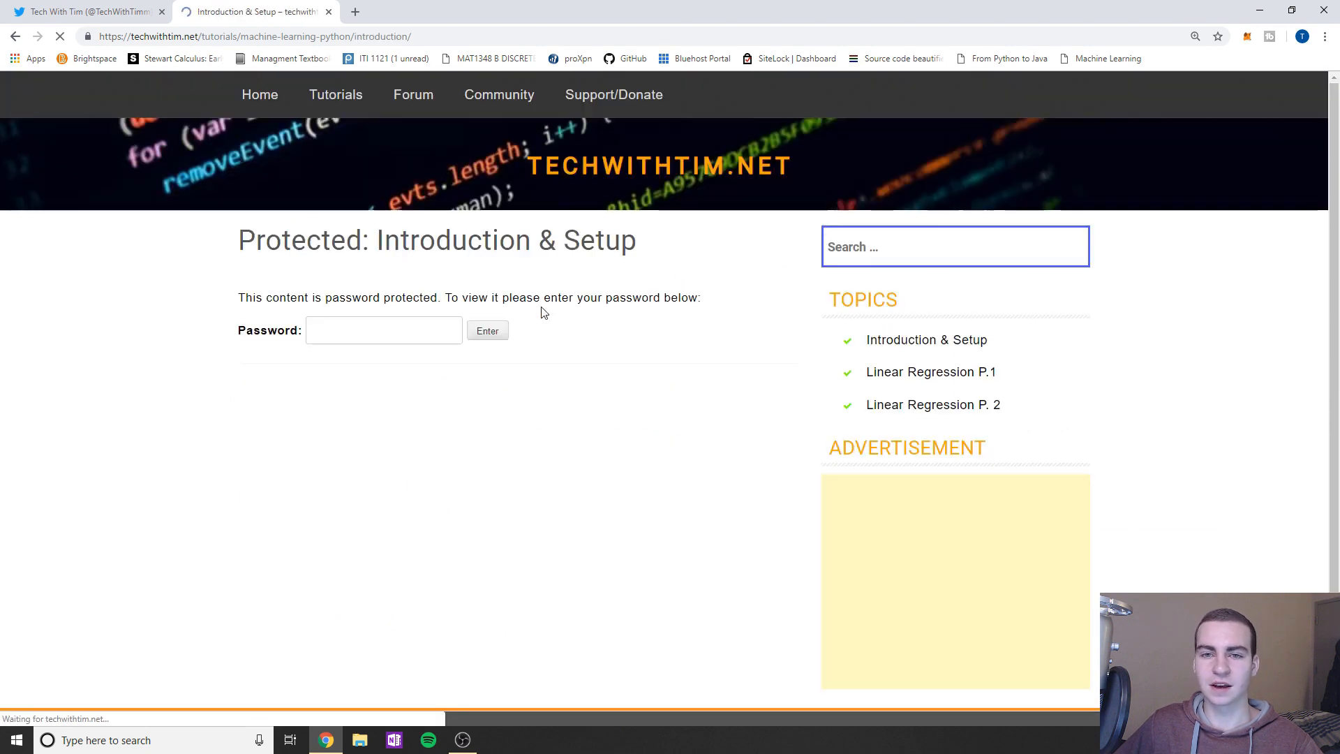
{"action": "left_click", "coordinate": [383, 330]}
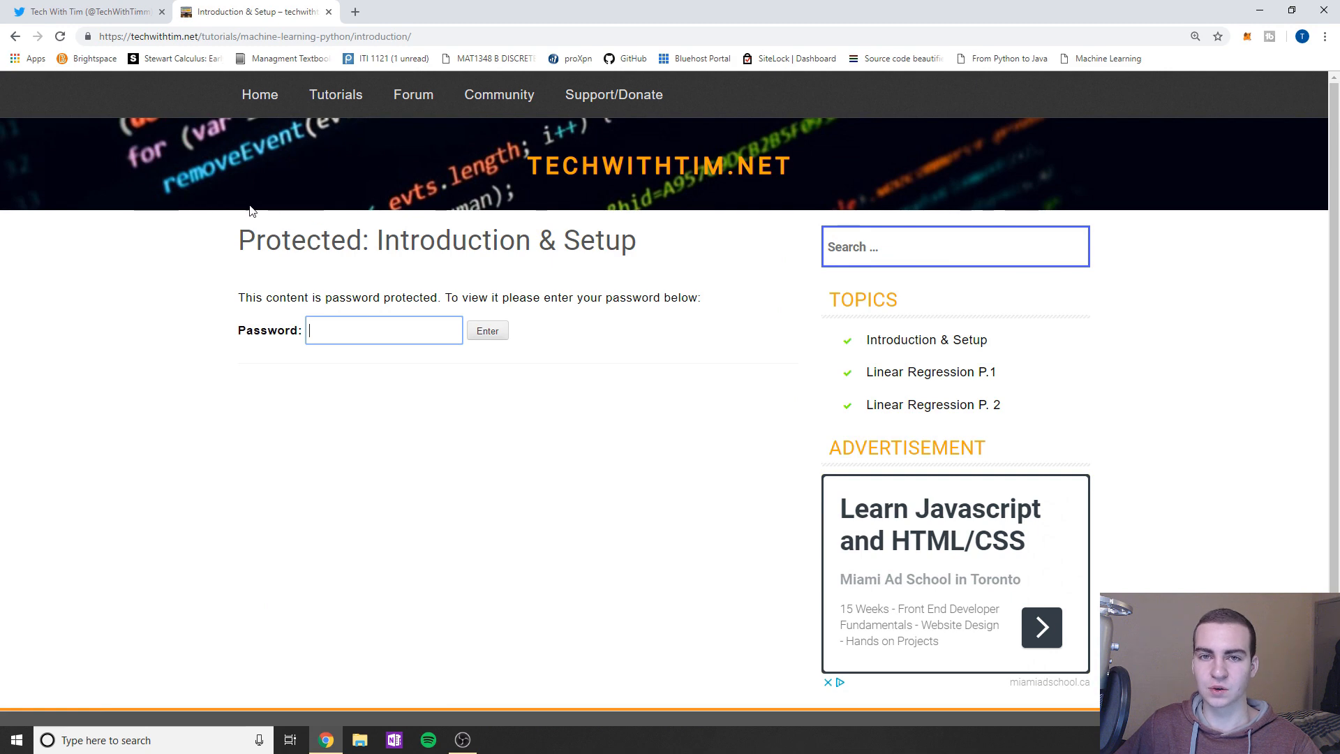
{"action": "mouse_move", "coordinate": [137, 129]}
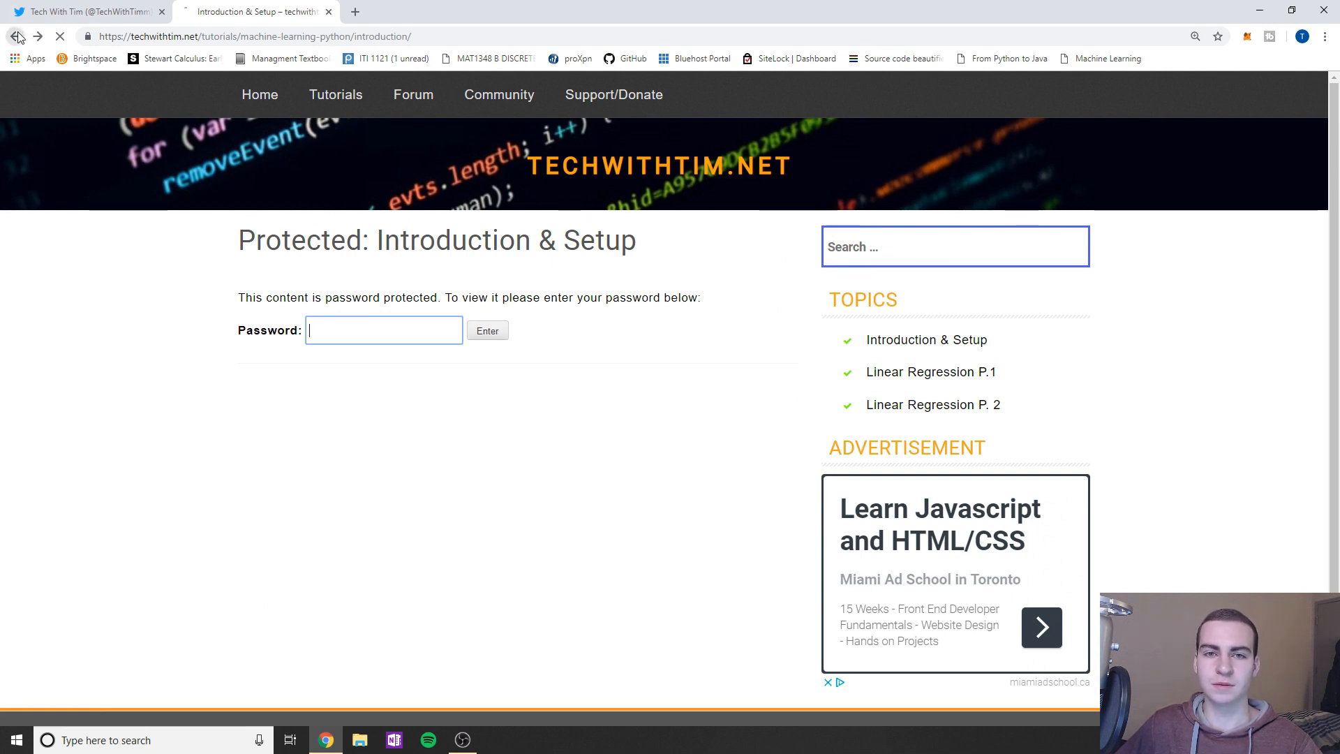
{"action": "left_click", "coordinate": [15, 36]}
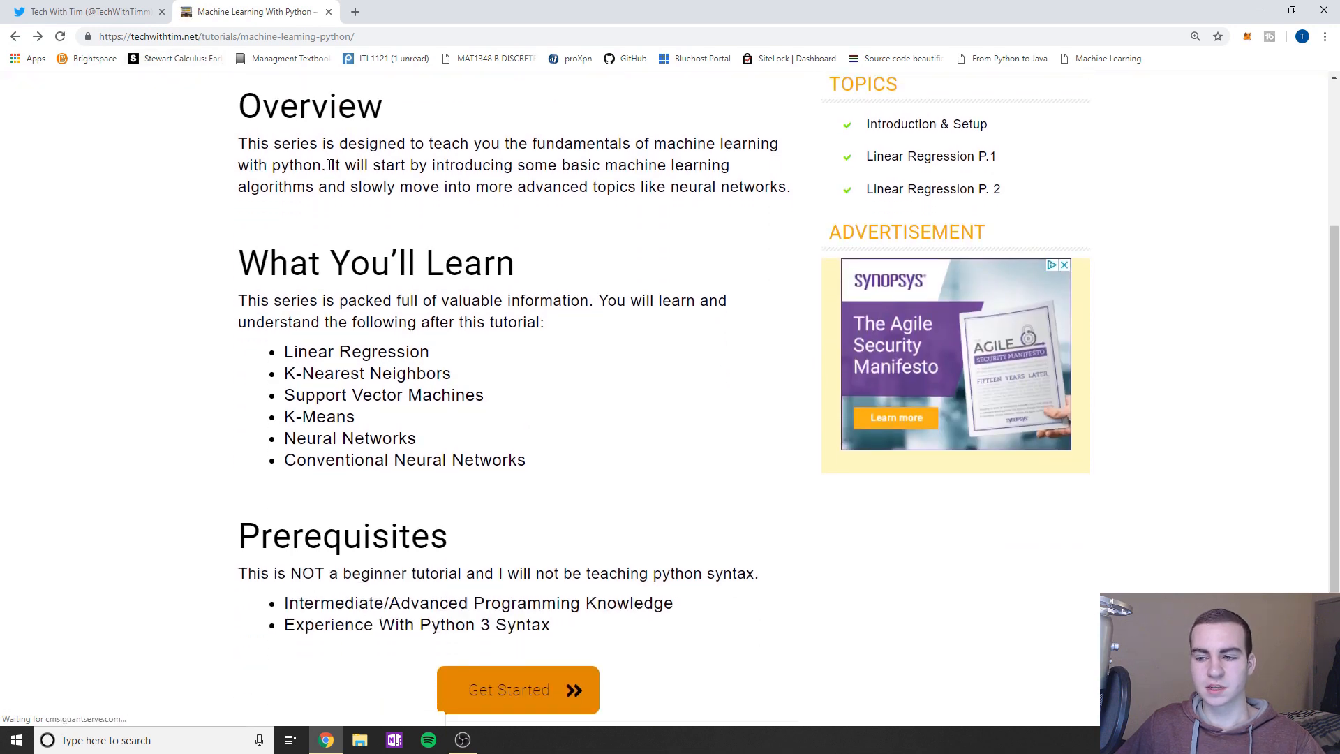